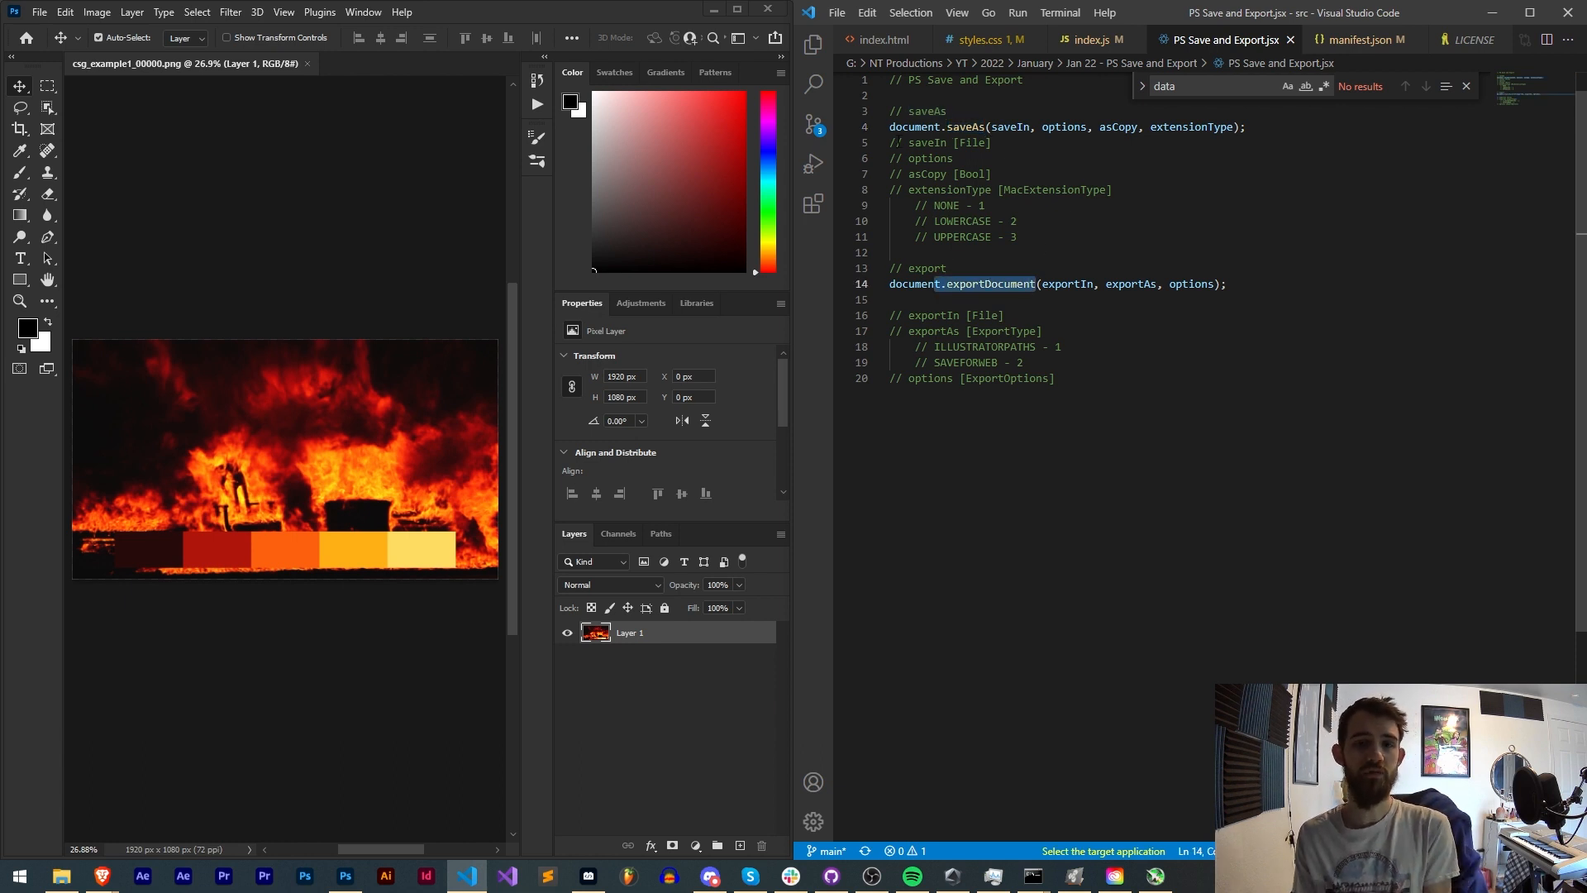
# Highlight the saveAs call in the script, then clear the selection and move on toward Discord
pyautogui.click(965, 128)
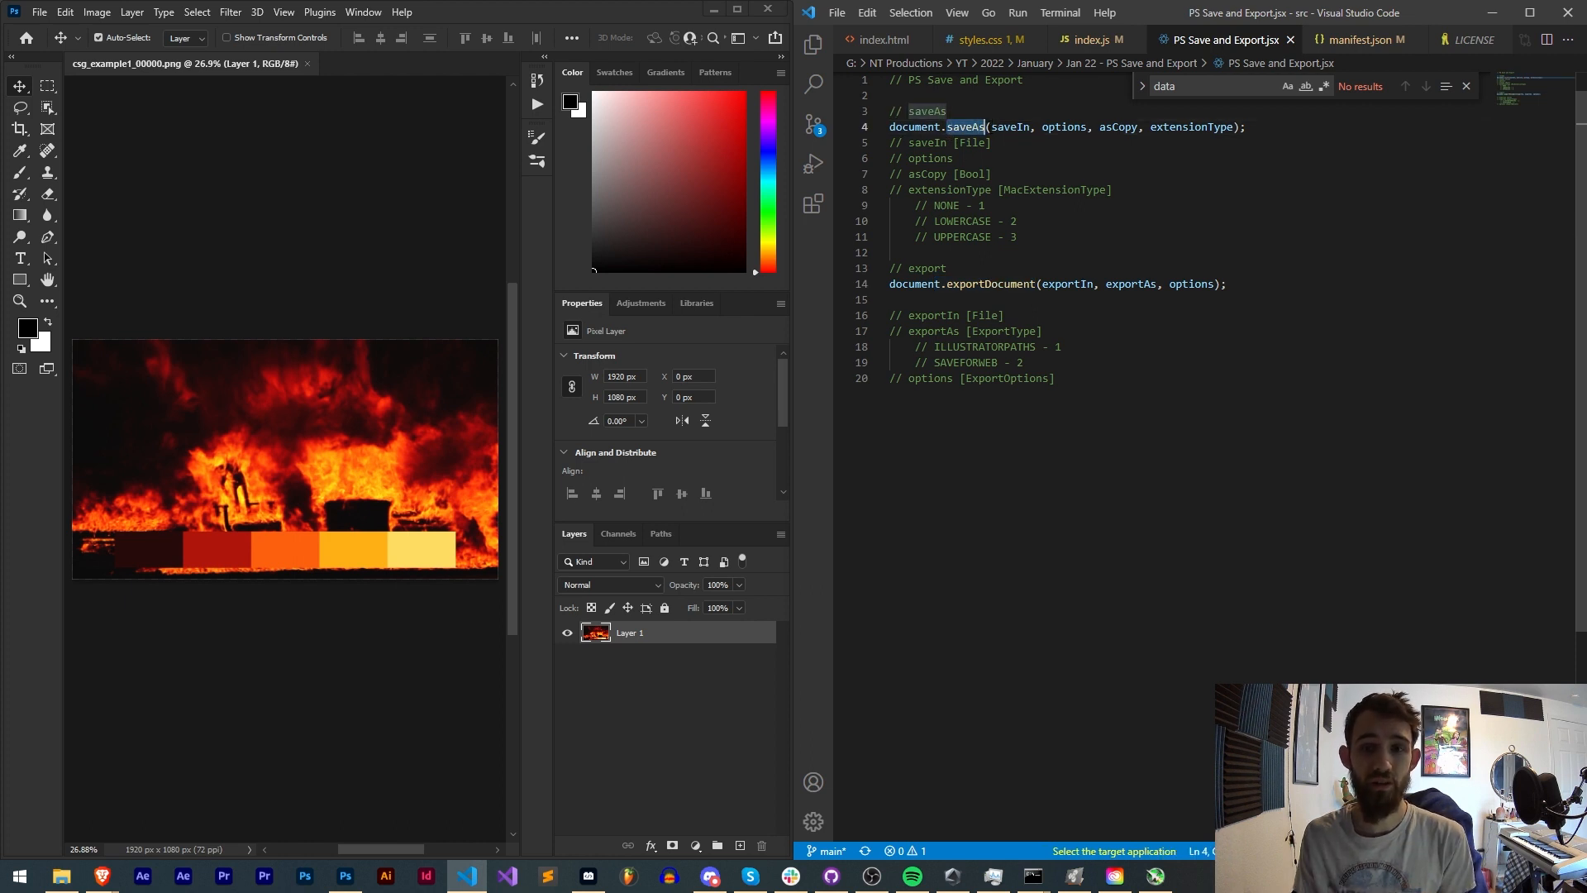
pyautogui.moveTo(927, 110)
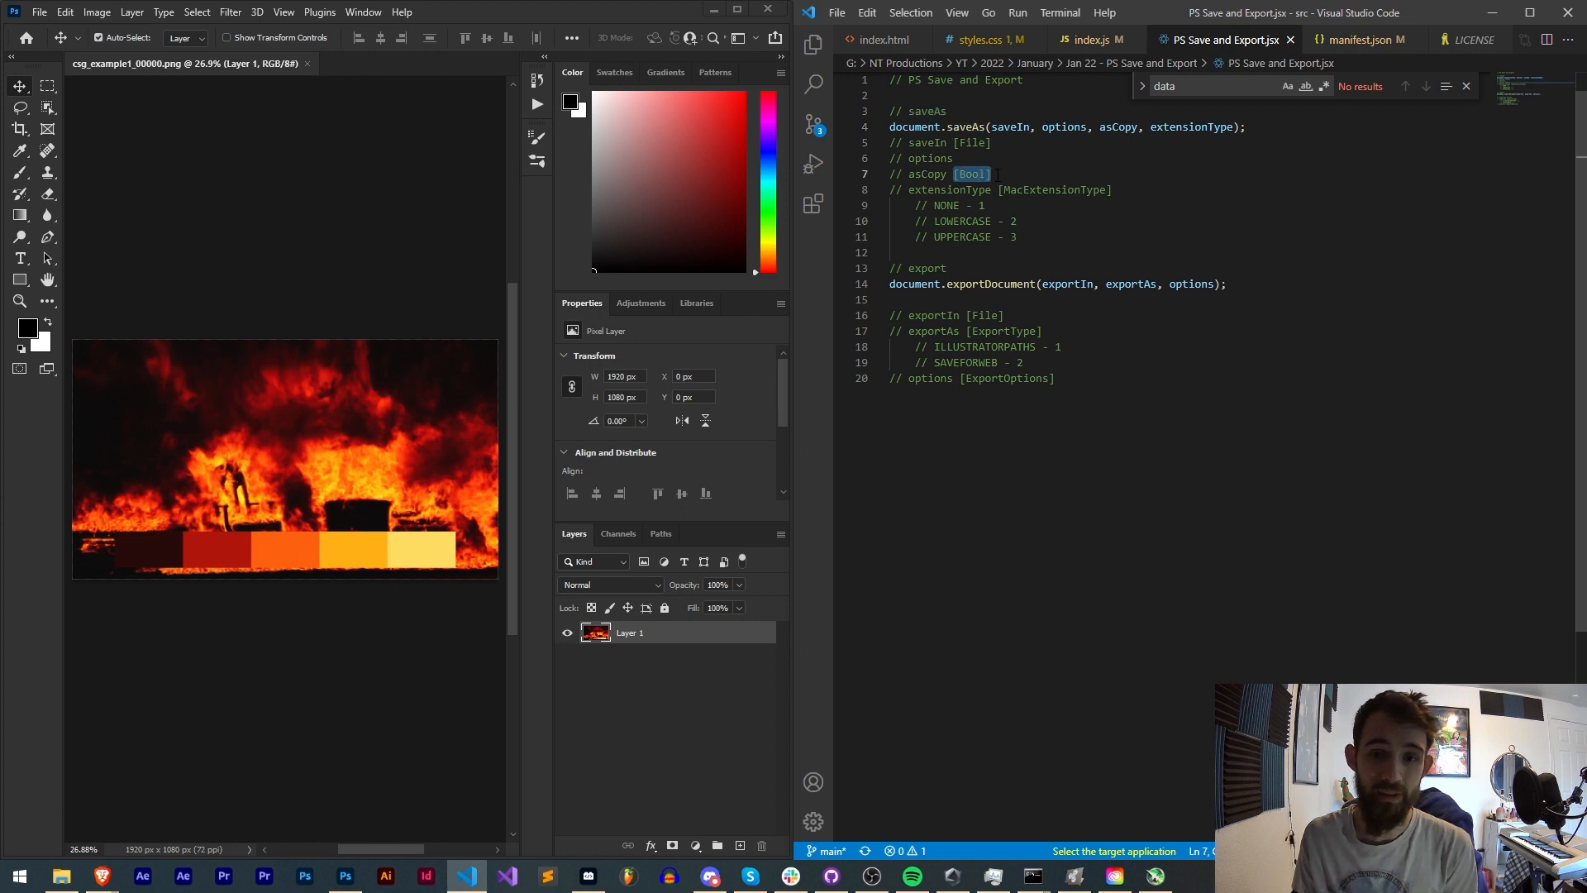
pyautogui.click(1056, 299)
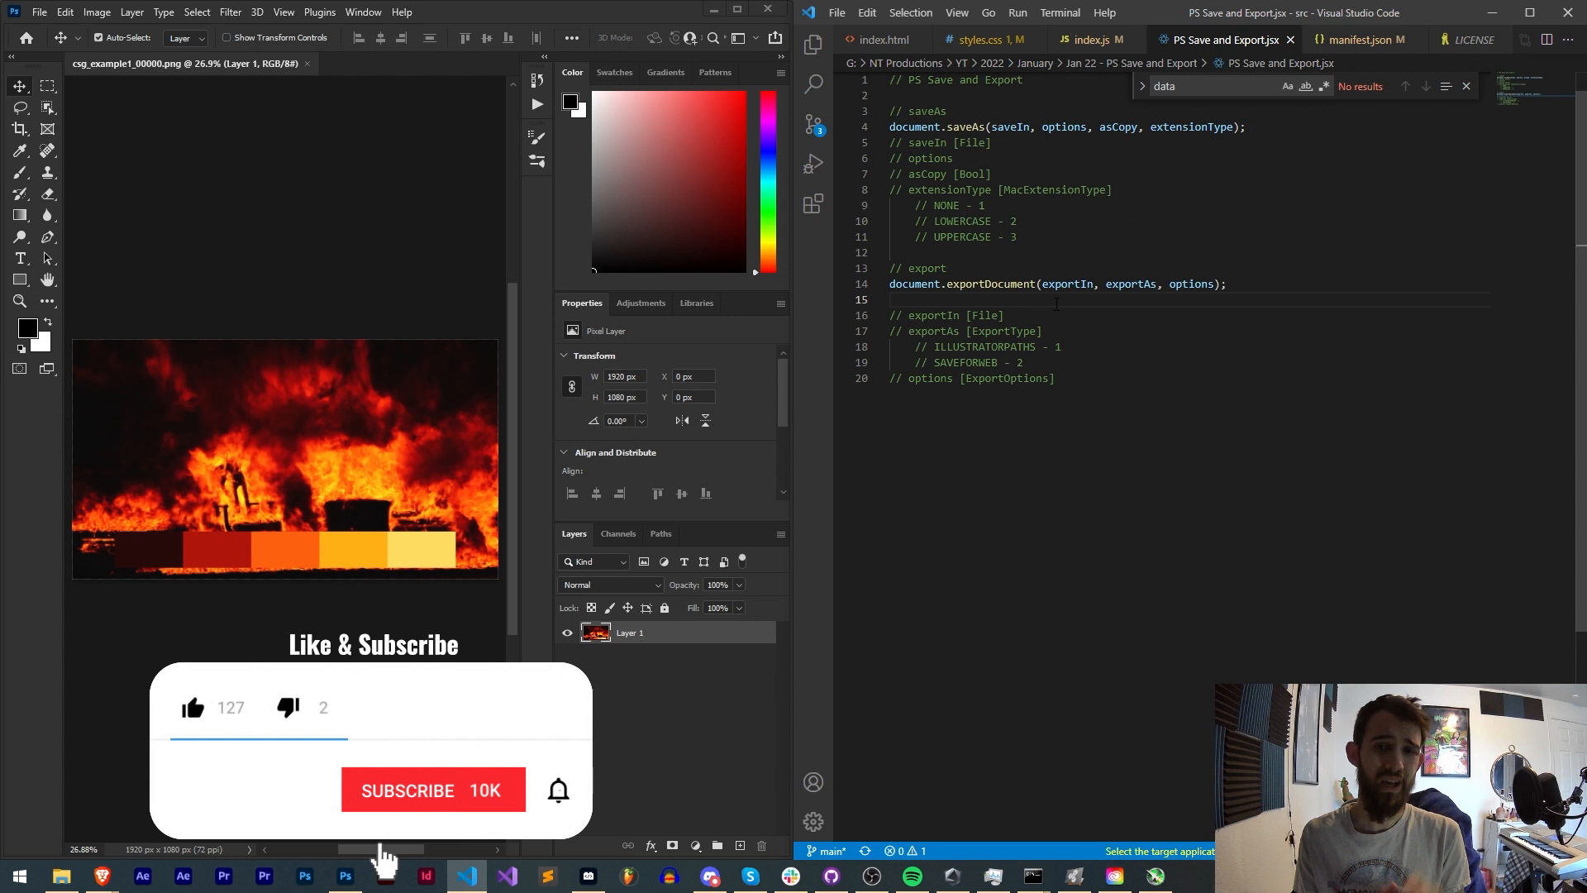
pyautogui.moveTo(357, 790)
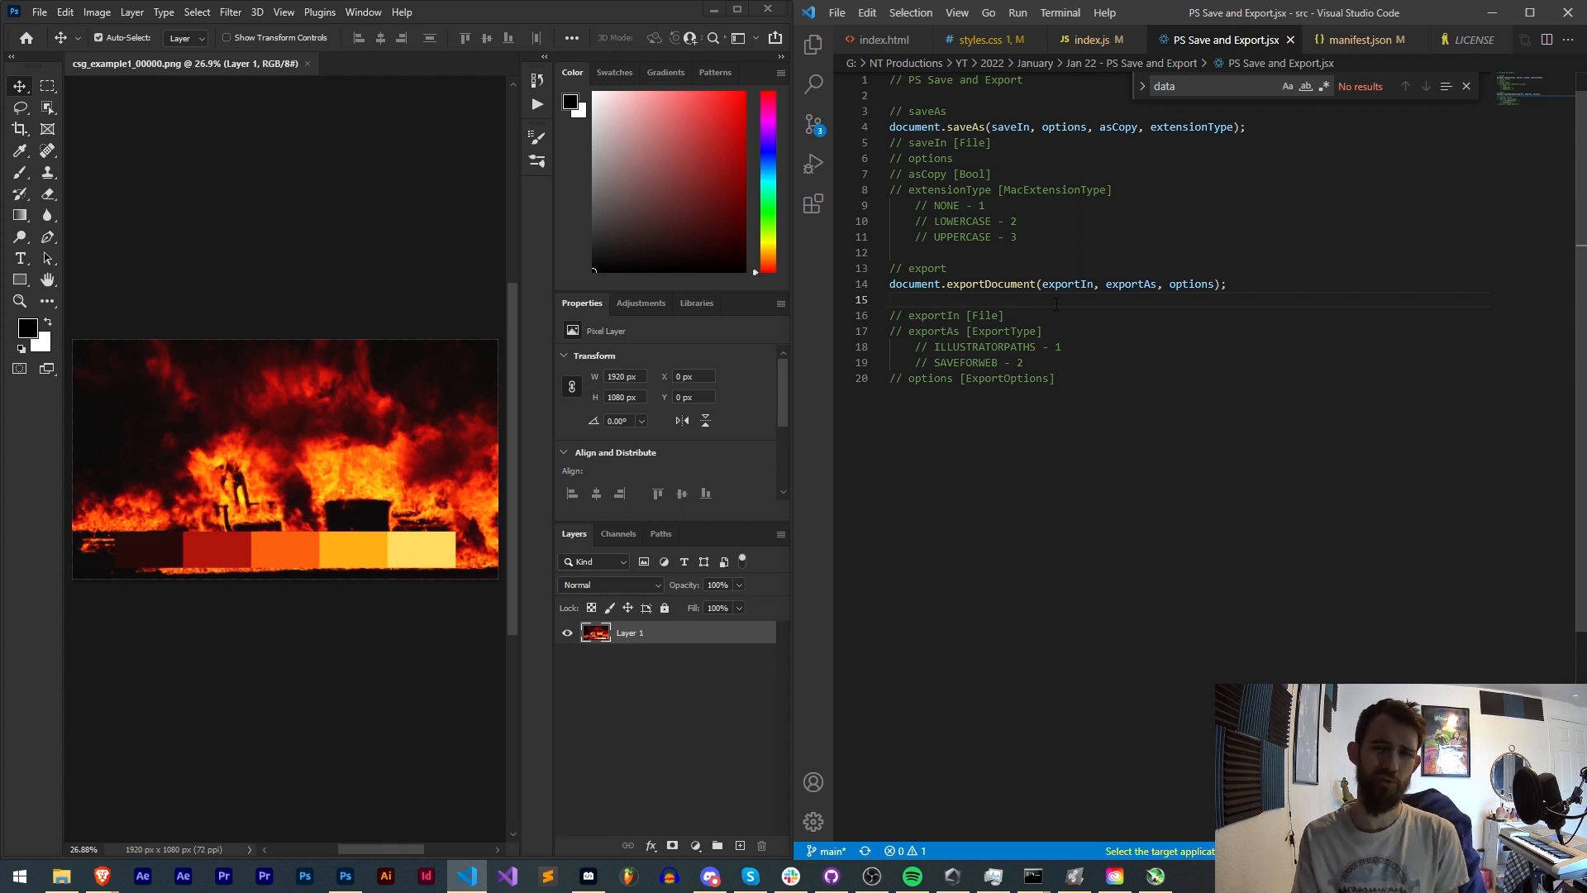
pyautogui.click(891, 300)
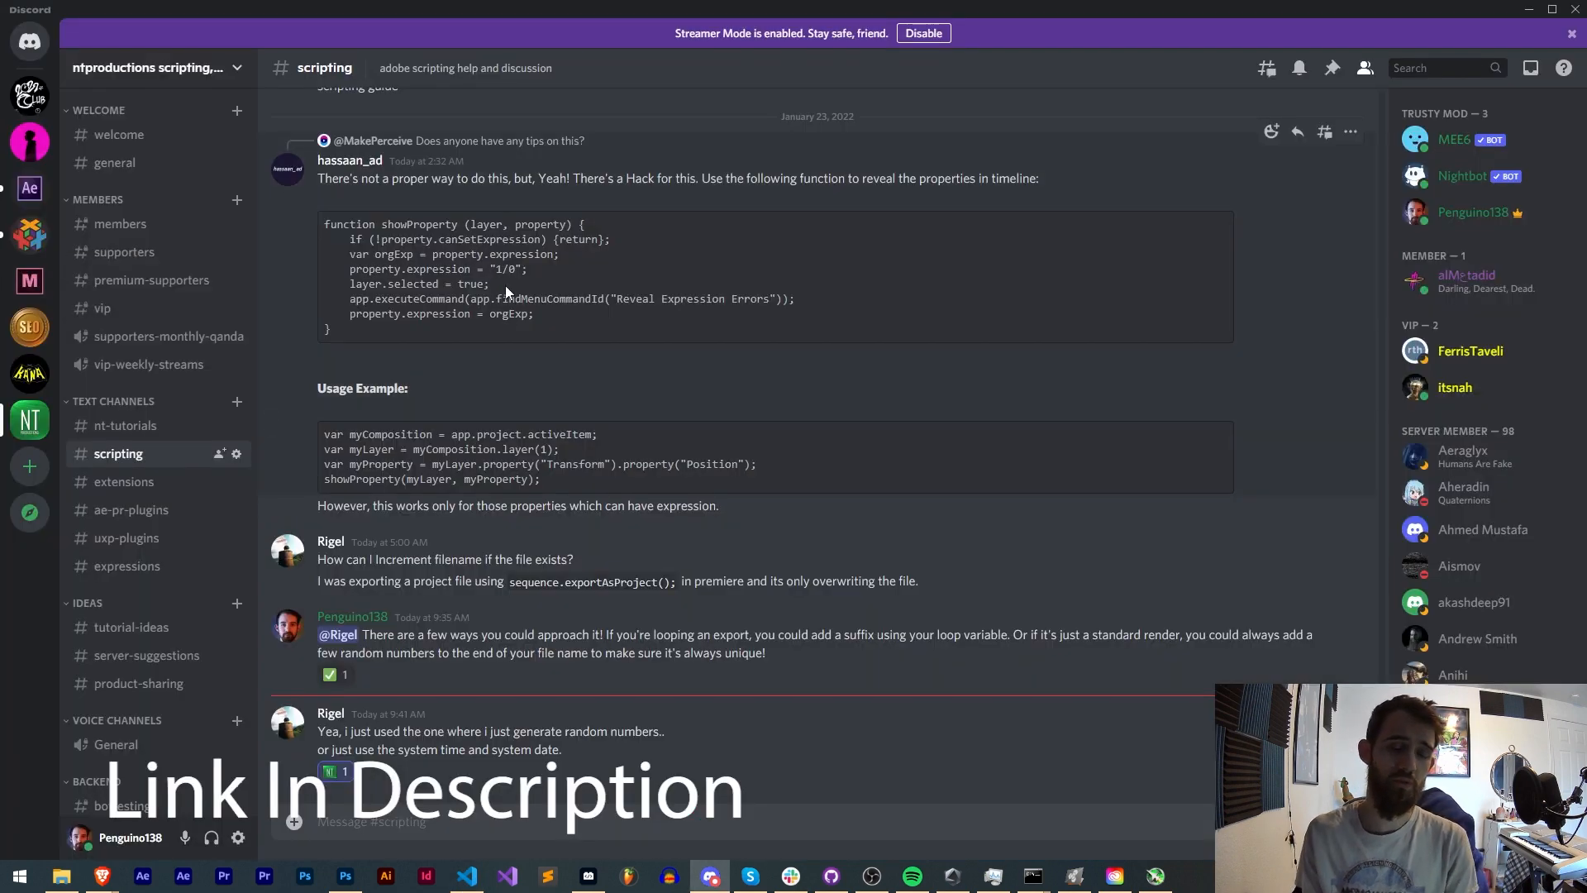
pyautogui.moveTo(124, 481)
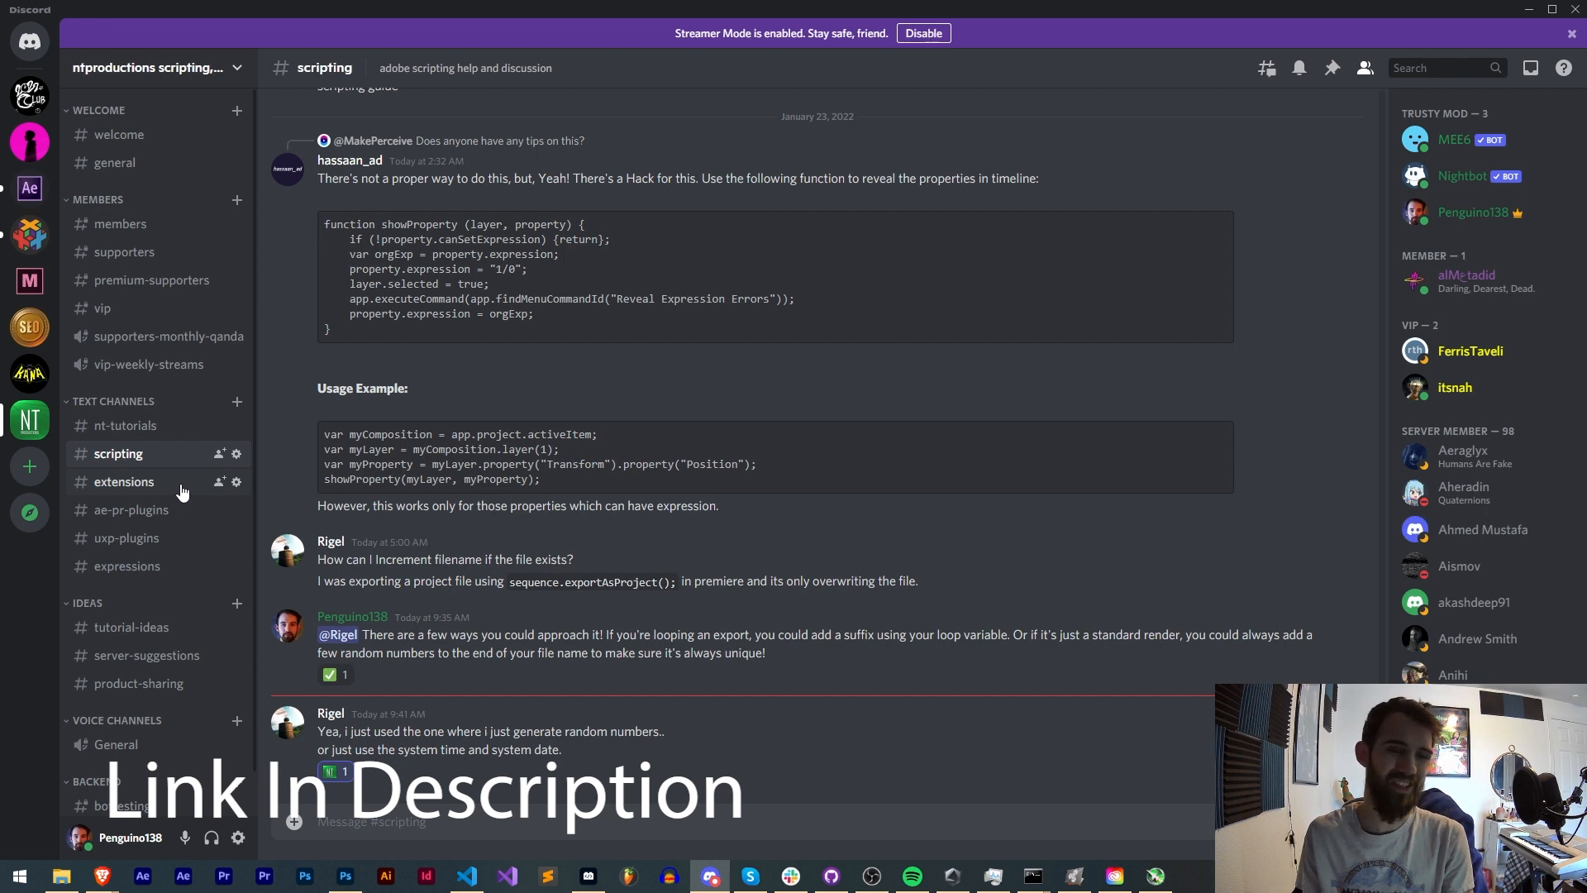
pyautogui.moveTo(440, 552)
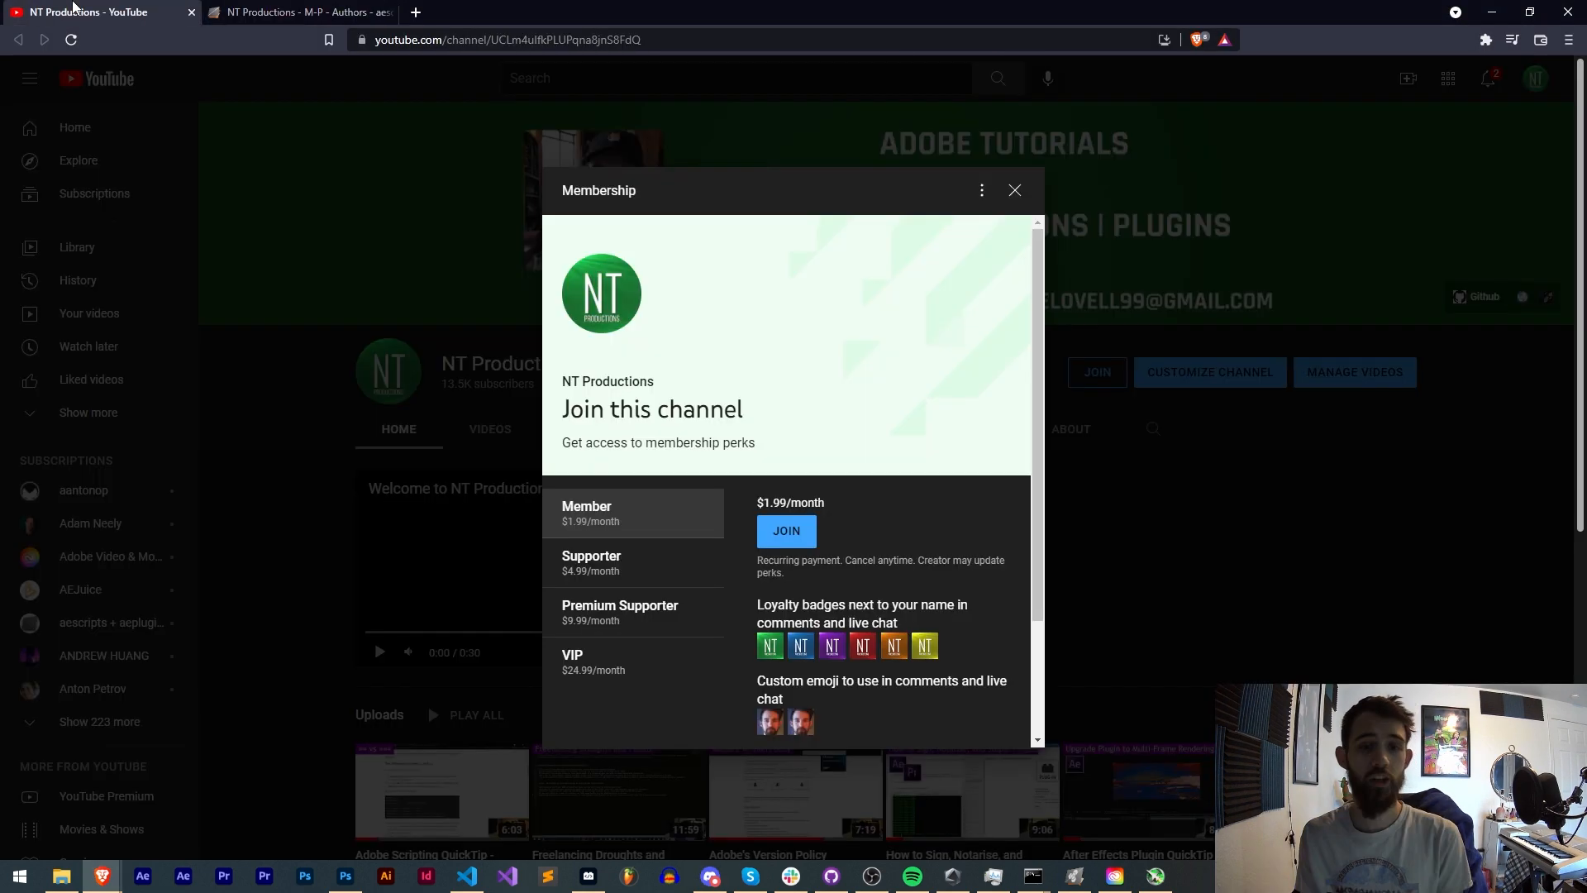
pyautogui.moveTo(658, 596)
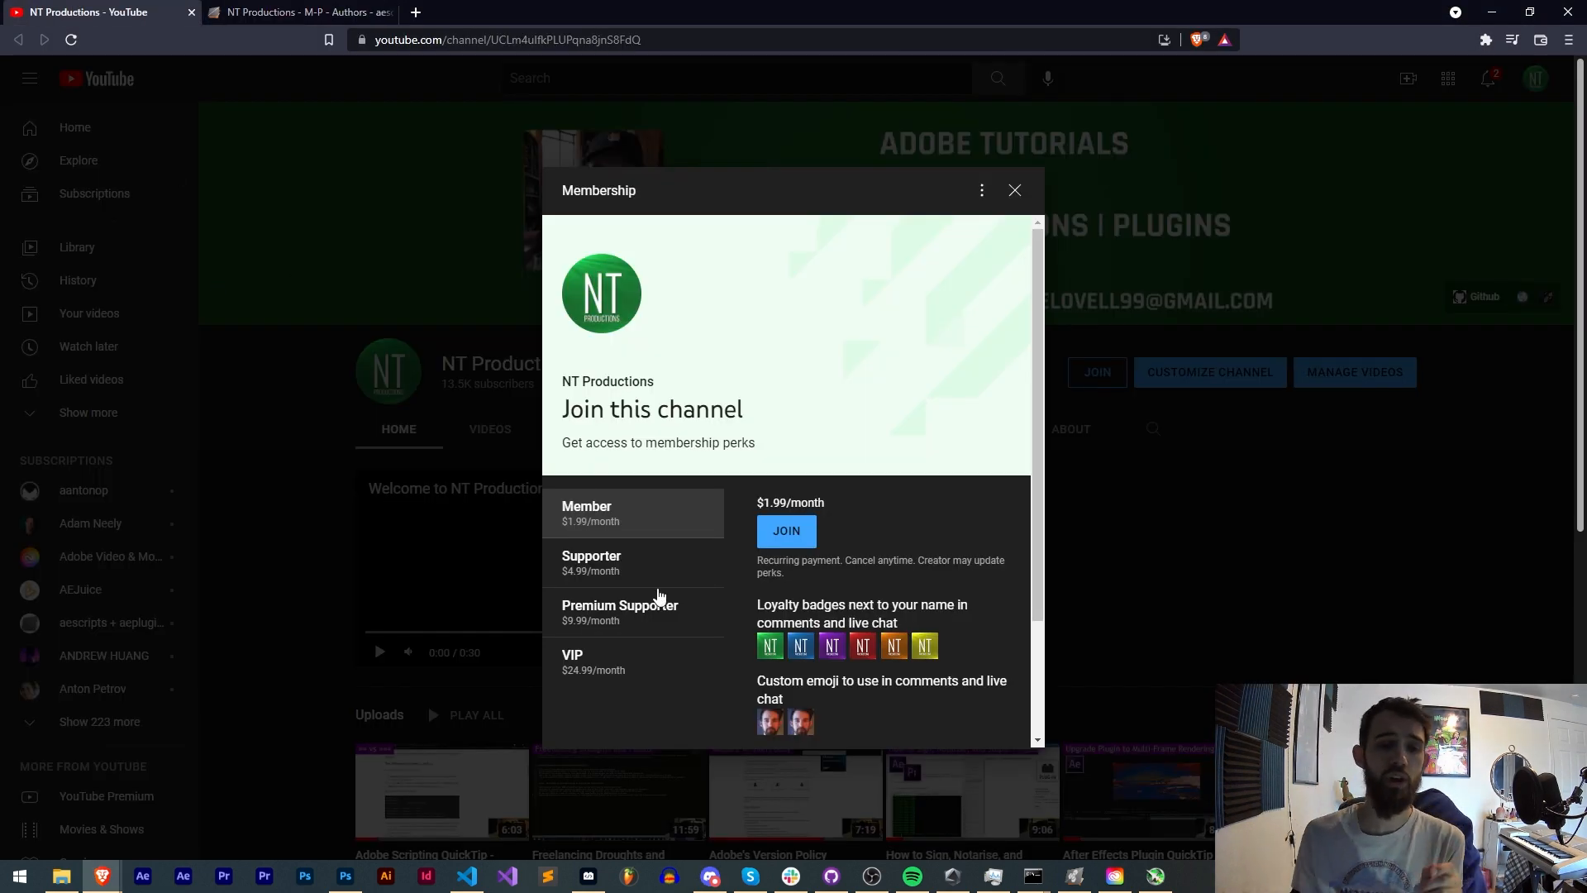
# Review the perks of the VIP, Premium Supporter and Supporter membership tiers
pyautogui.click(592, 661)
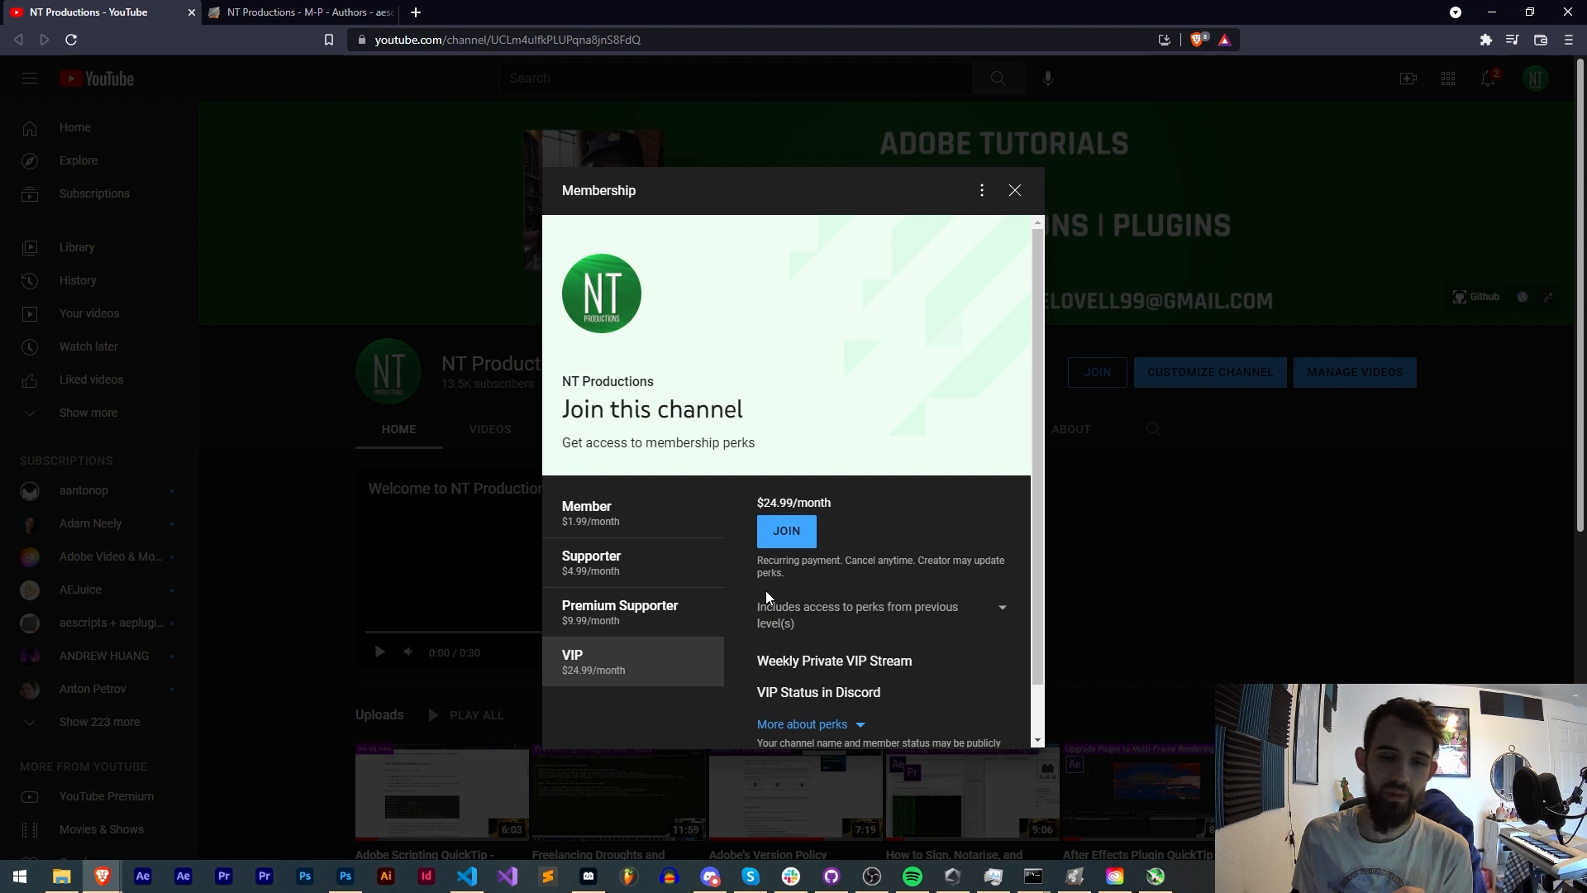
pyautogui.click(620, 555)
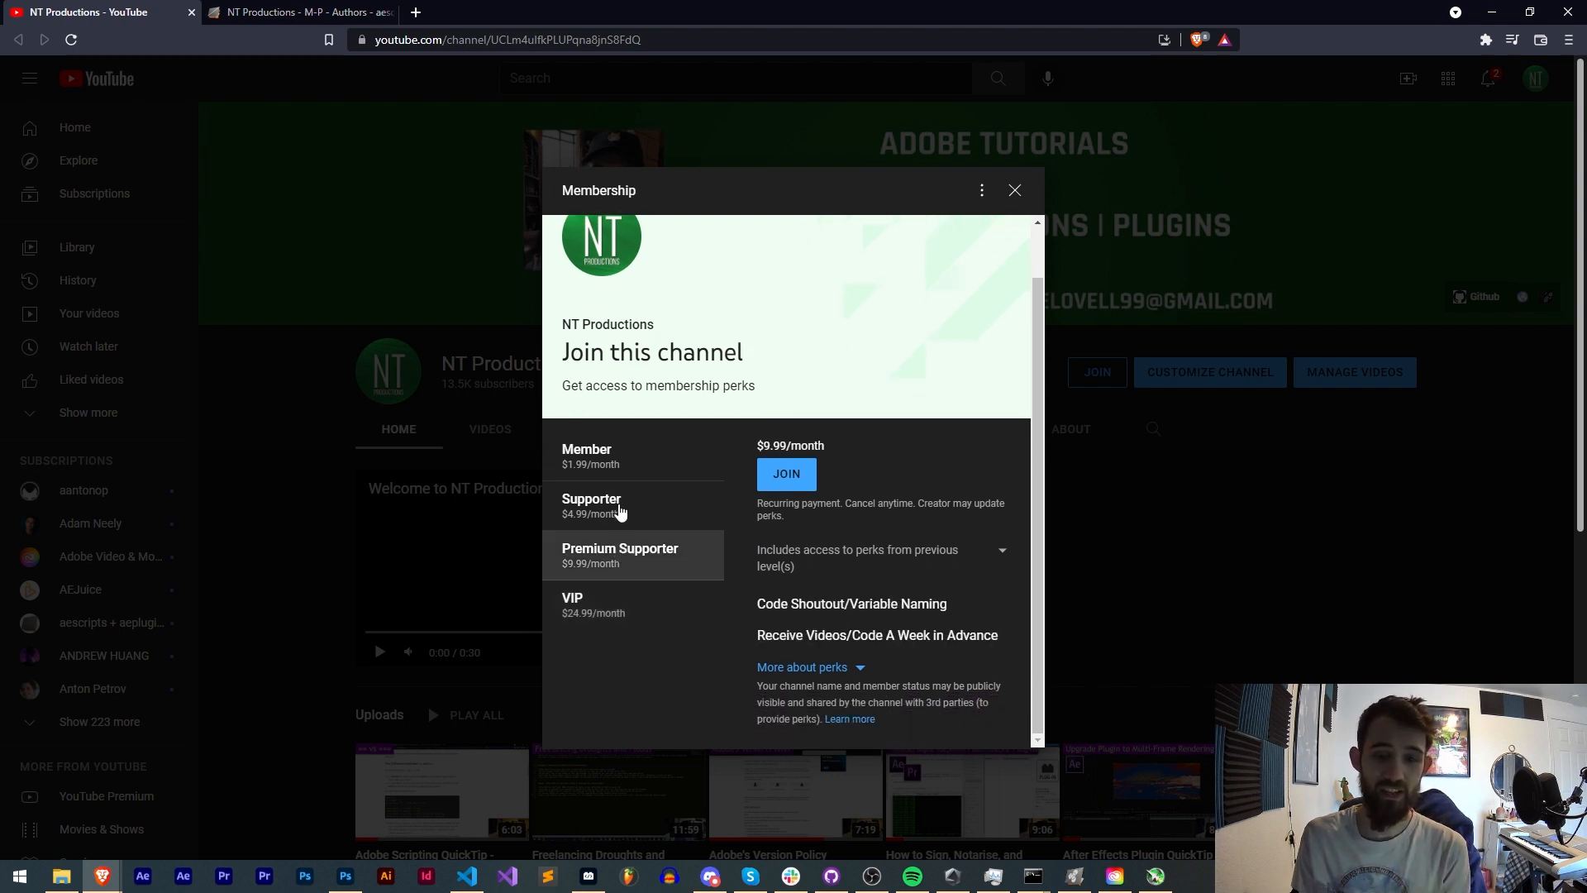
pyautogui.click(587, 456)
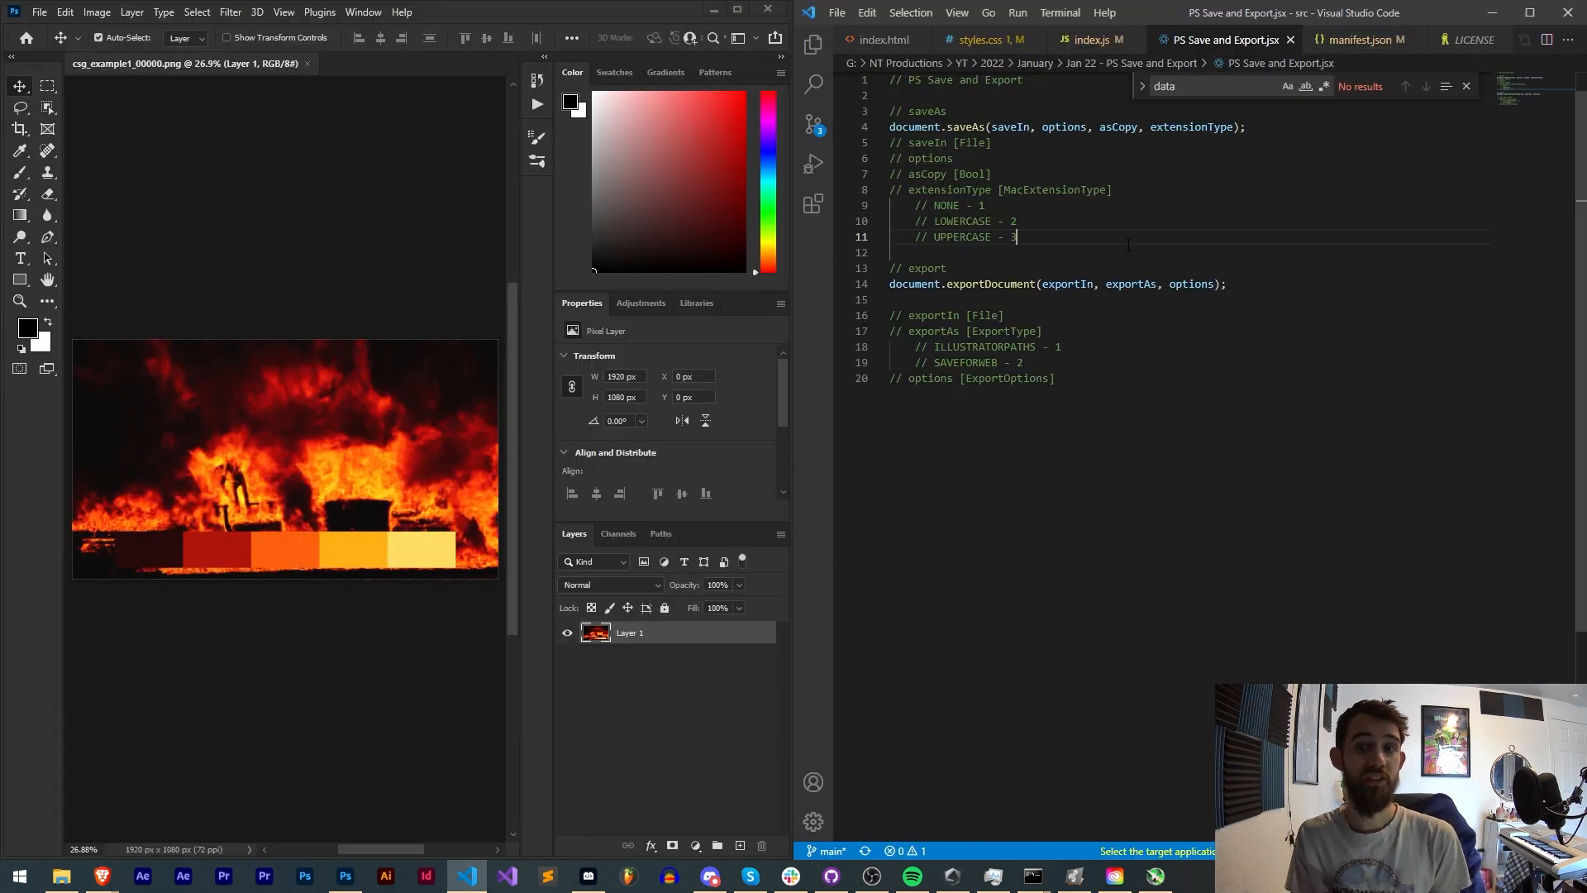
pyautogui.moveTo(1050, 58)
pyautogui.write('var document = app.project.activeDocument;')
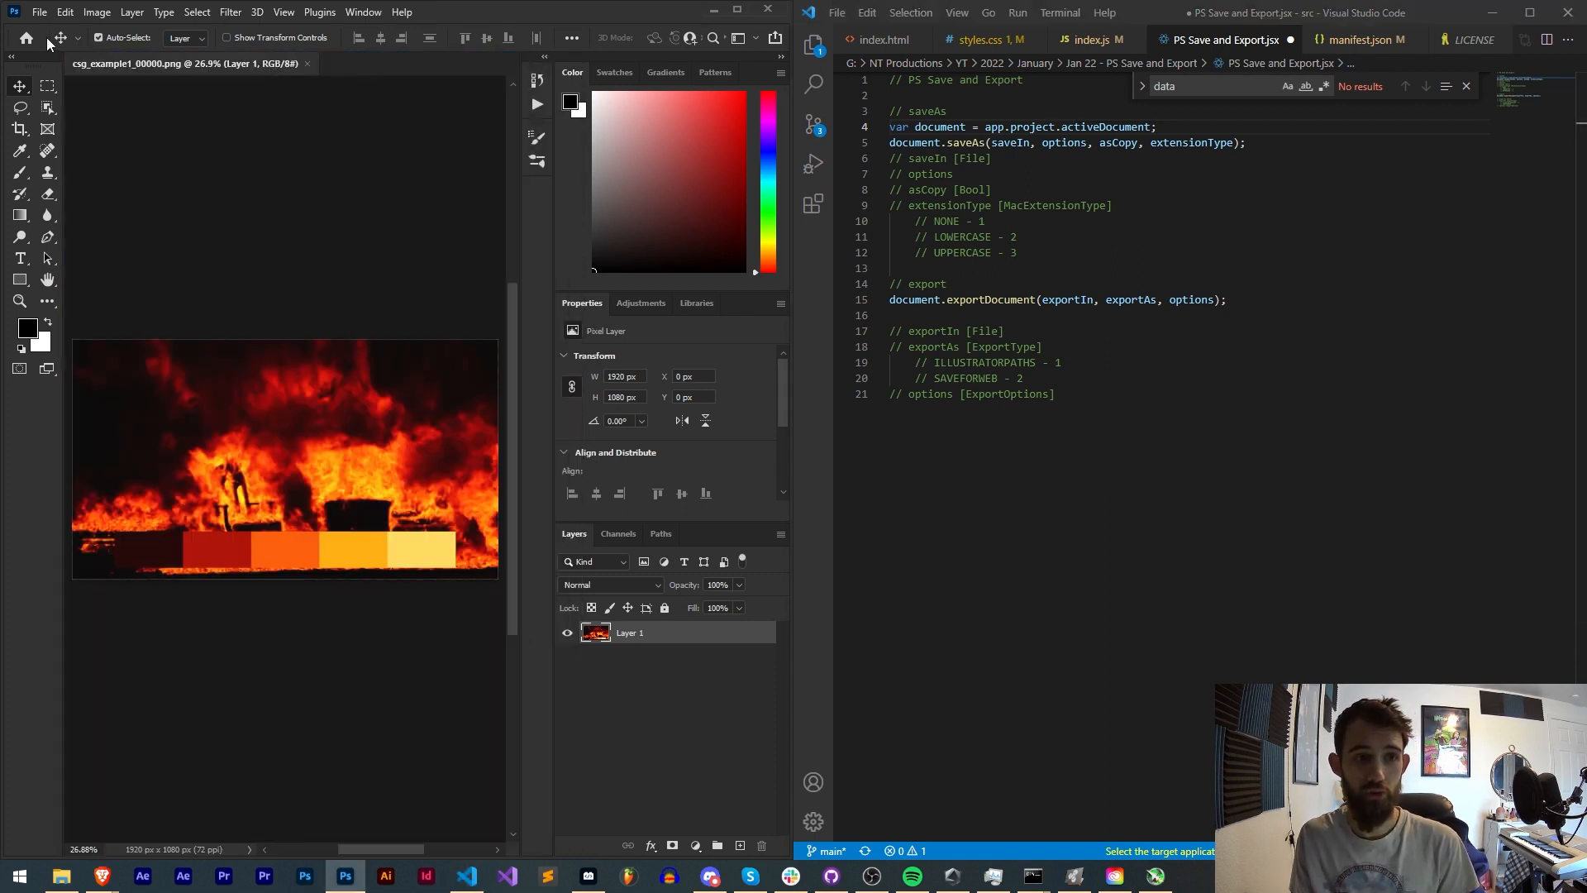
# Look through Photoshop's File menu commands while adding the activeDocument variable
pyautogui.click(38, 11)
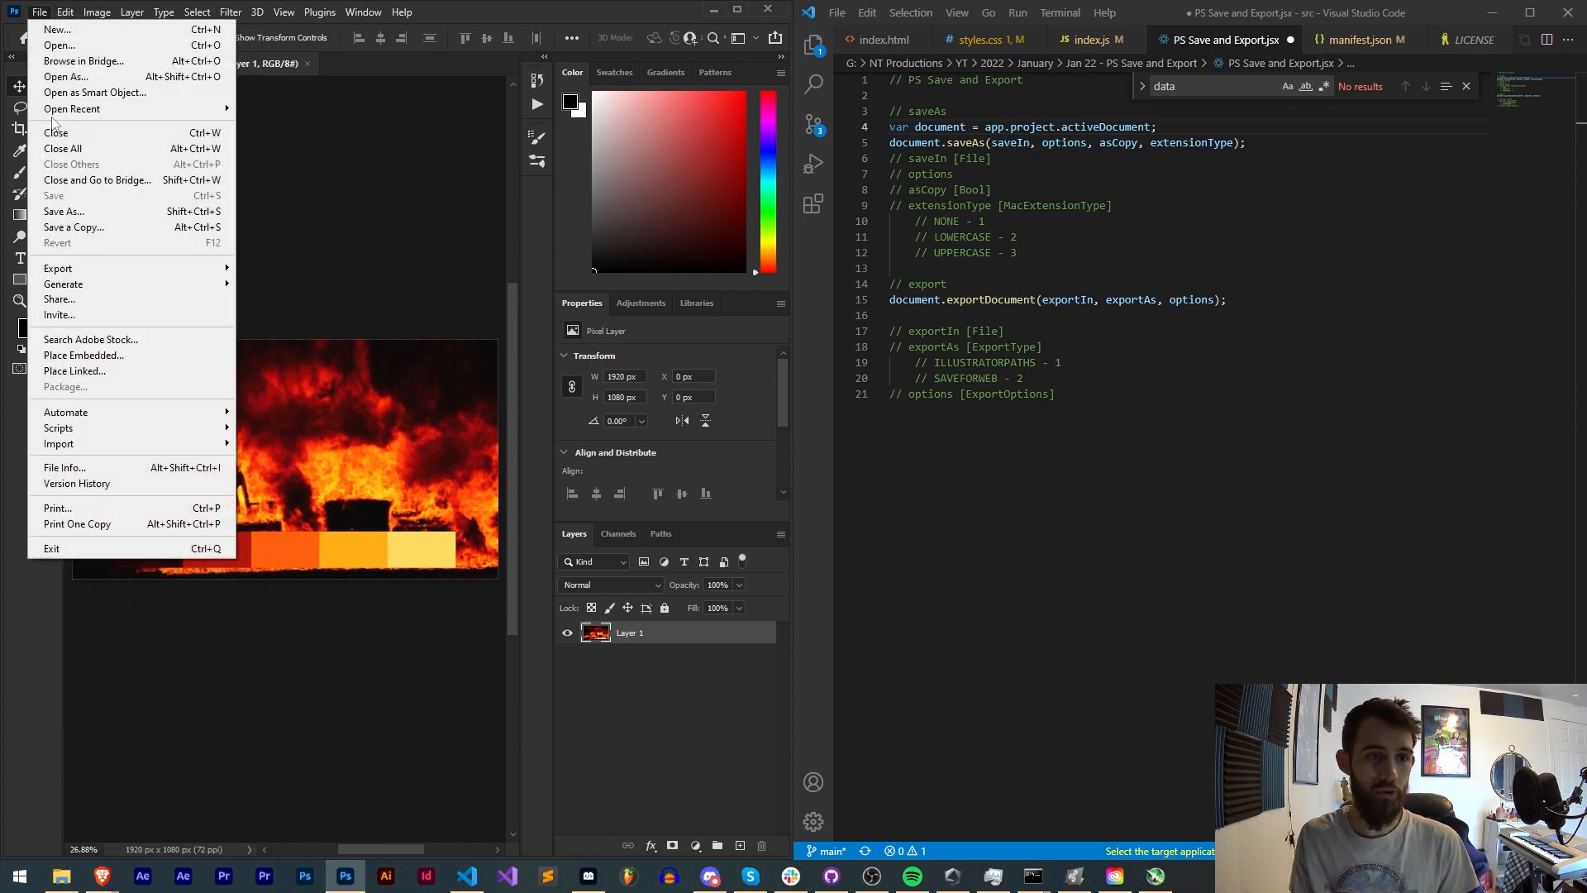
pyautogui.moveTo(63, 210)
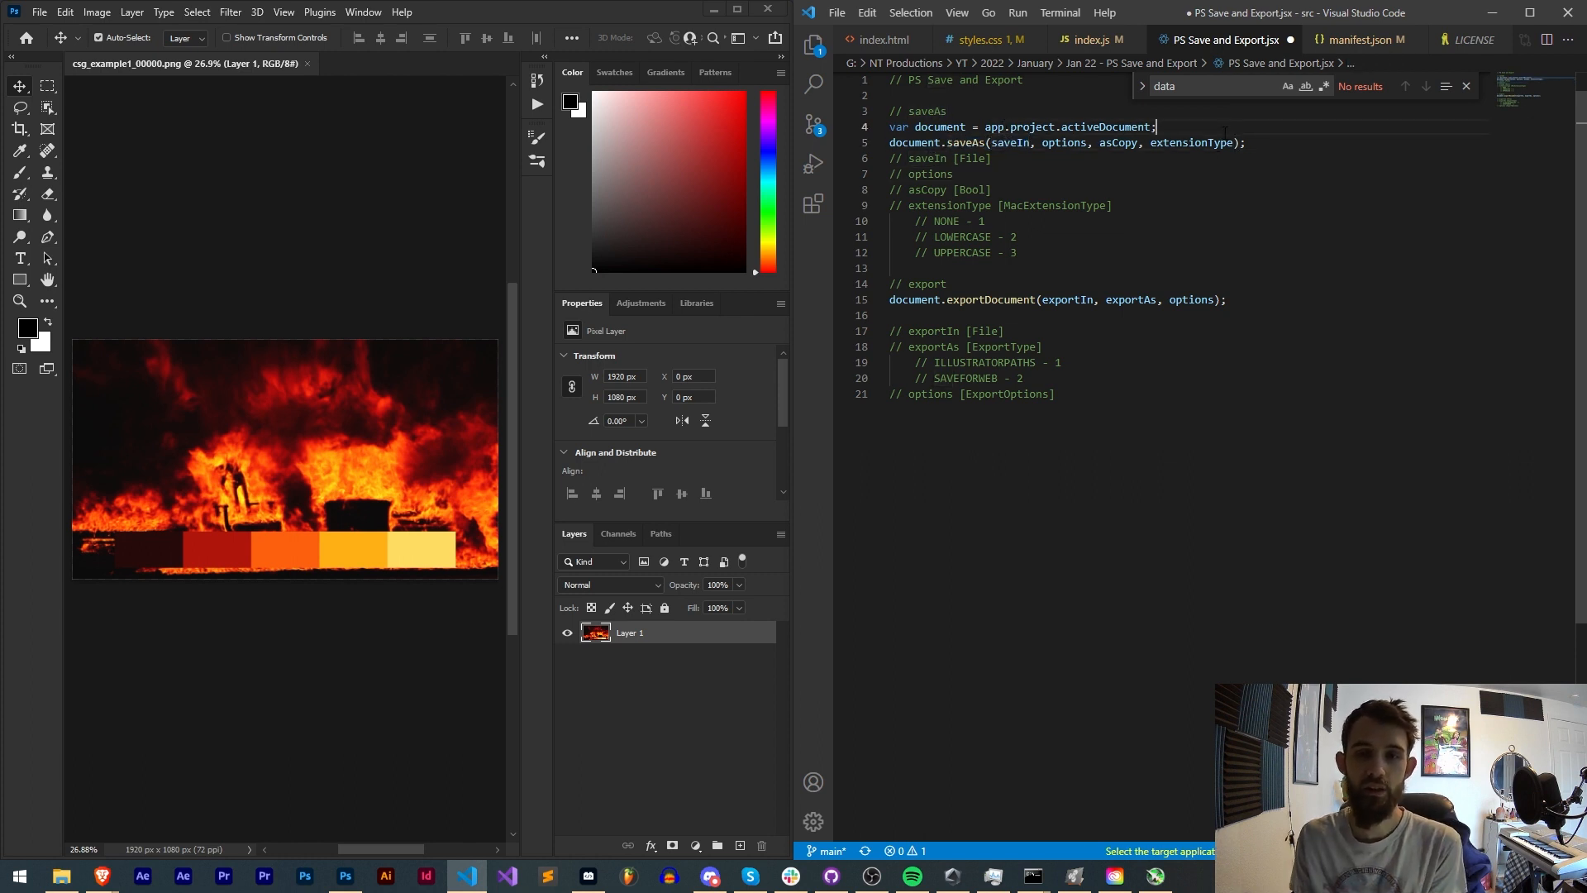
# Write var File("C:\Users\Natel\Desktop\testing\test.psd"); on line 6
pyautogui.write('v')
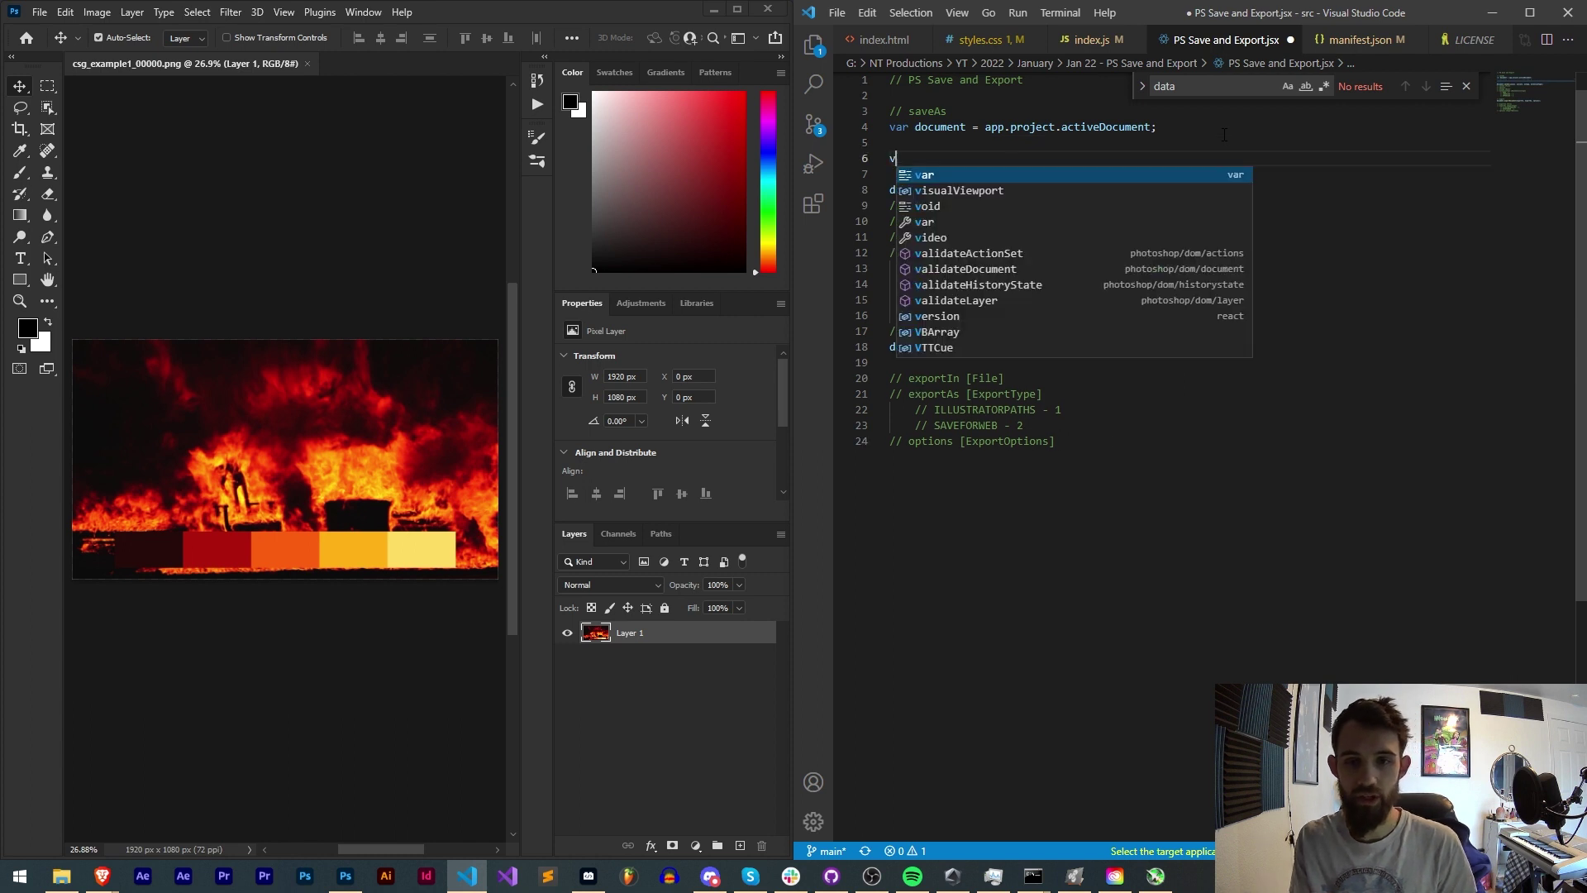
pyautogui.write('ar File();')
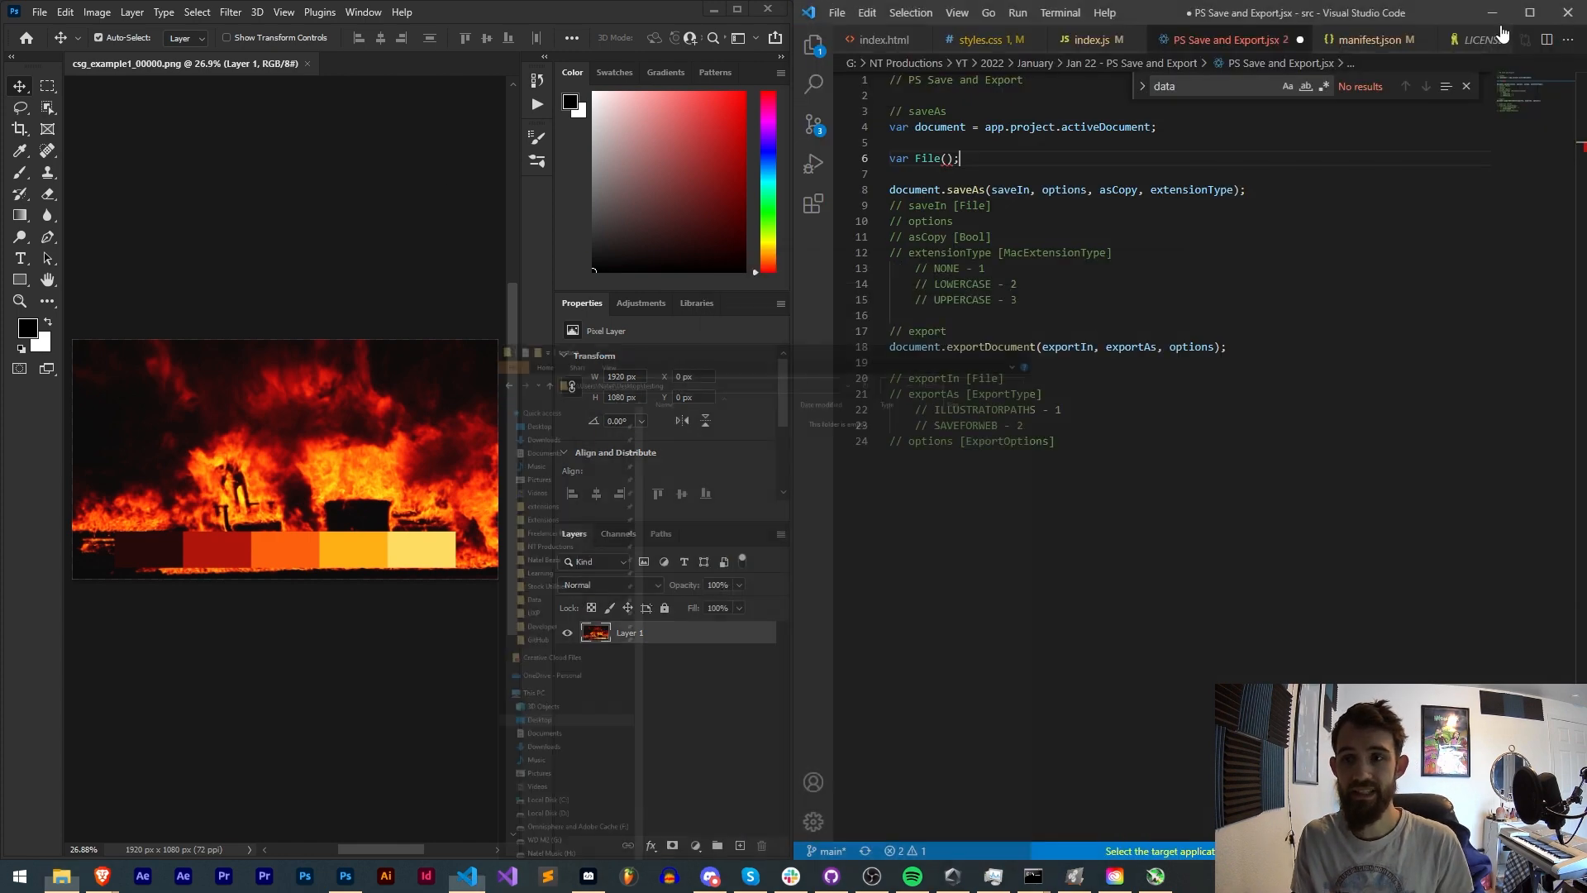
pyautogui.write('"C:\\Users\\Natel\\Desktop\\testing"')
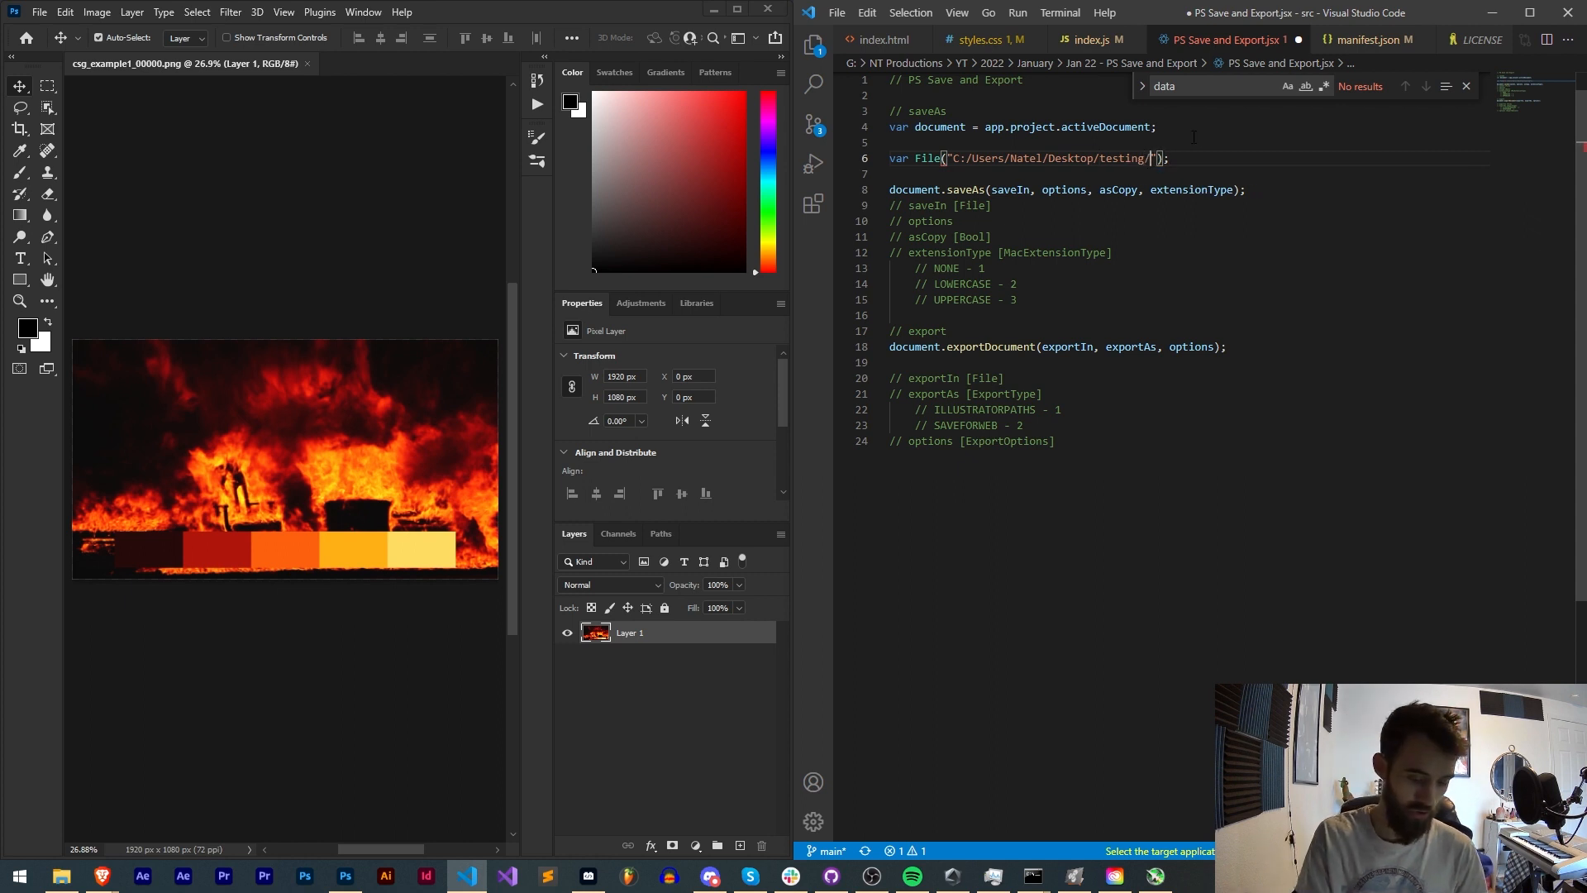
pyautogui.write('test.')
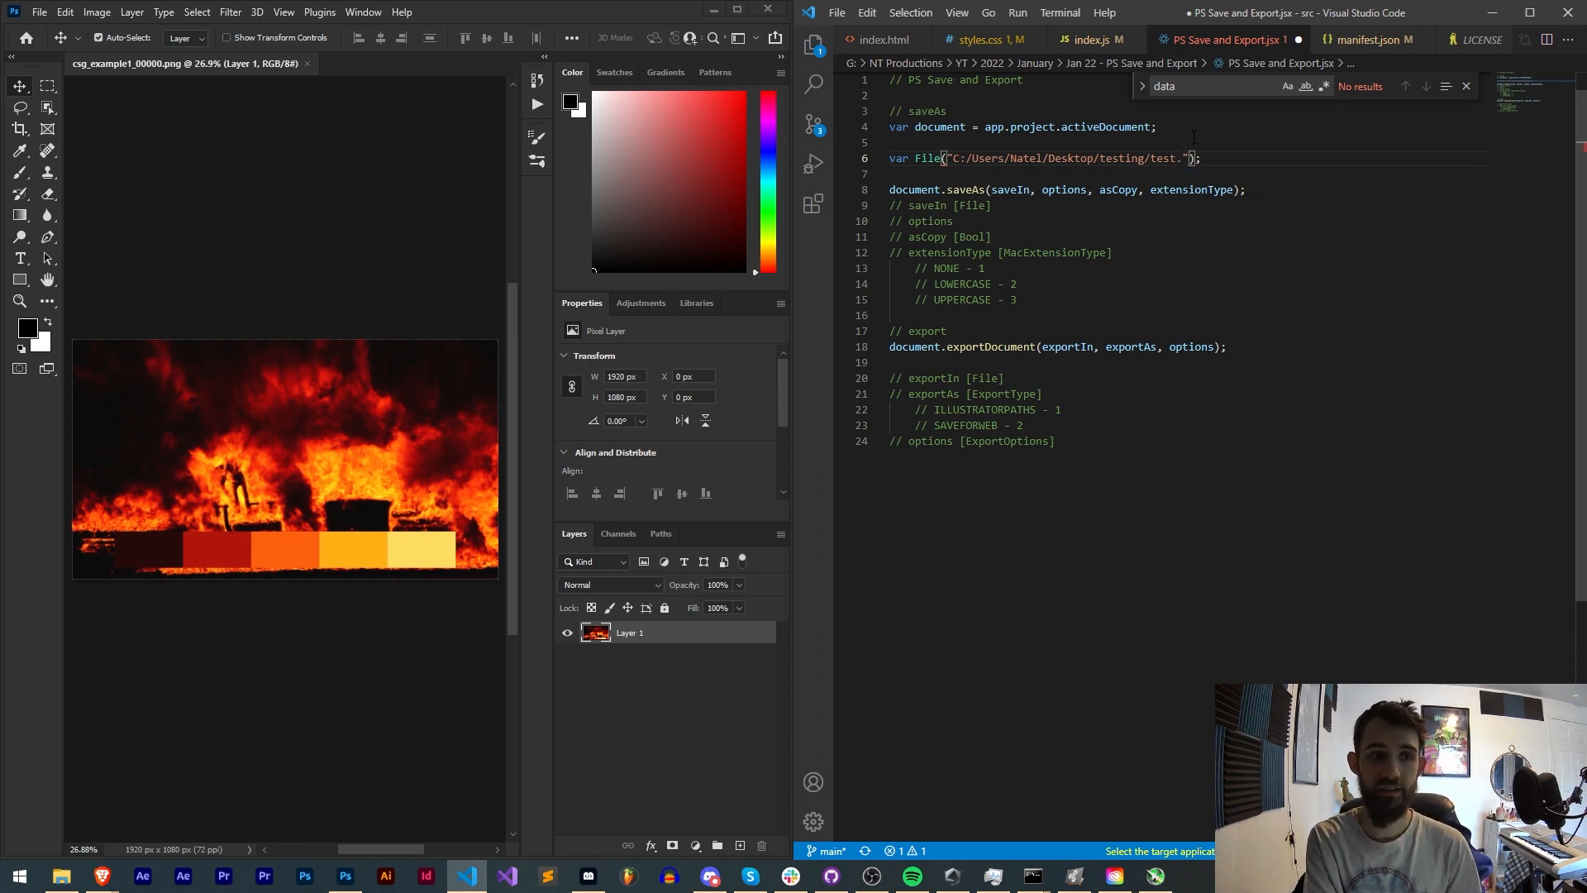
pyautogui.write('psd')
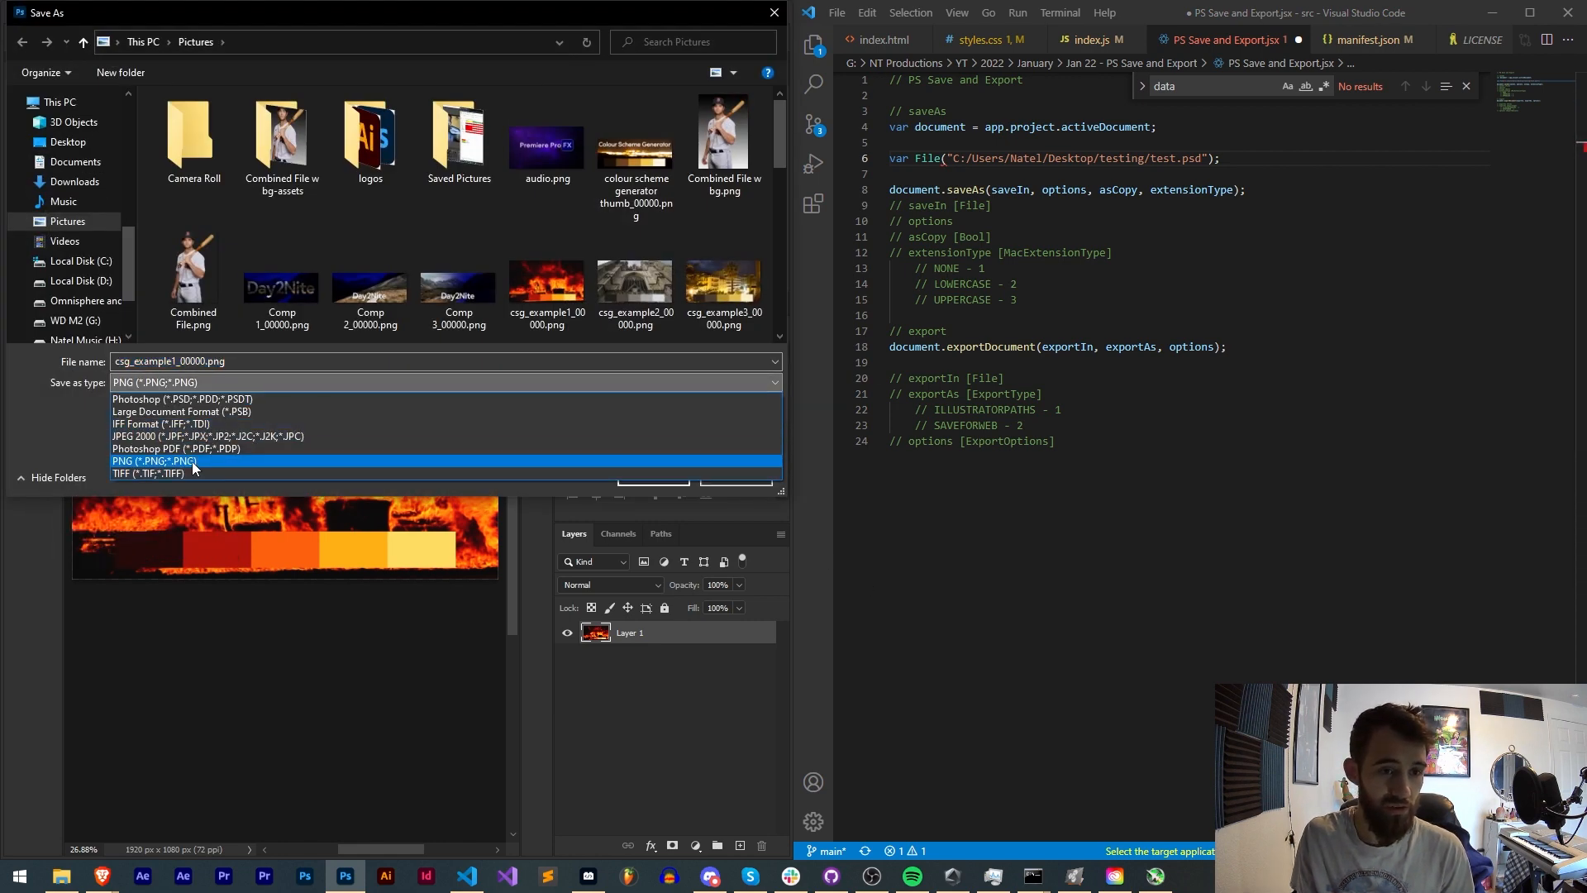
# Dismiss the Save As format list and select File and options words for the saveIn variable edit
pyautogui.click(152, 461)
pyautogui.write('jpg')
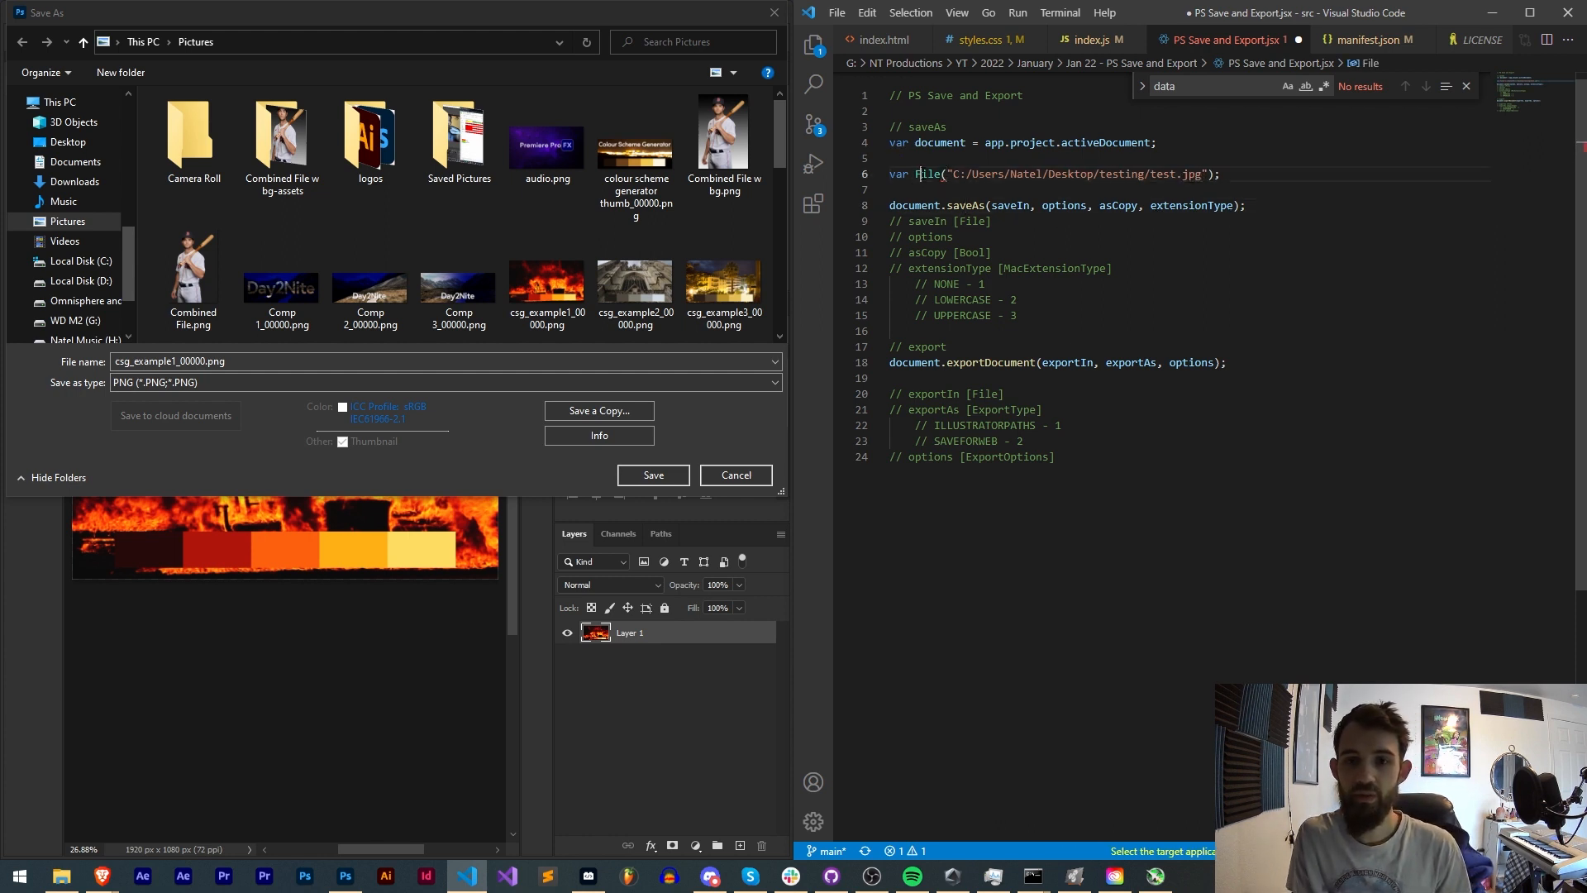
pyautogui.doubleClick(926, 174)
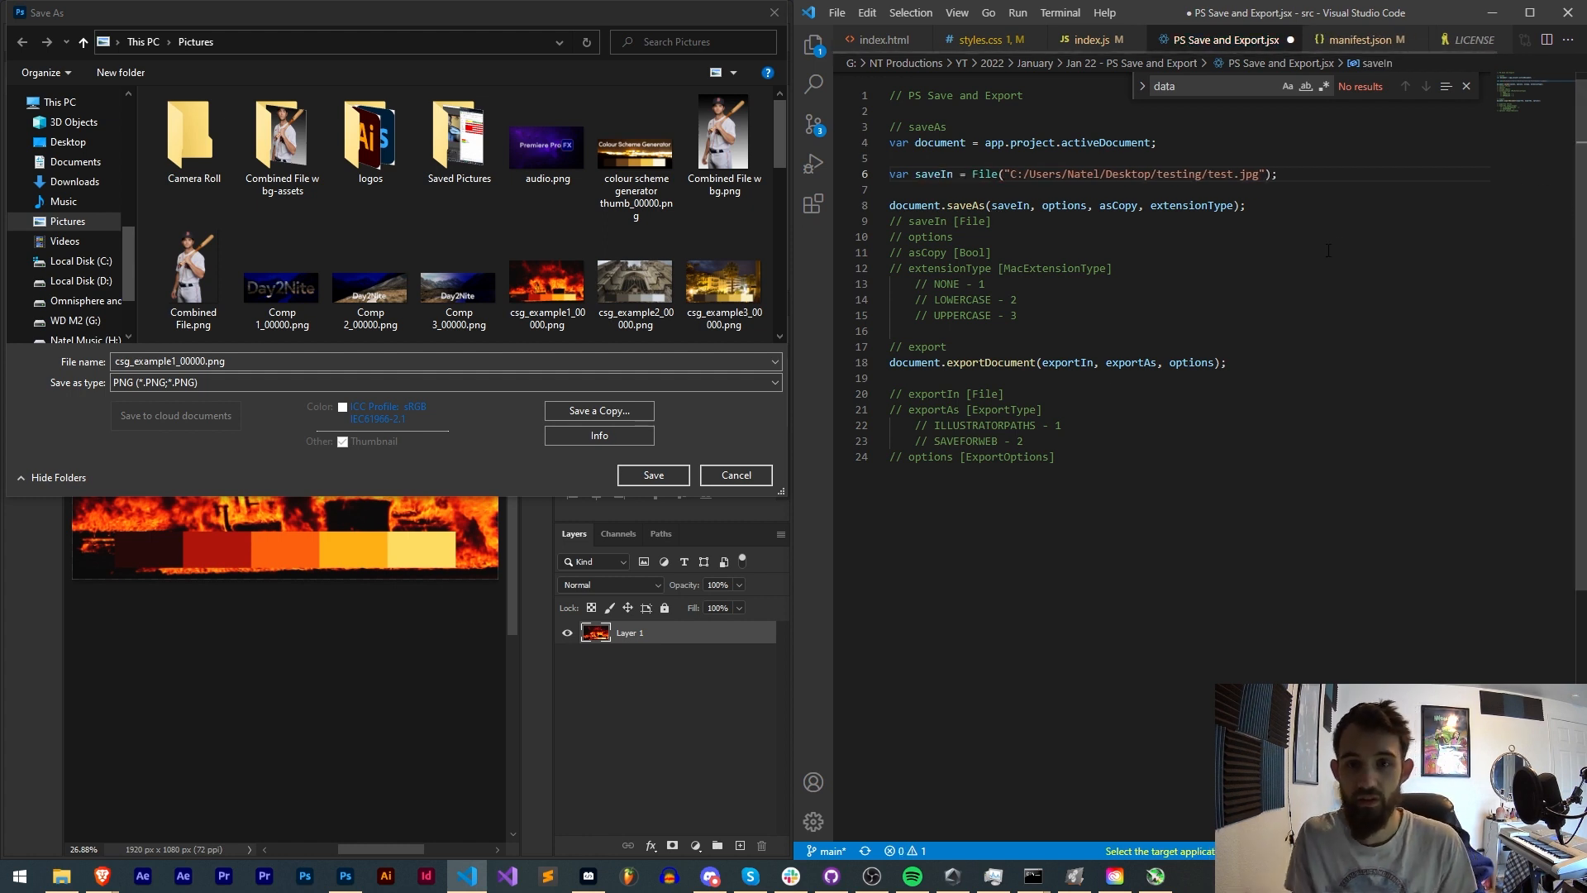
pyautogui.doubleClick(927, 222)
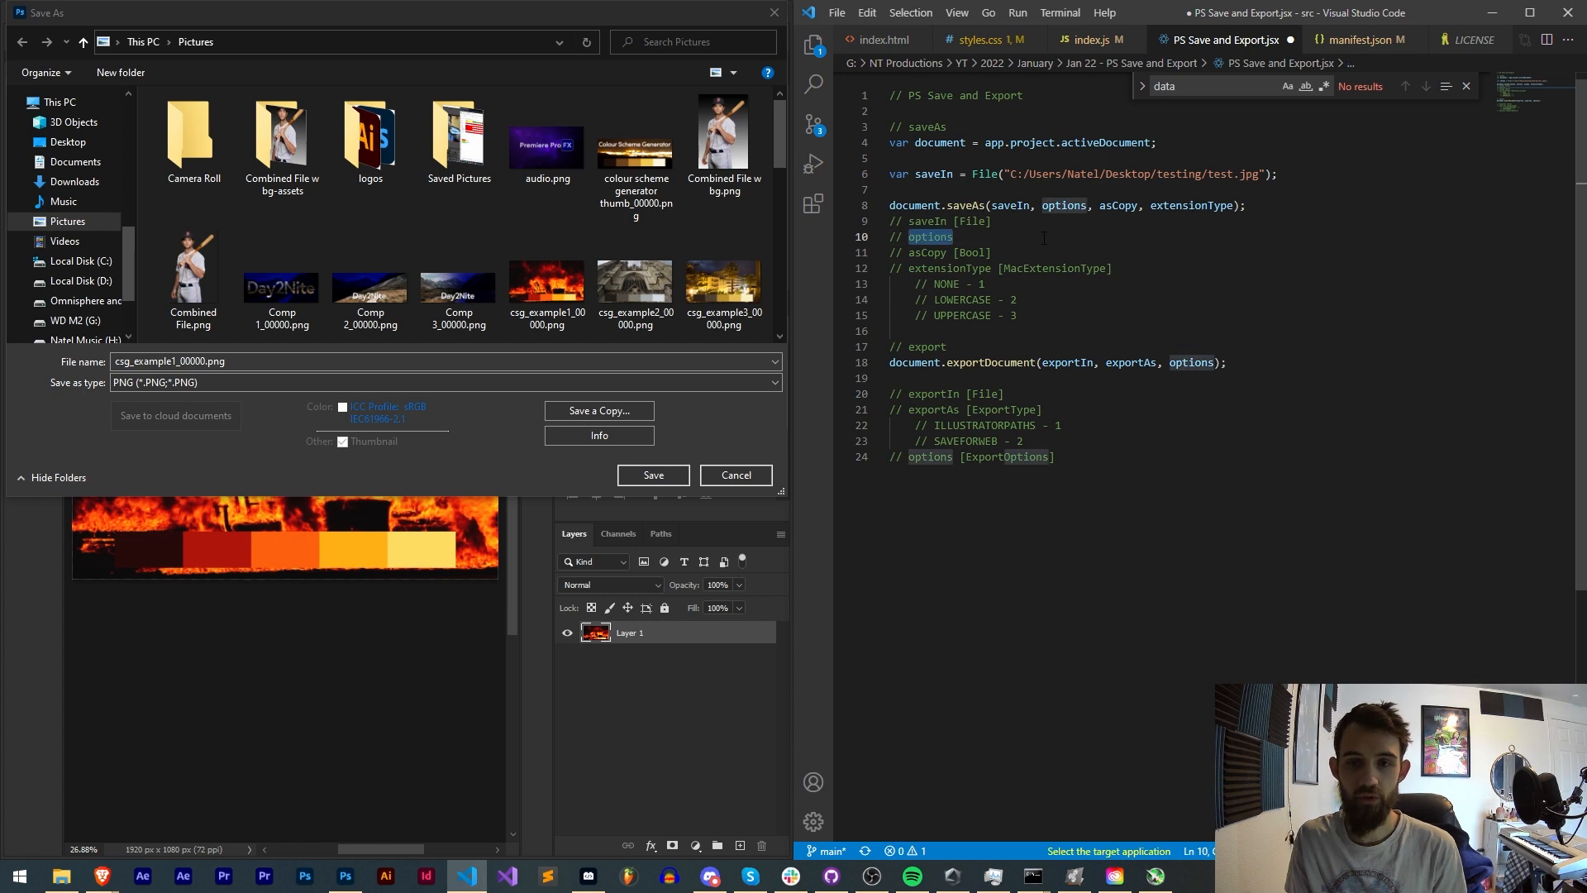
pyautogui.moveTo(735, 474)
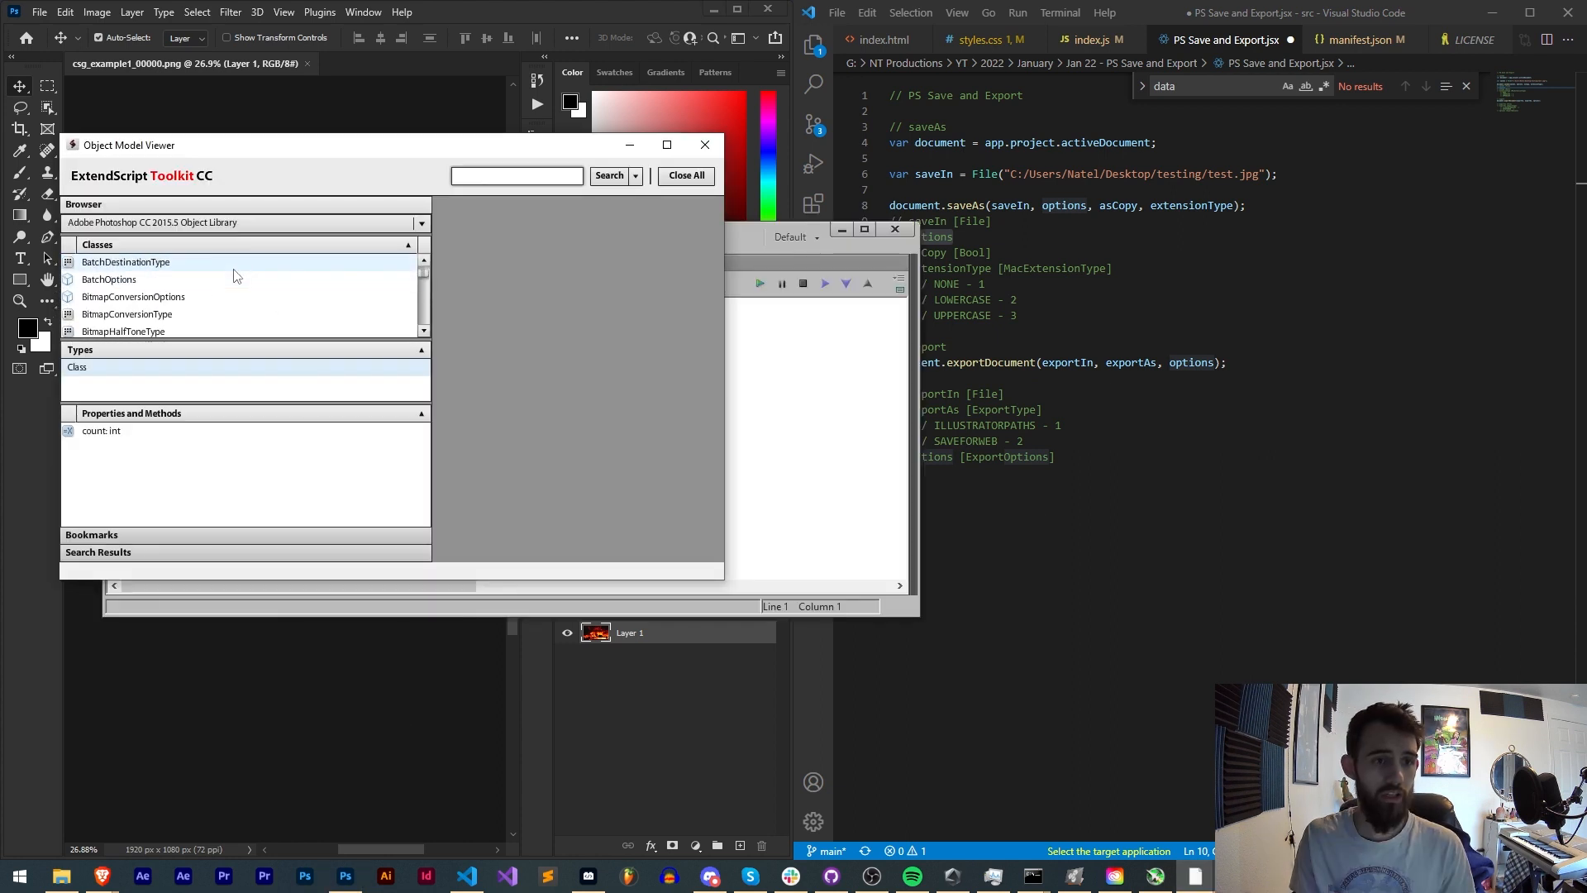
# Locate Document.saveAs in the Object Model Viewer and read its saveIn, options, asCopy and extensionType parameters
pyautogui.scroll(-3)
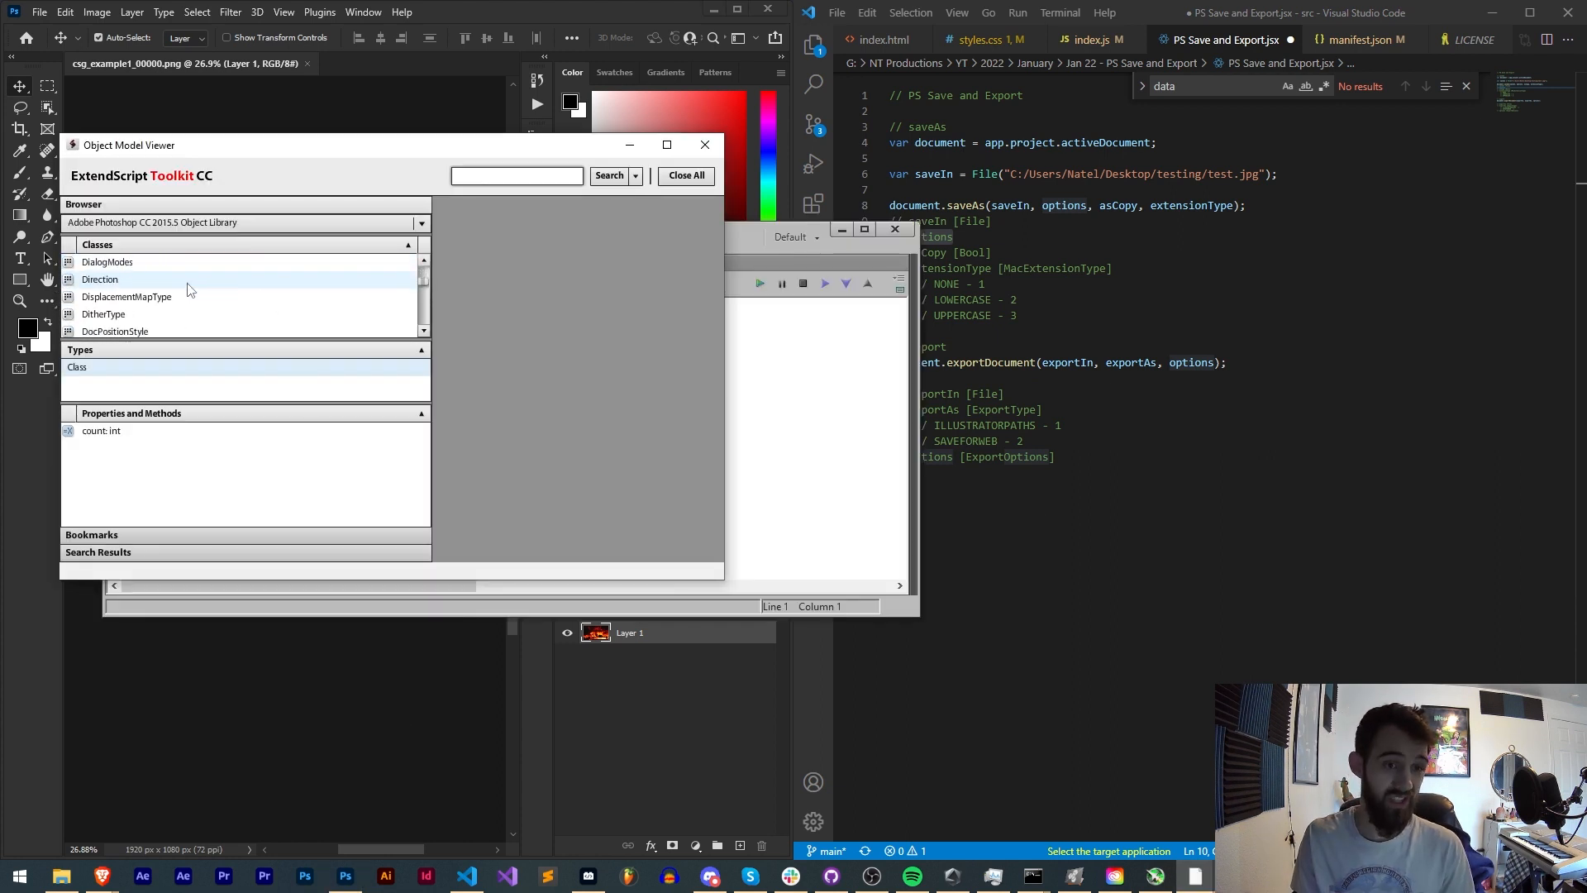
pyautogui.scroll(-3)
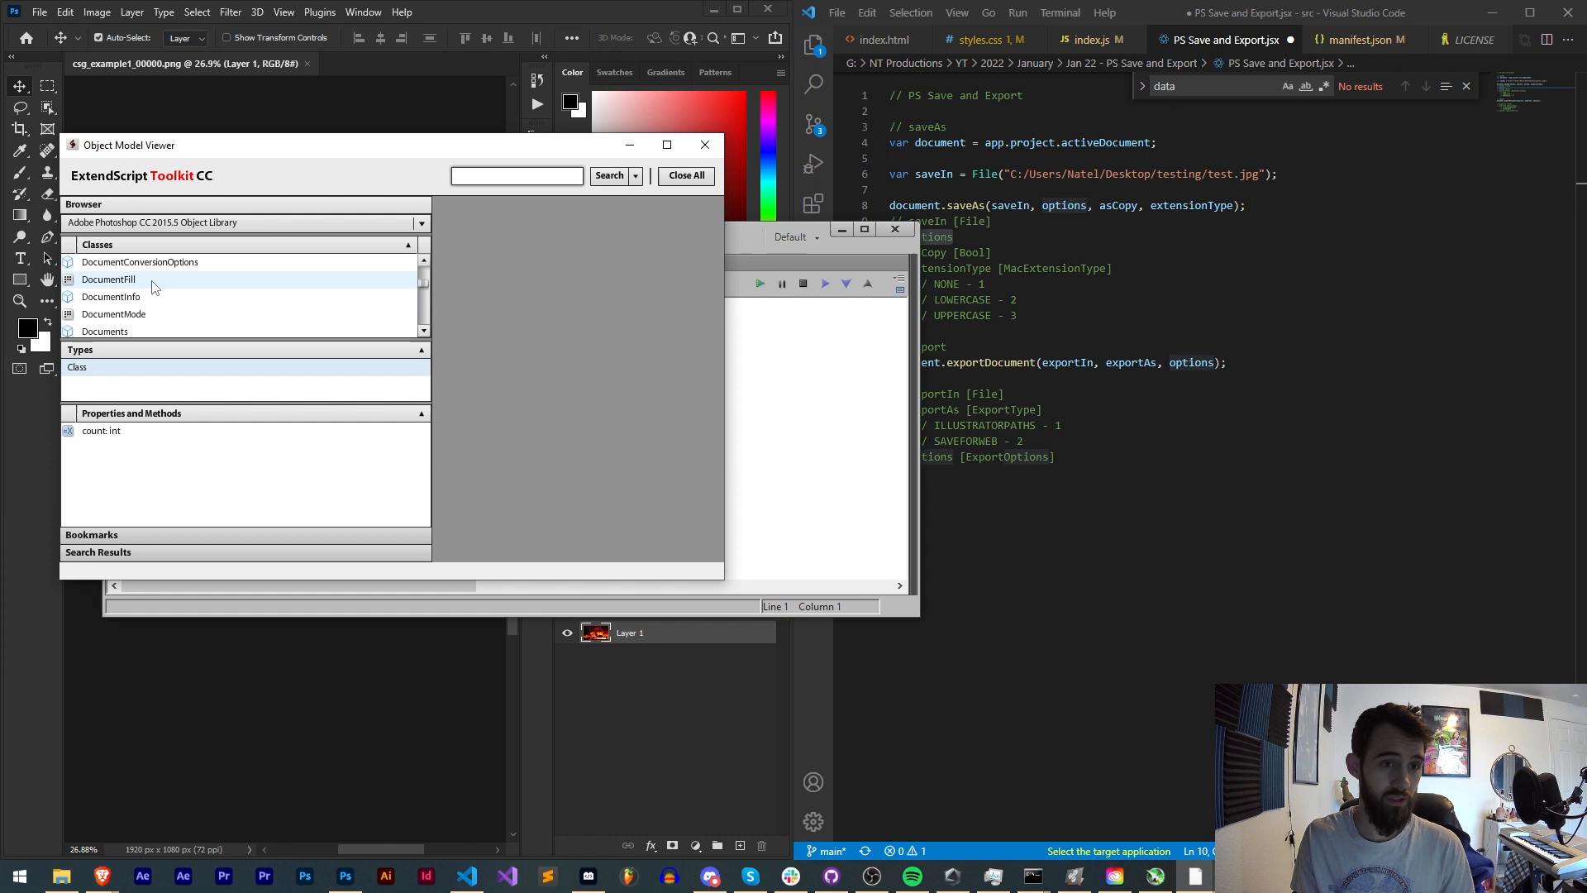
pyautogui.click(103, 296)
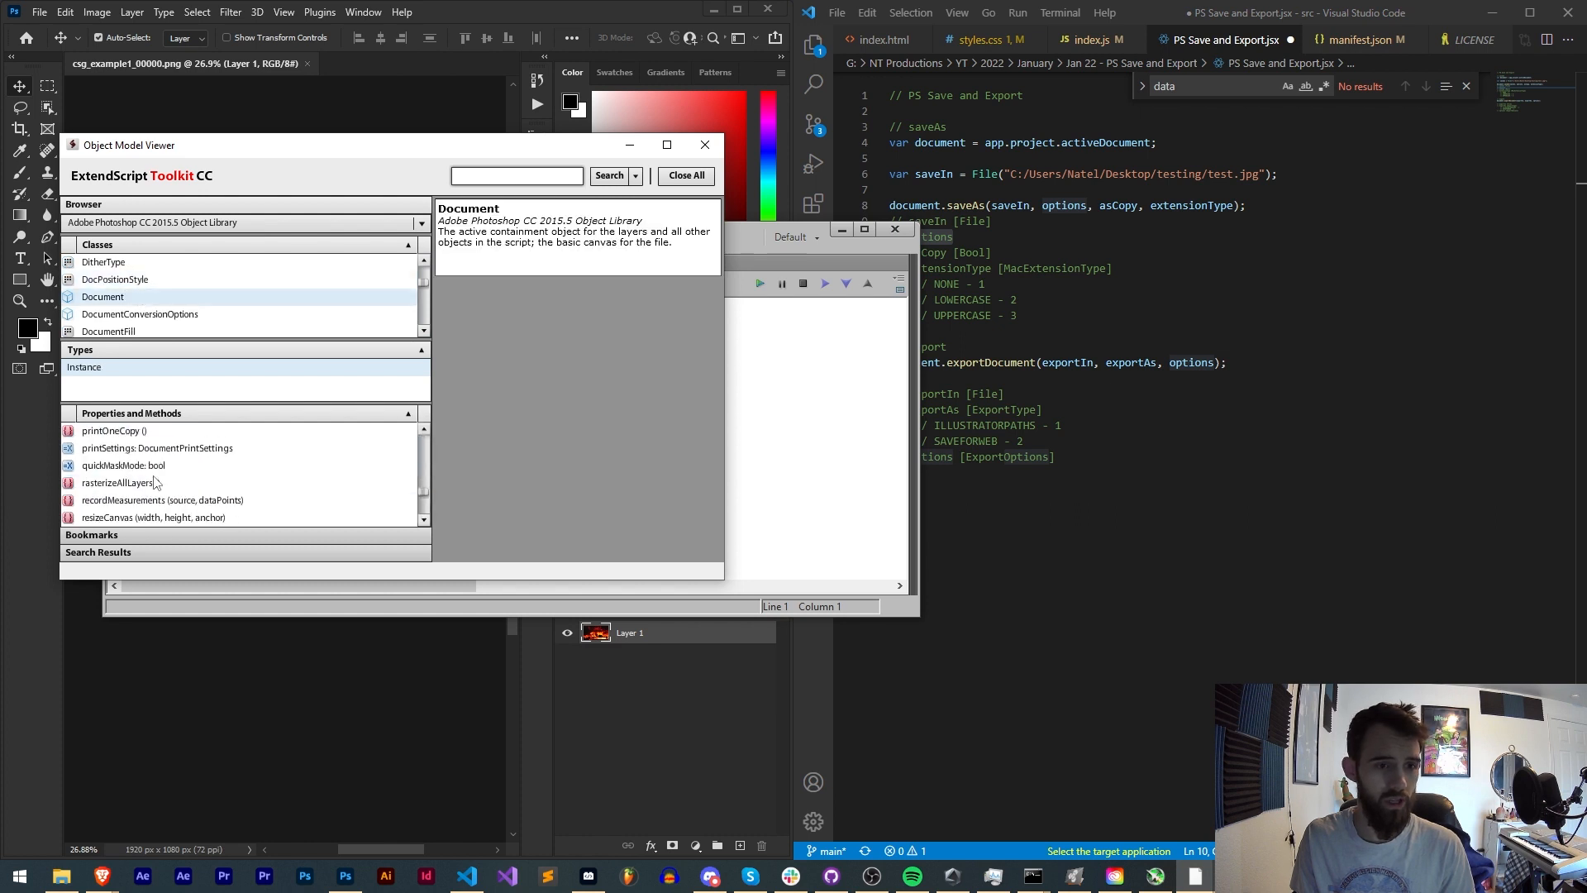
pyautogui.click(173, 465)
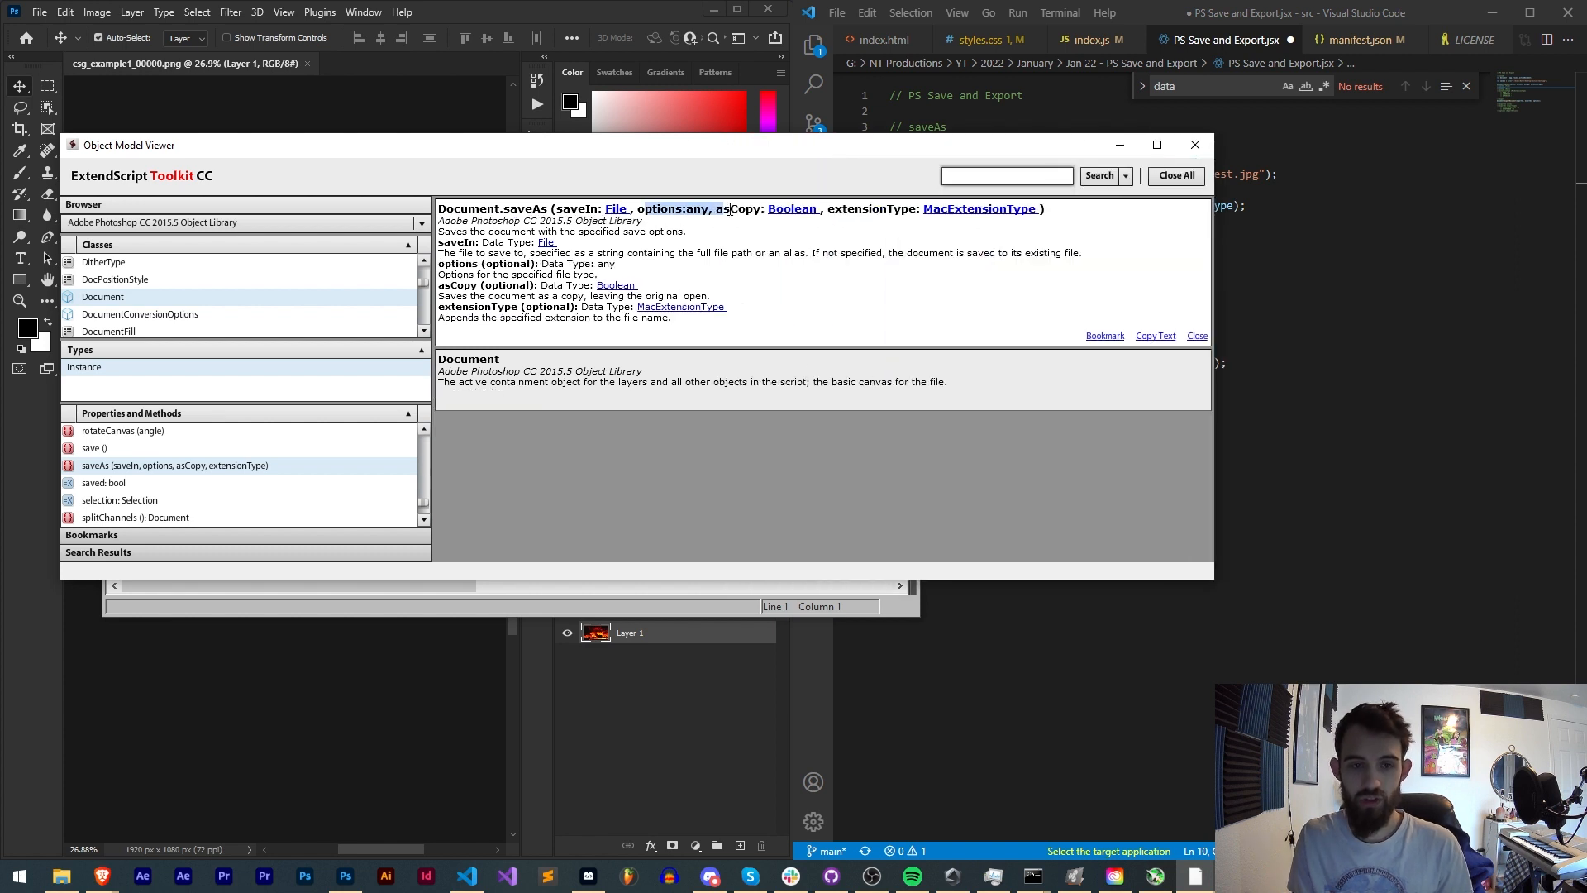
pyautogui.scroll(-3)
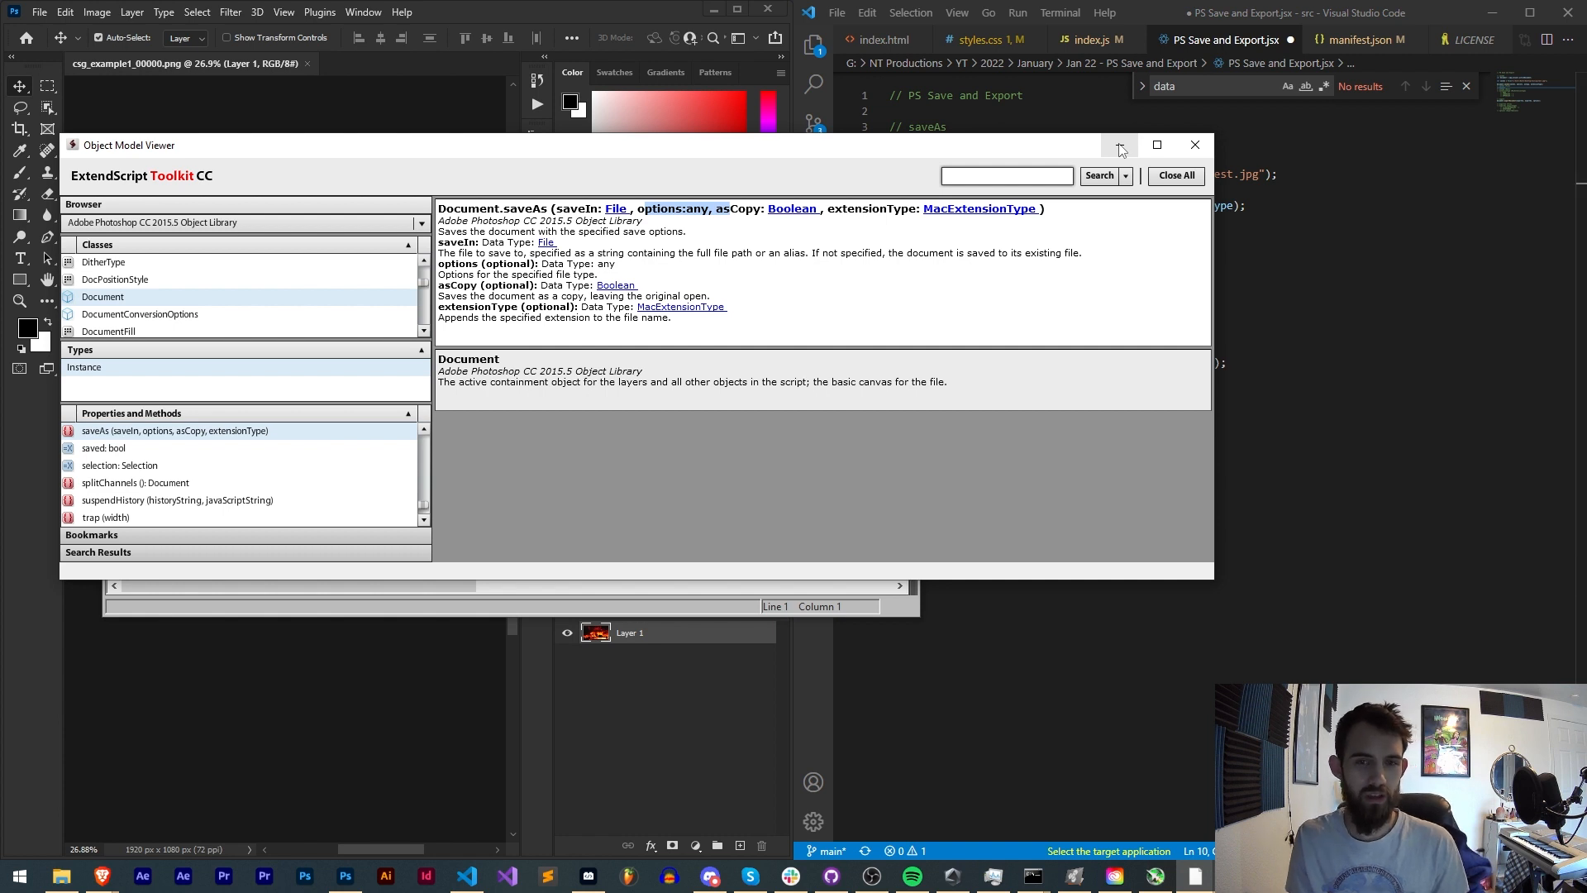
pyautogui.moveTo(1119, 146)
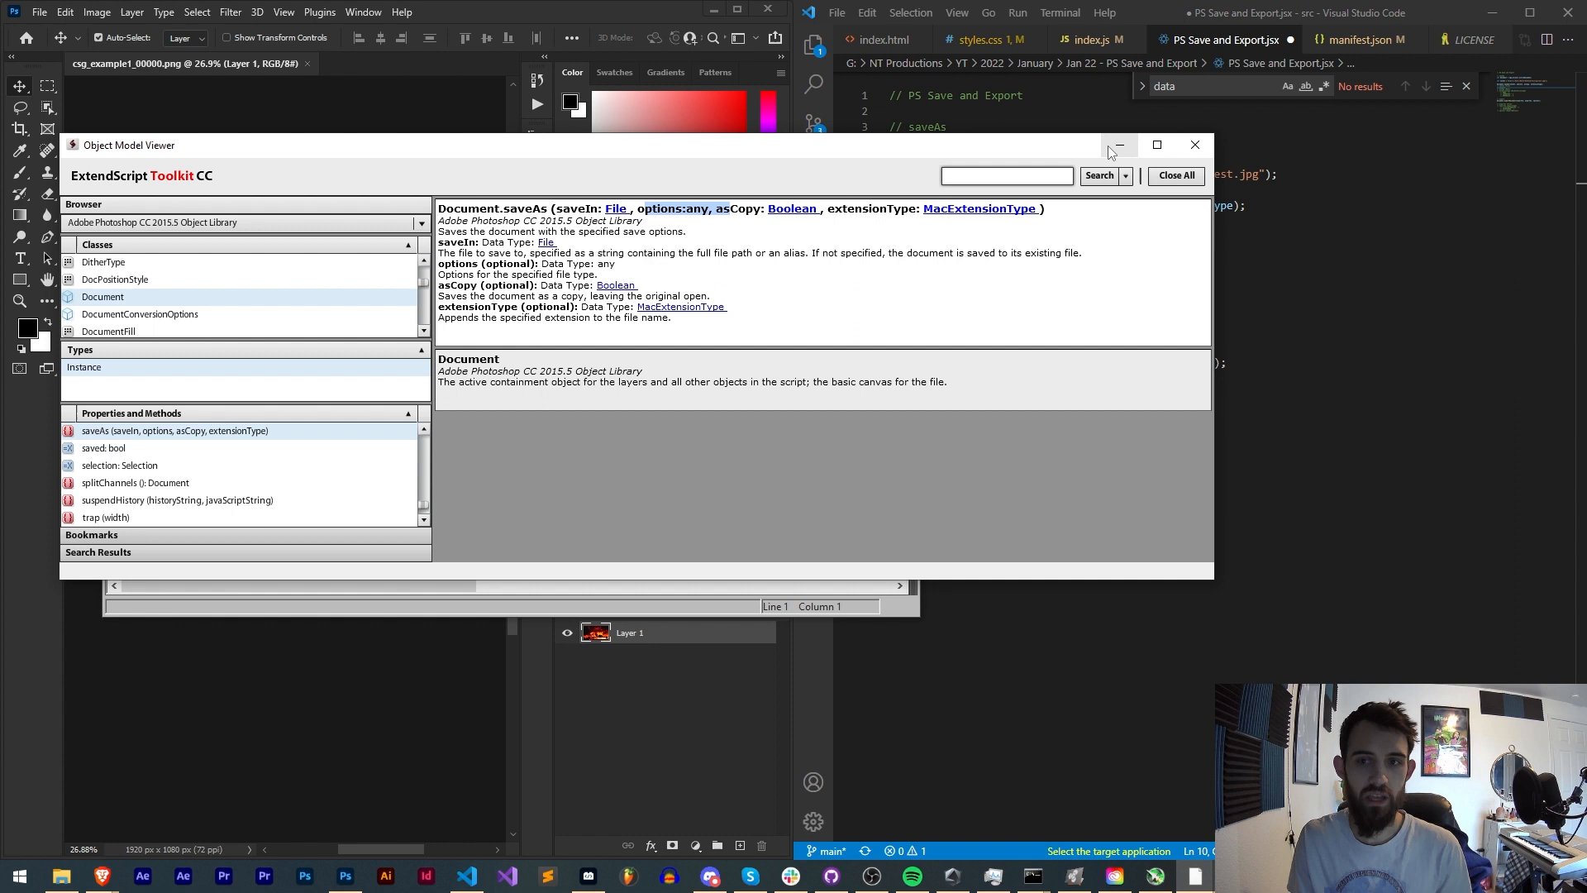
pyautogui.moveTo(1117, 146)
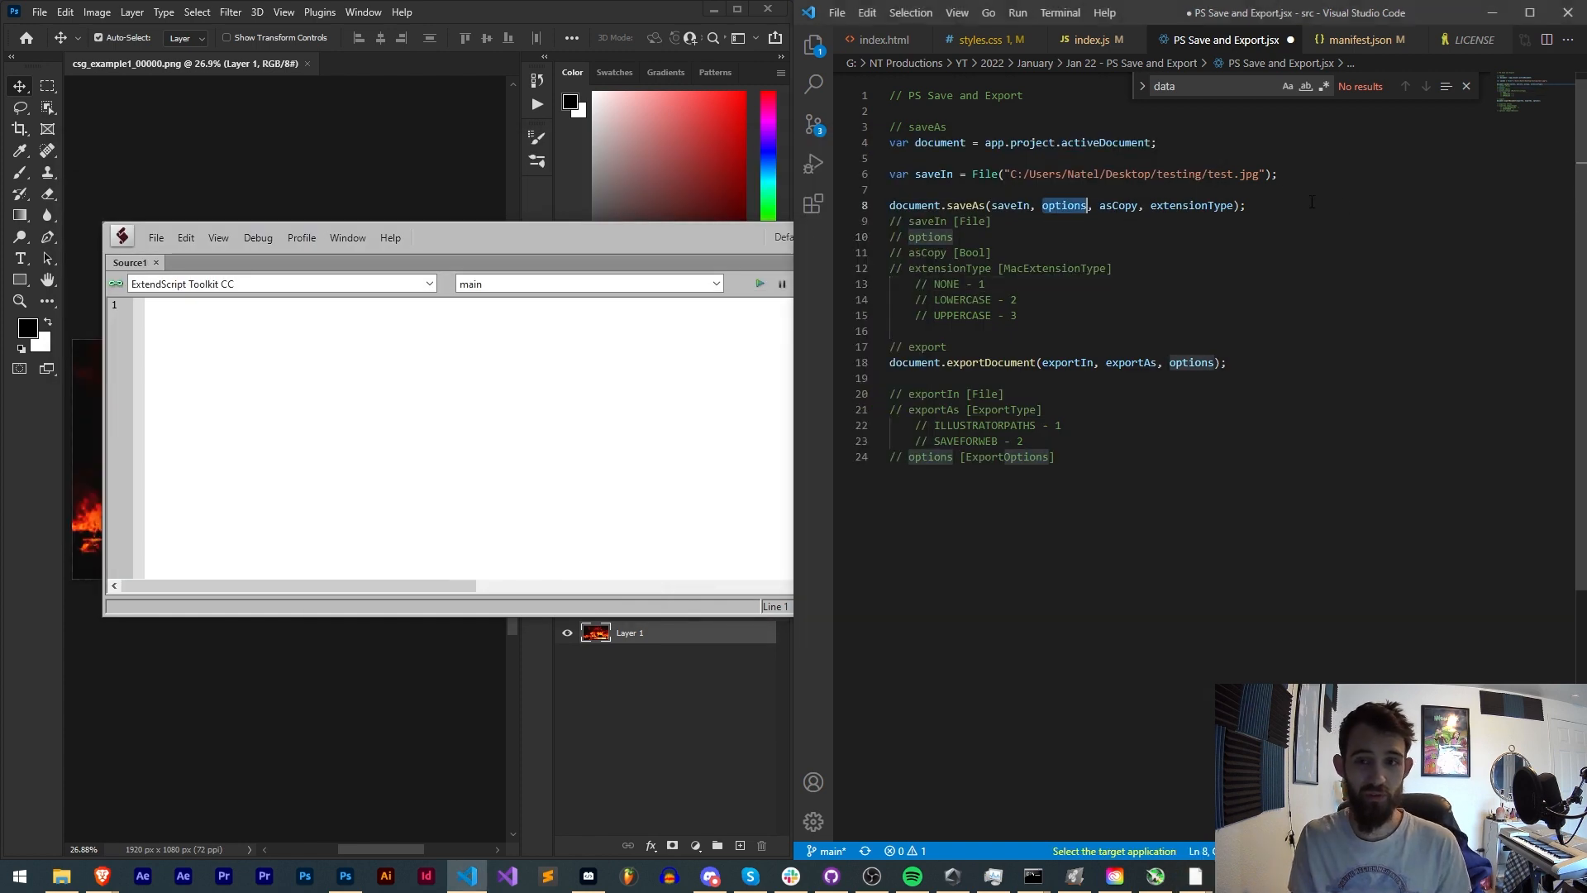
# Pass null for options and true for asCopy in saveAs, then select the extensionType placeholder
pyautogui.write('null')
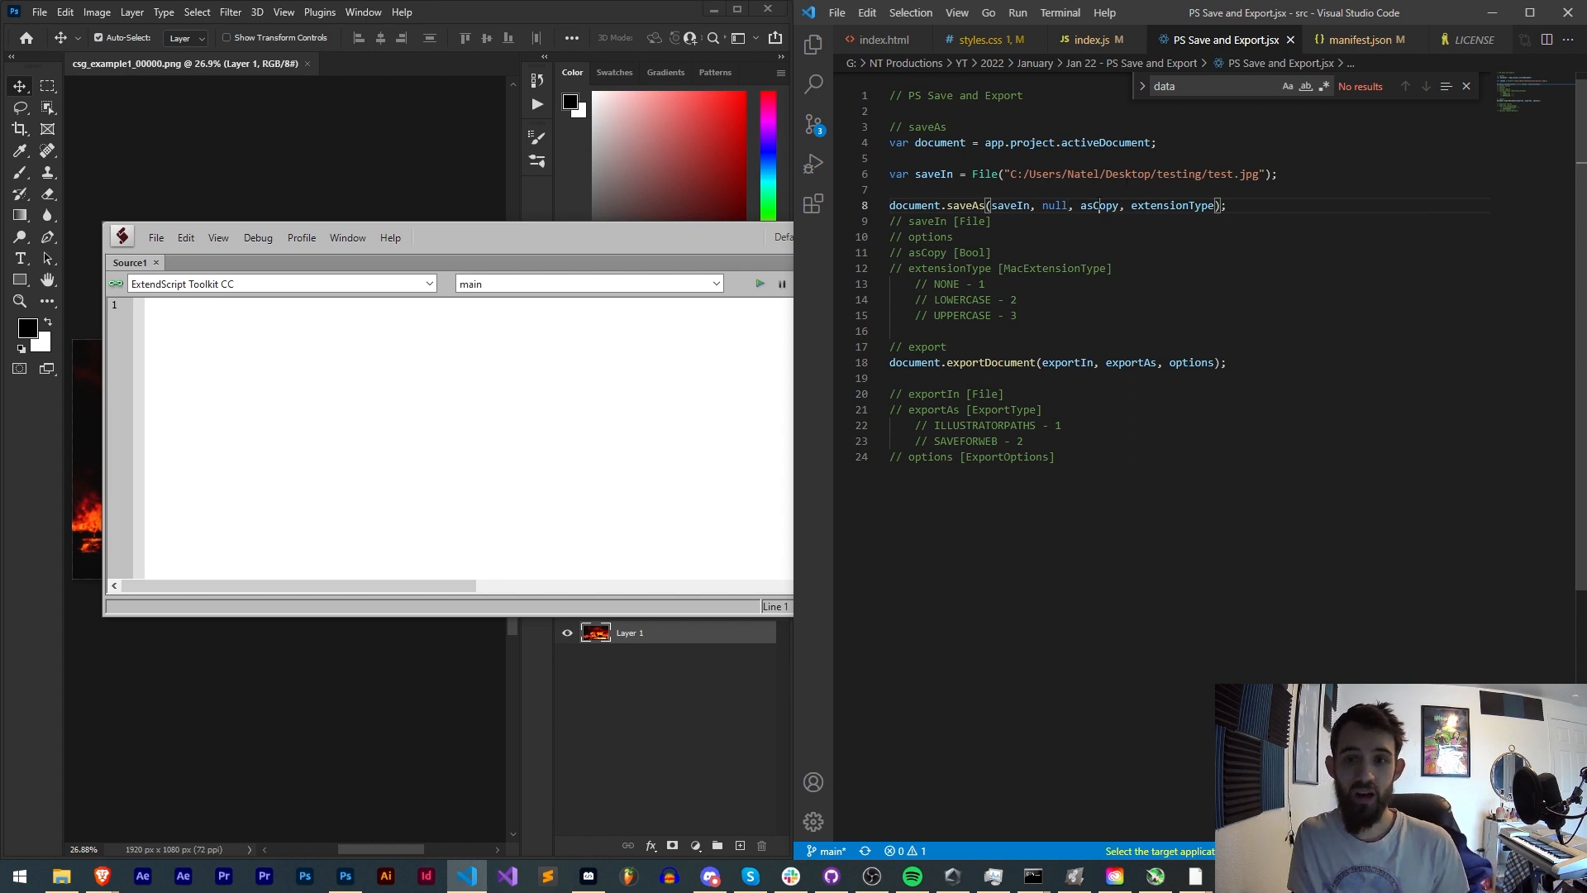
pyautogui.doubleClick(1097, 205)
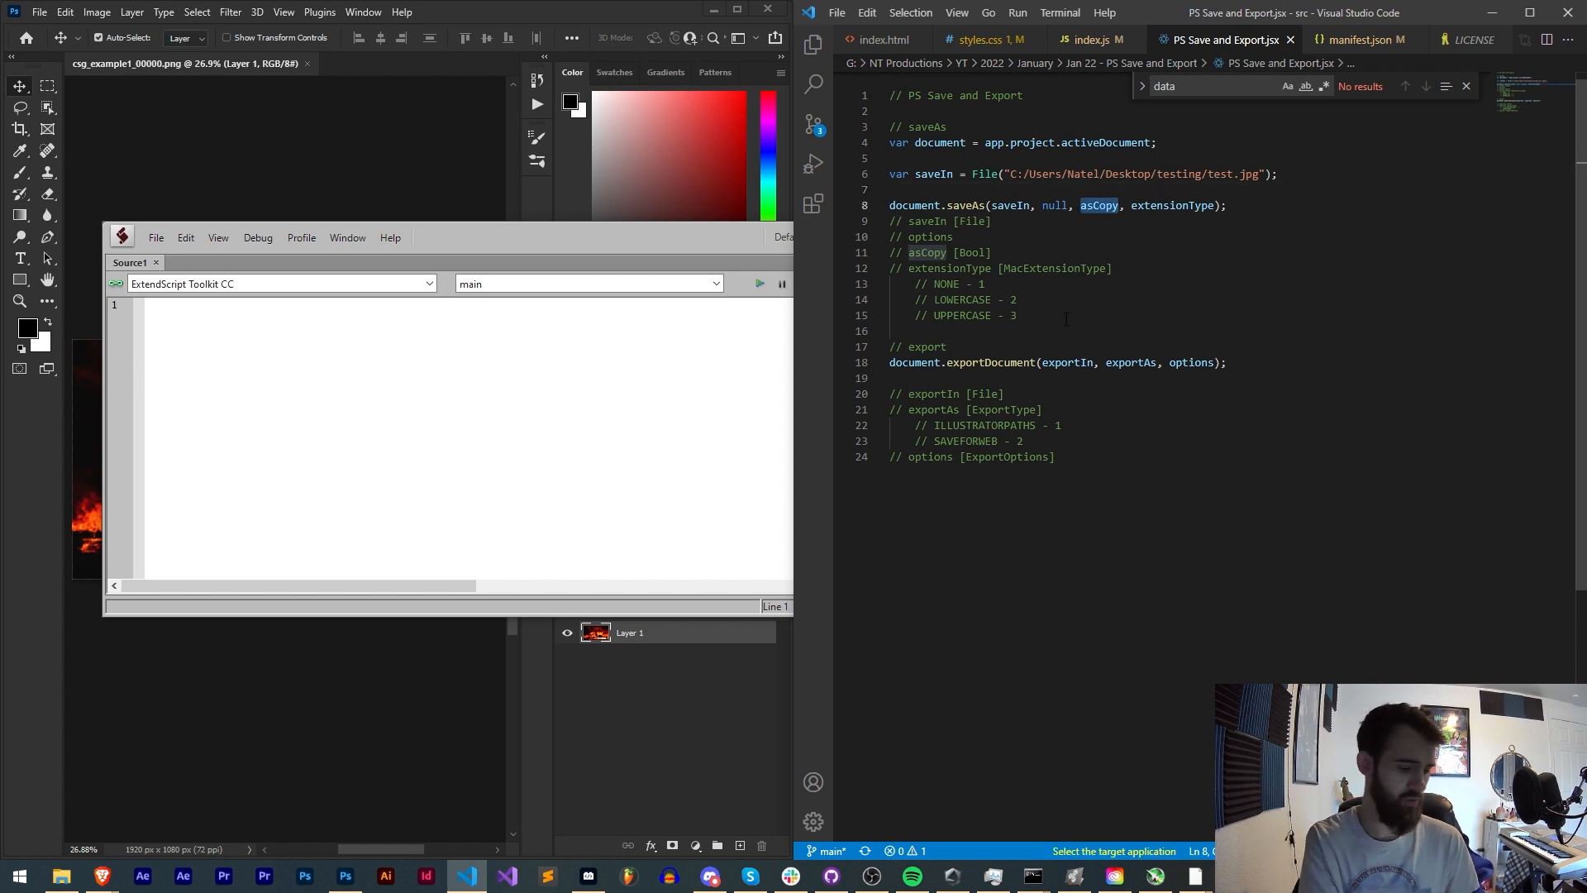
pyautogui.write('true')
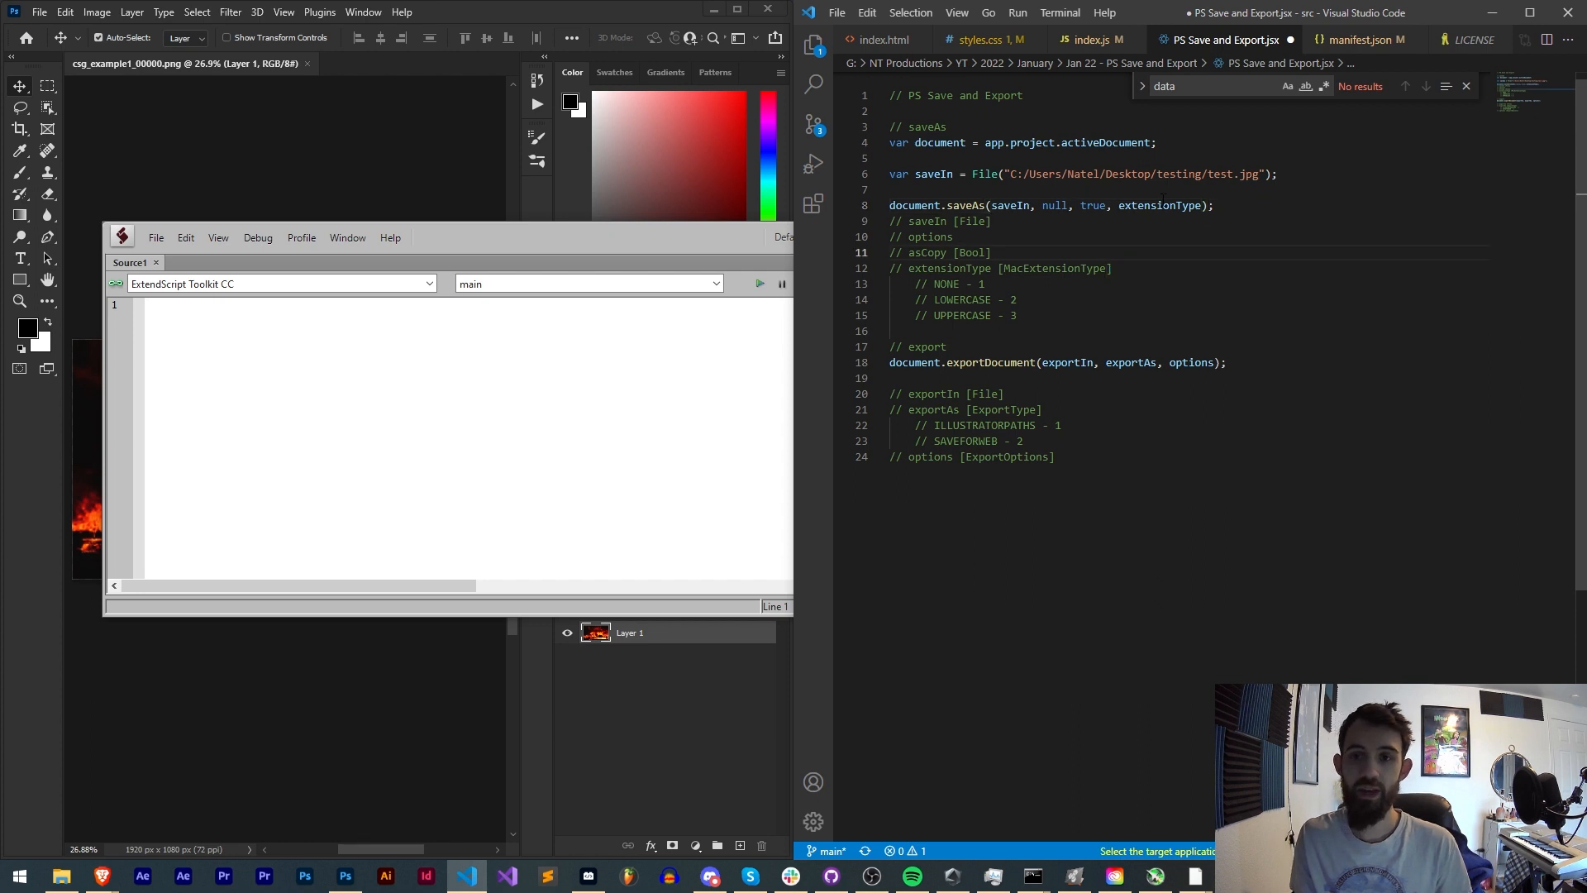
pyautogui.doubleClick(1160, 205)
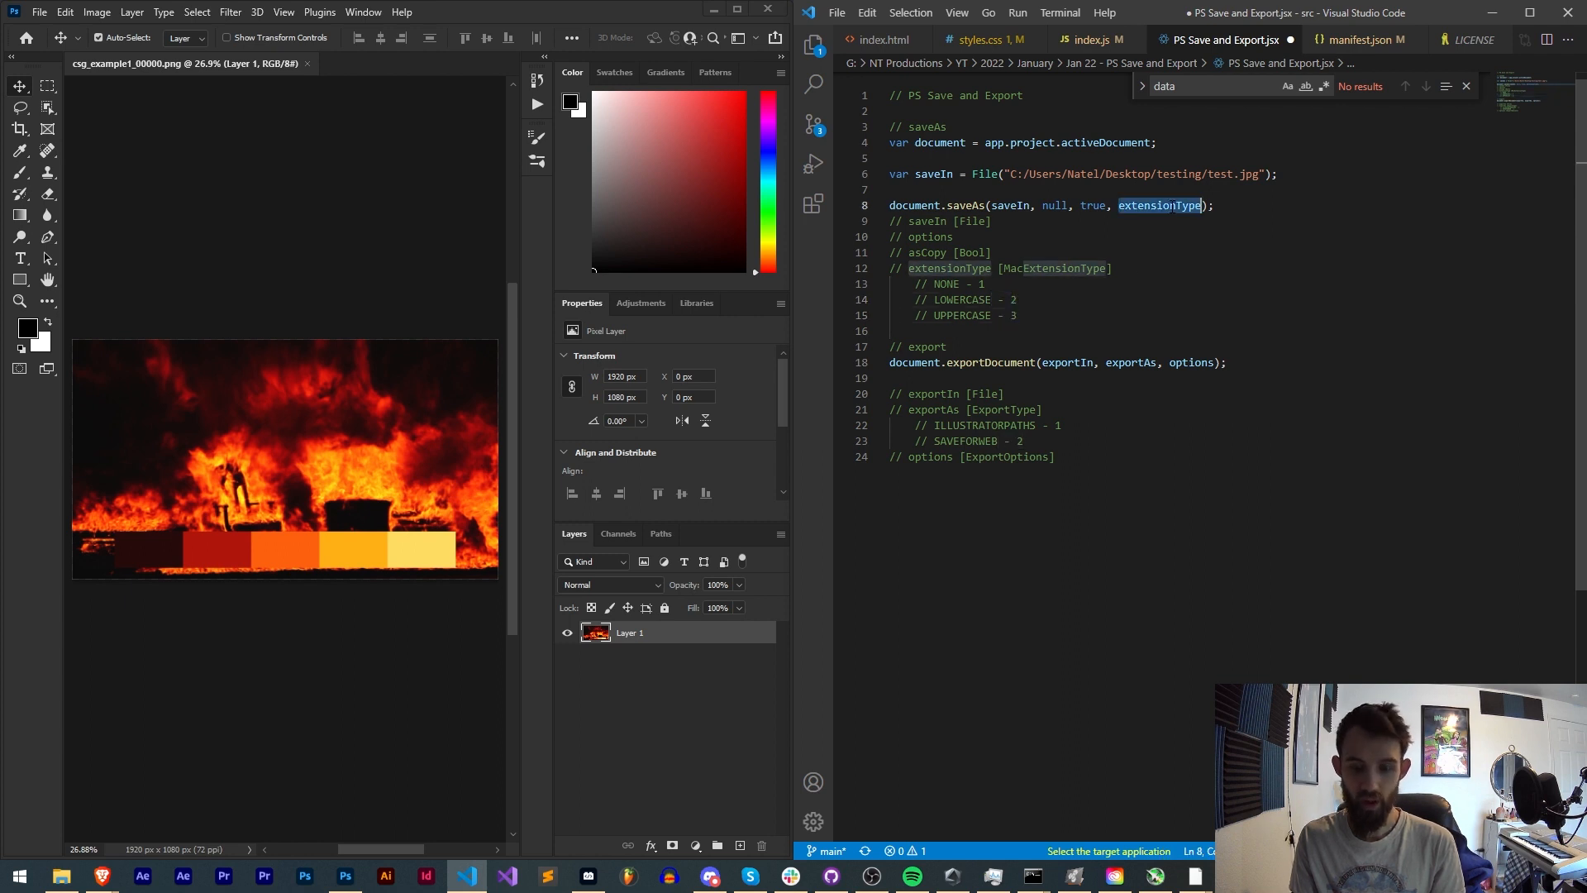
# Set extensionType to 3 and select the exportDocument line for commenting out
pyautogui.write('3')
pyautogui.click(1059, 362)
pyautogui.write('//')
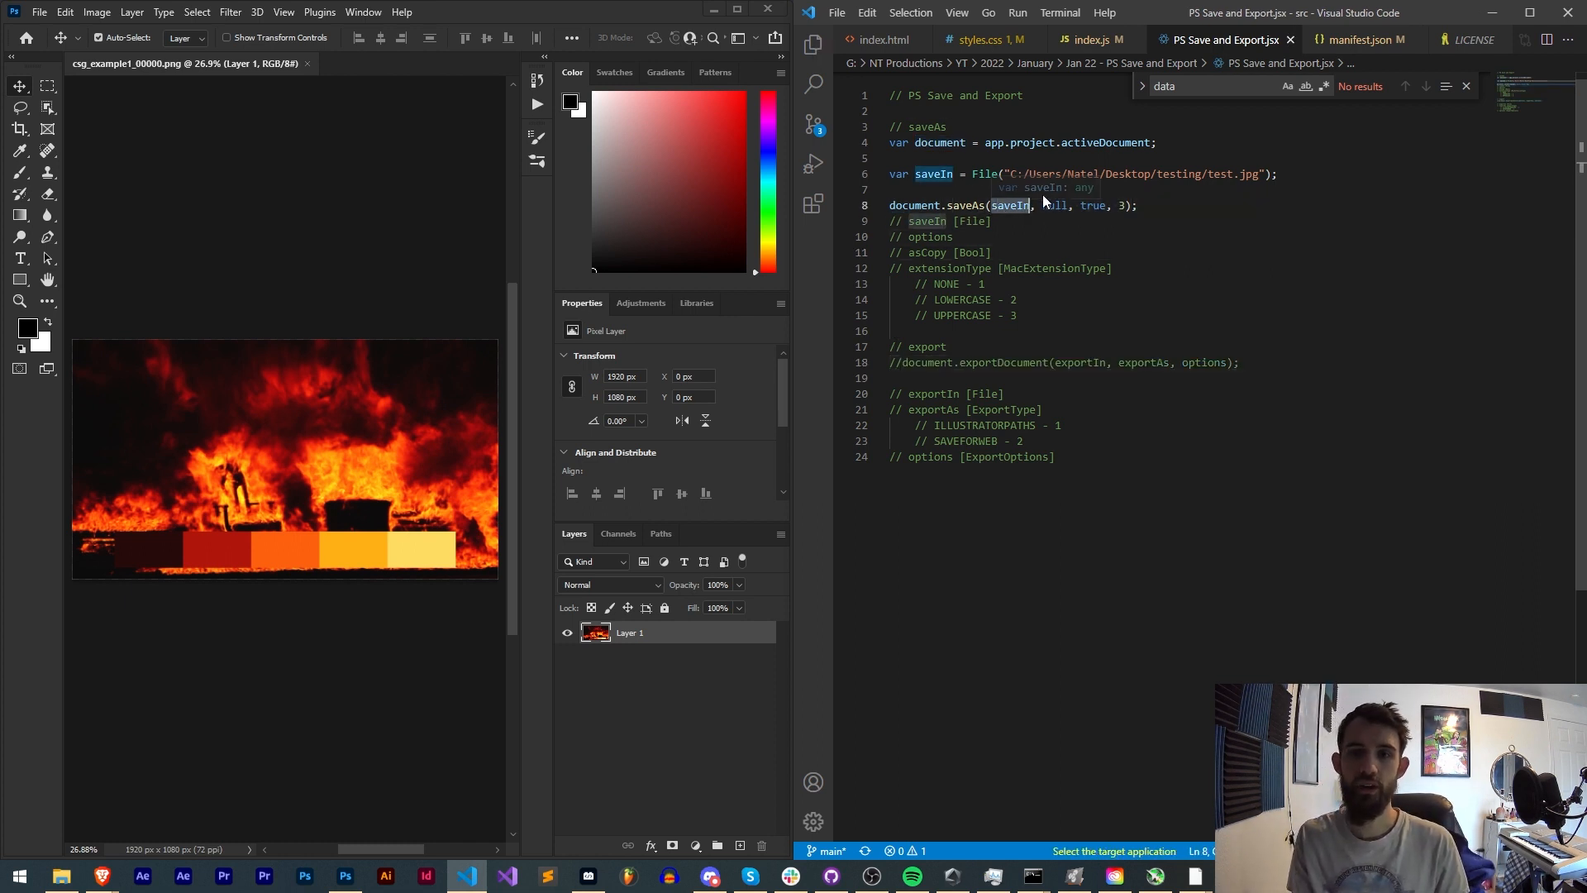
pyautogui.doubleClick(1053, 205)
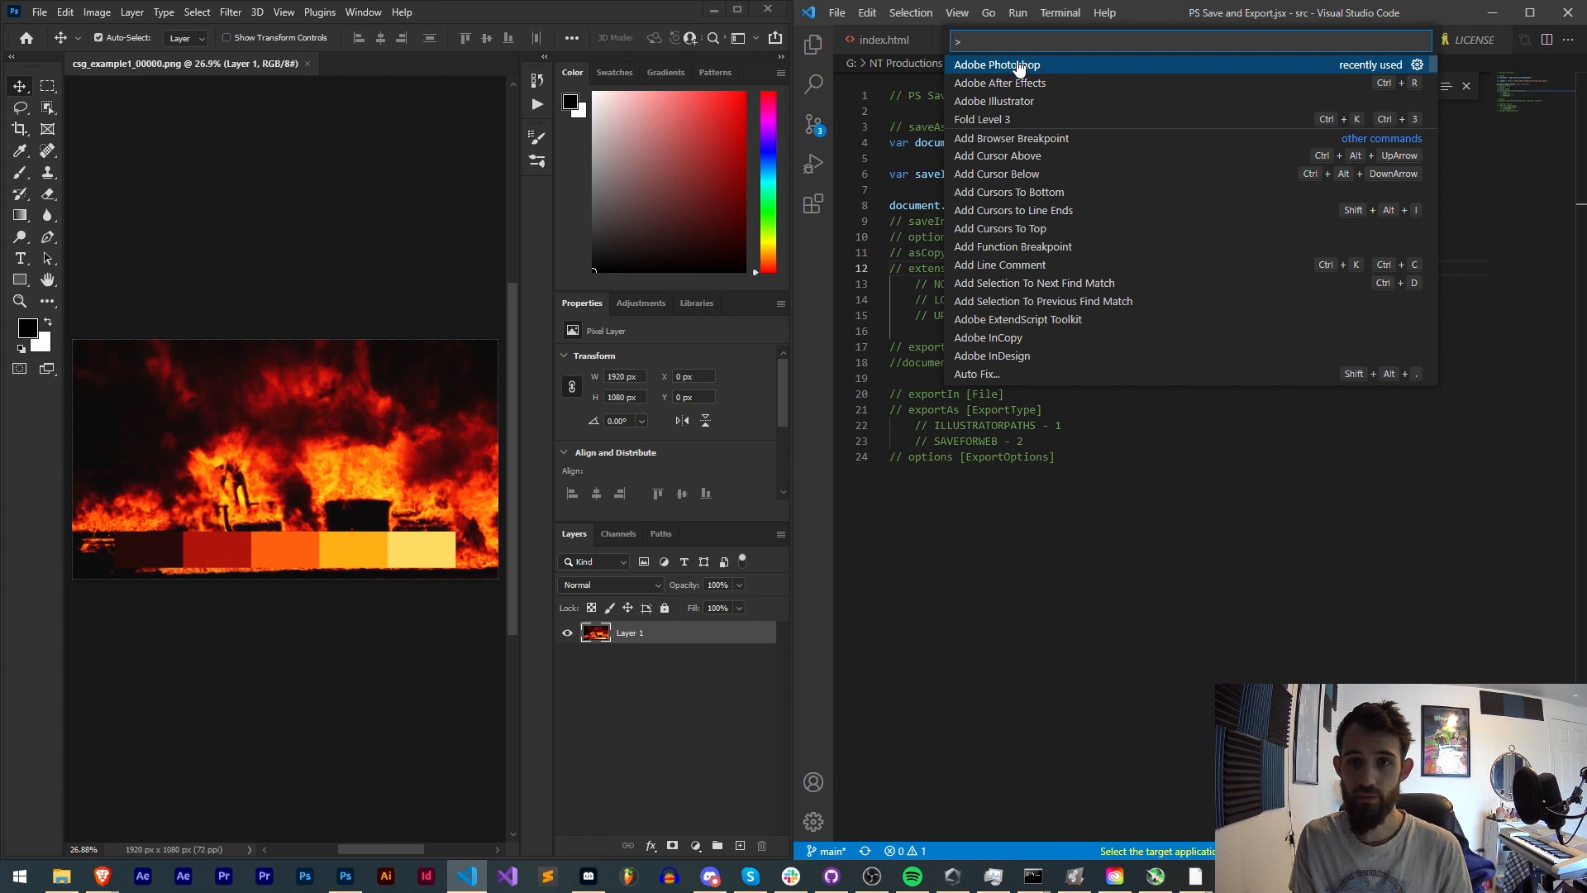
# Run the script with Adobe Photoshop as the target application
pyautogui.click(995, 64)
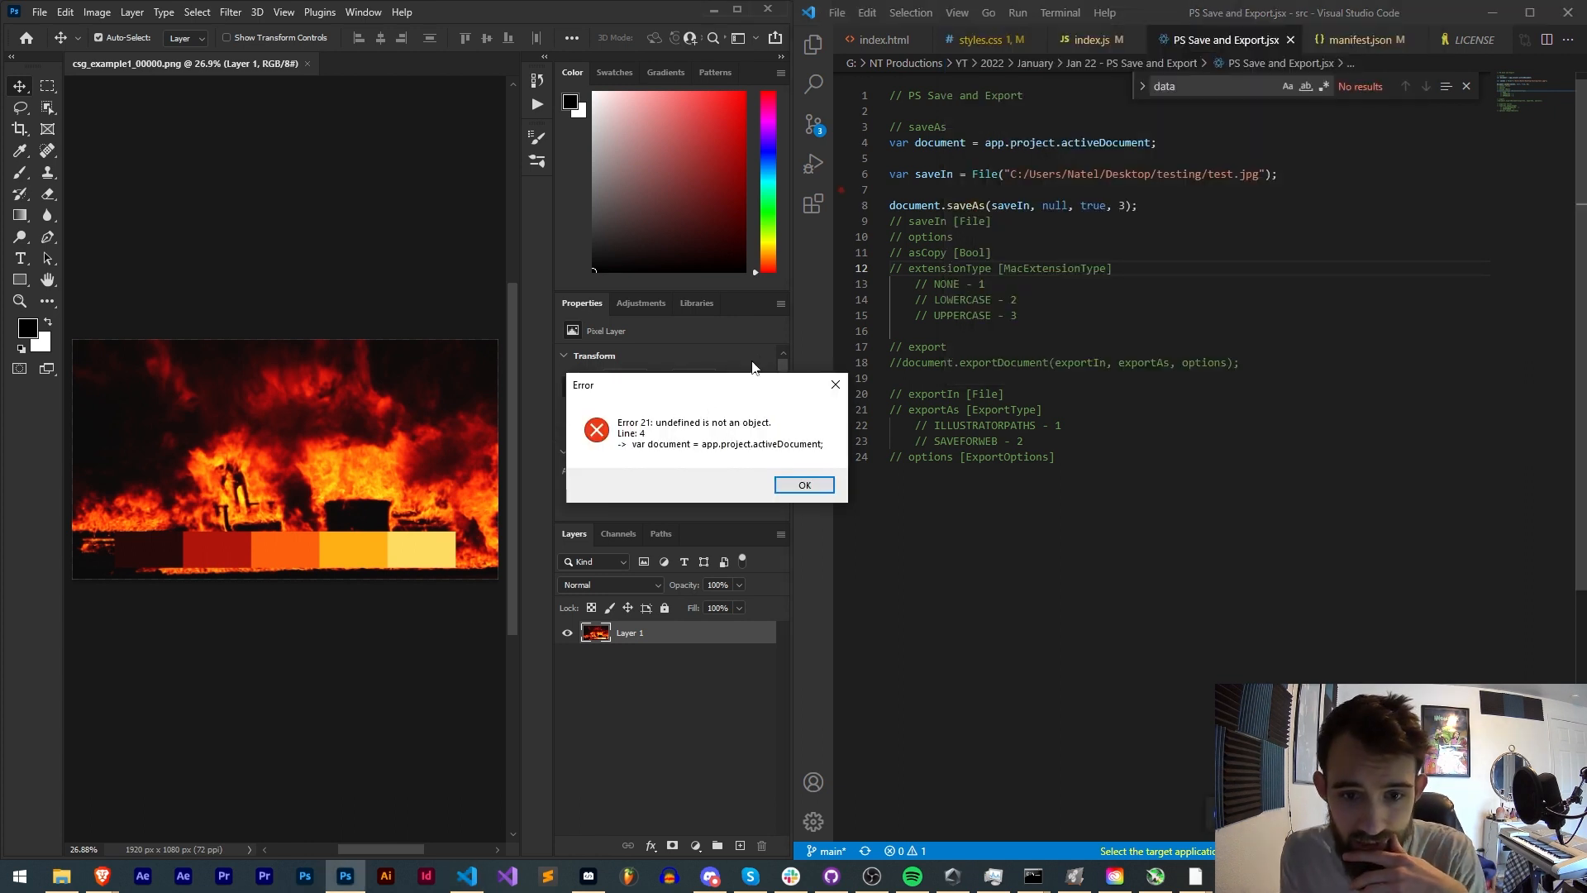
pyautogui.moveTo(779, 304)
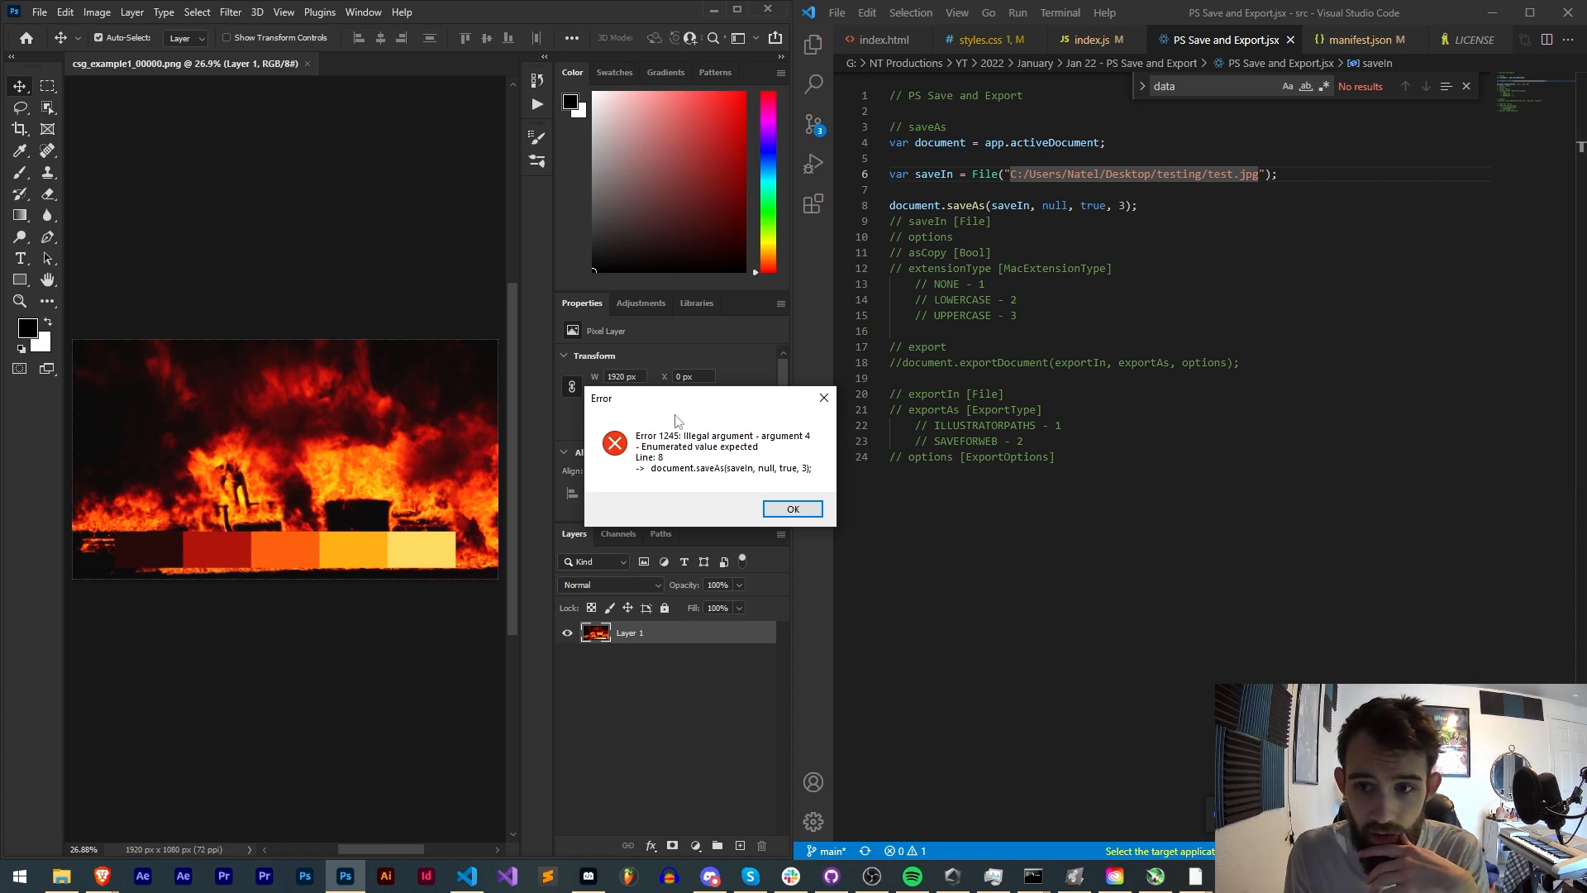
pyautogui.moveTo(739, 396)
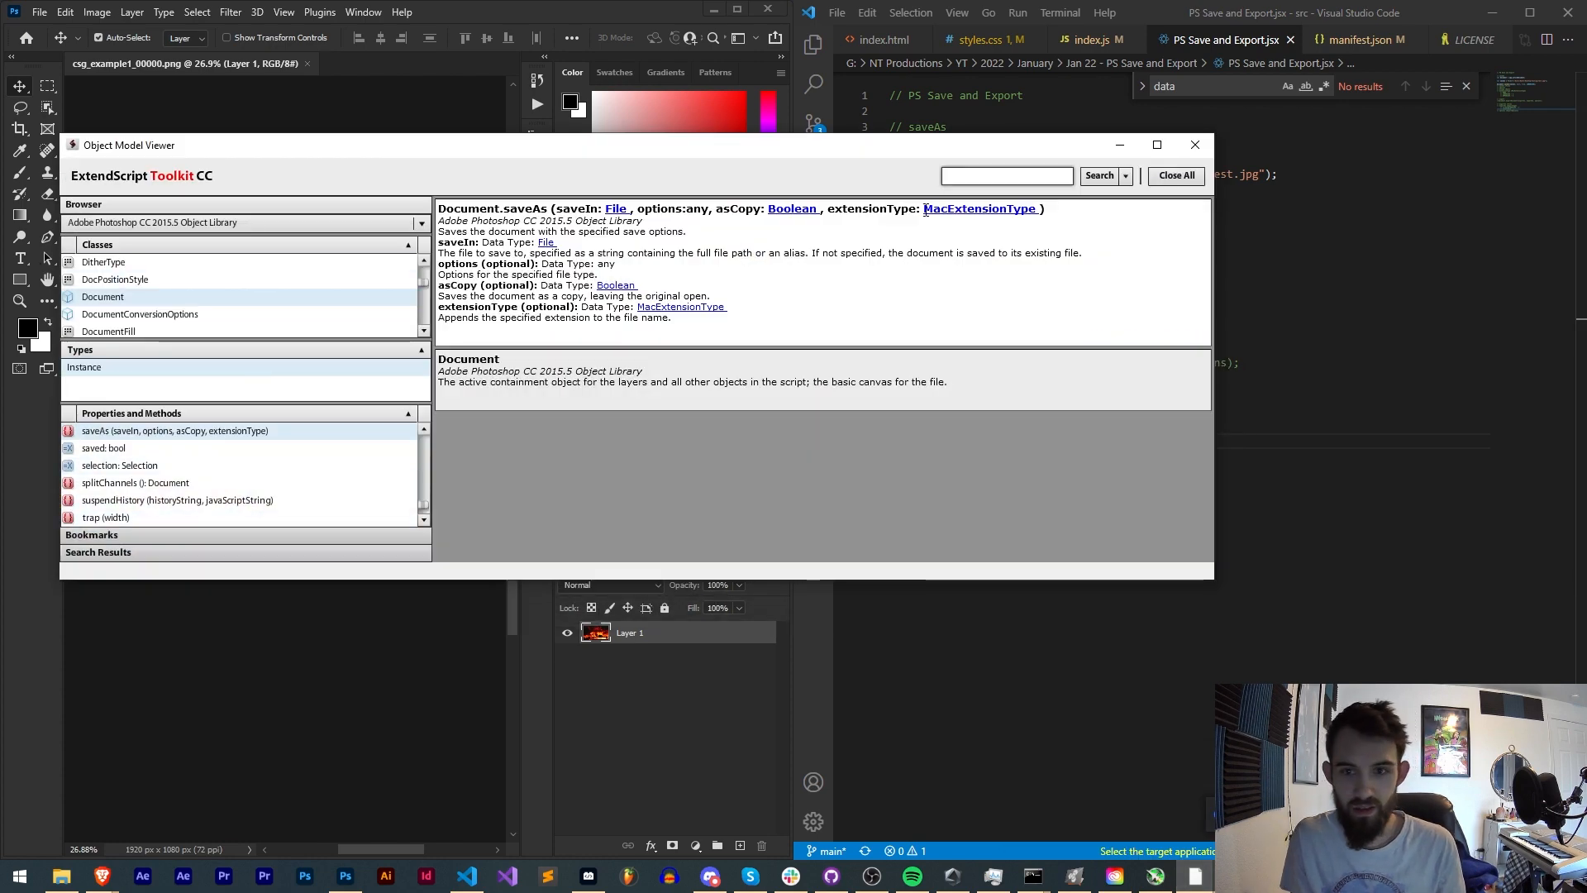
# Follow the MacExtensionType link and view its UPPERCASE value details
pyautogui.click(975, 208)
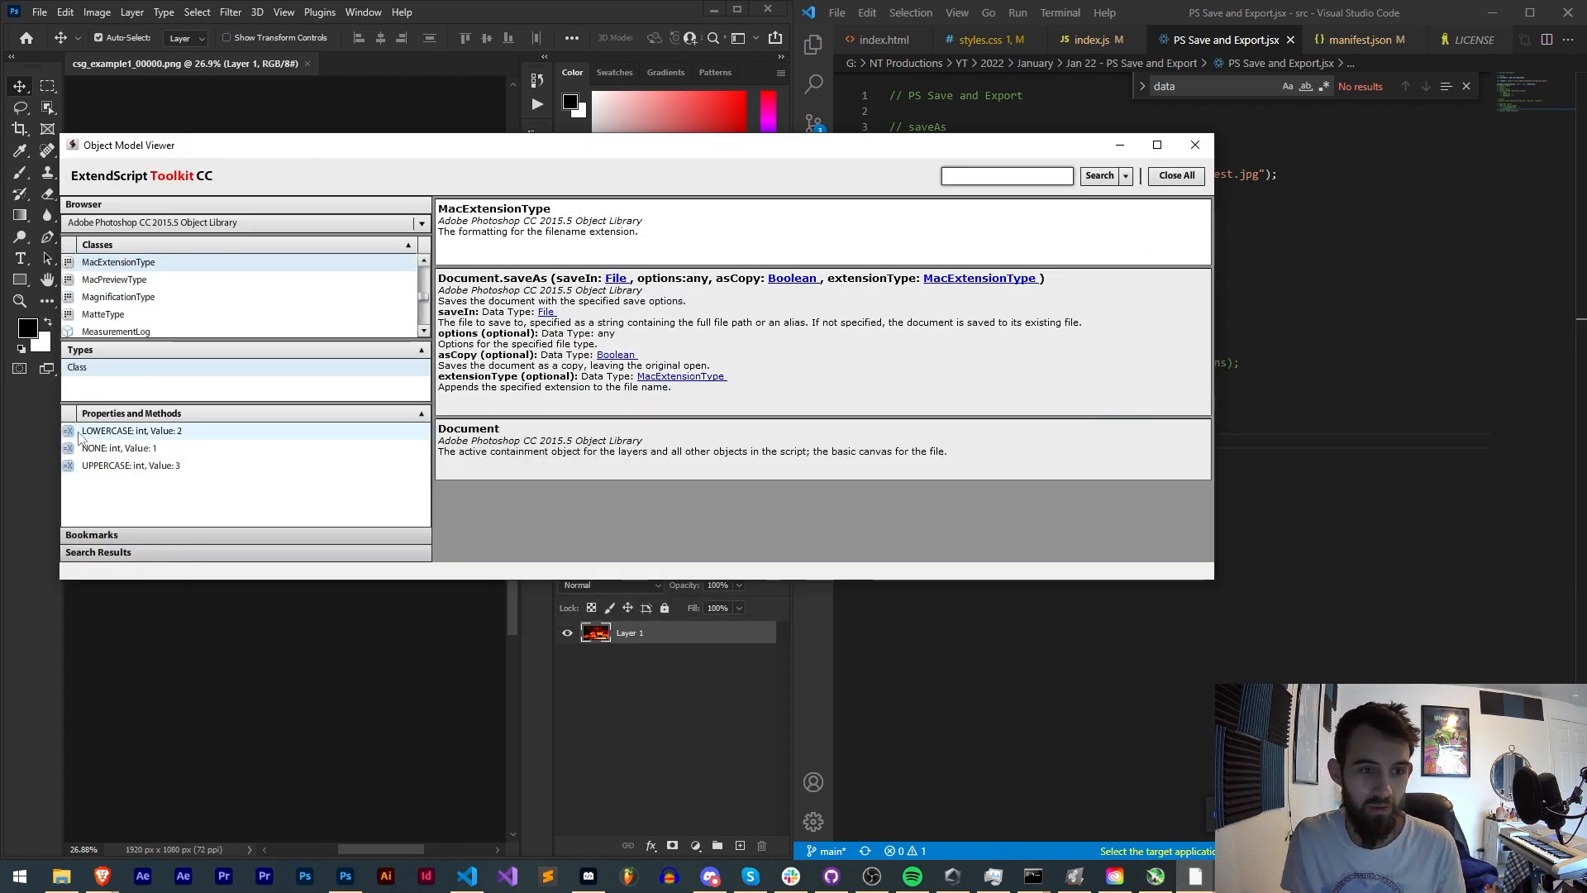
pyautogui.moveTo(354, 439)
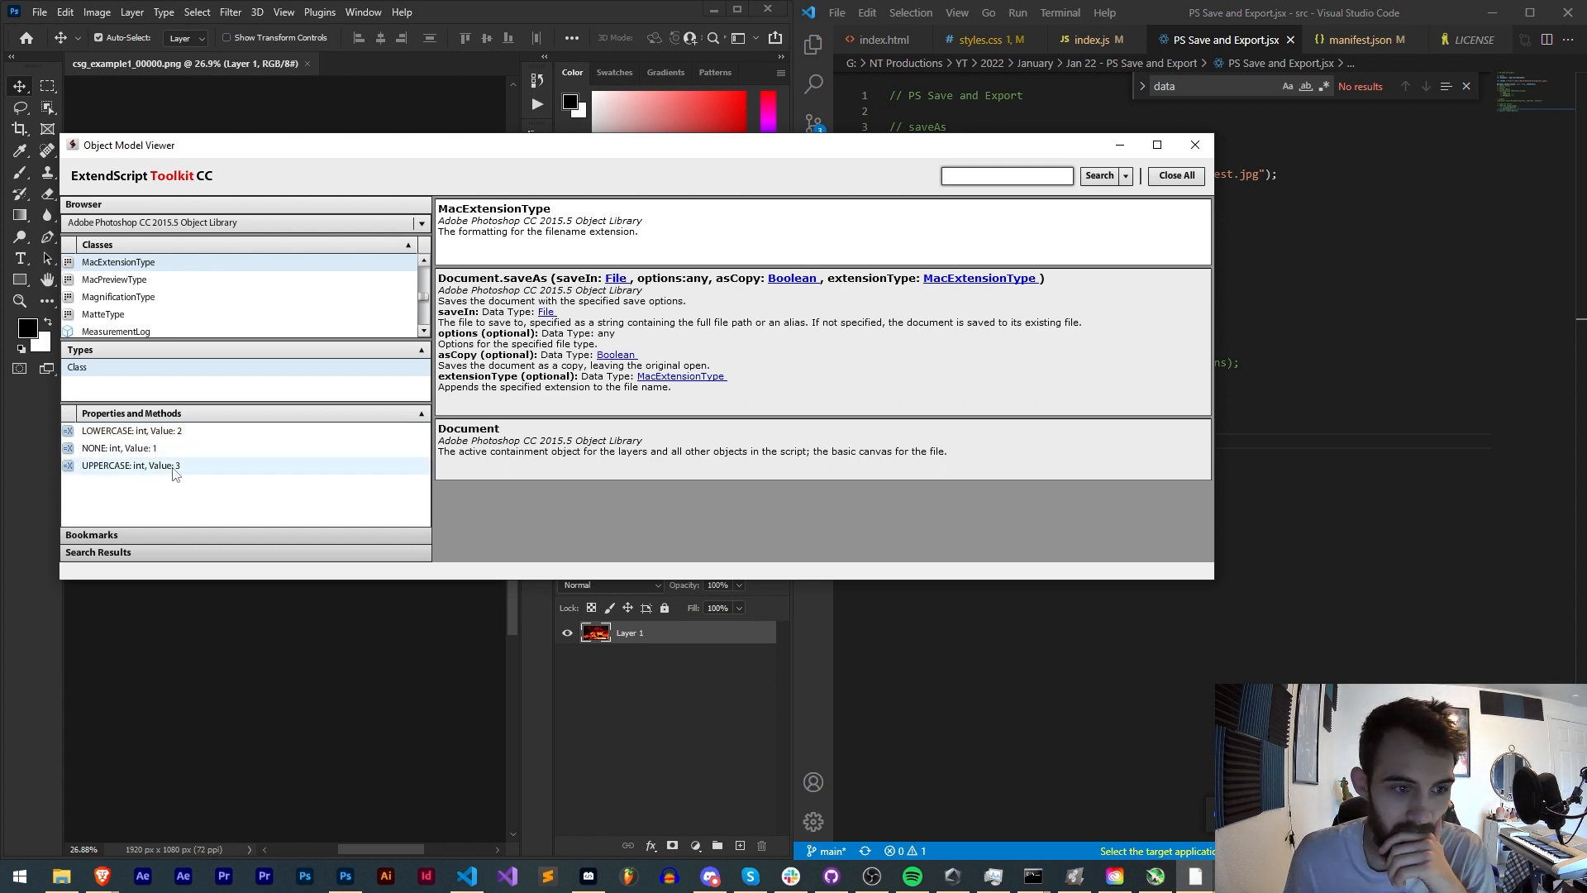
pyautogui.click(130, 465)
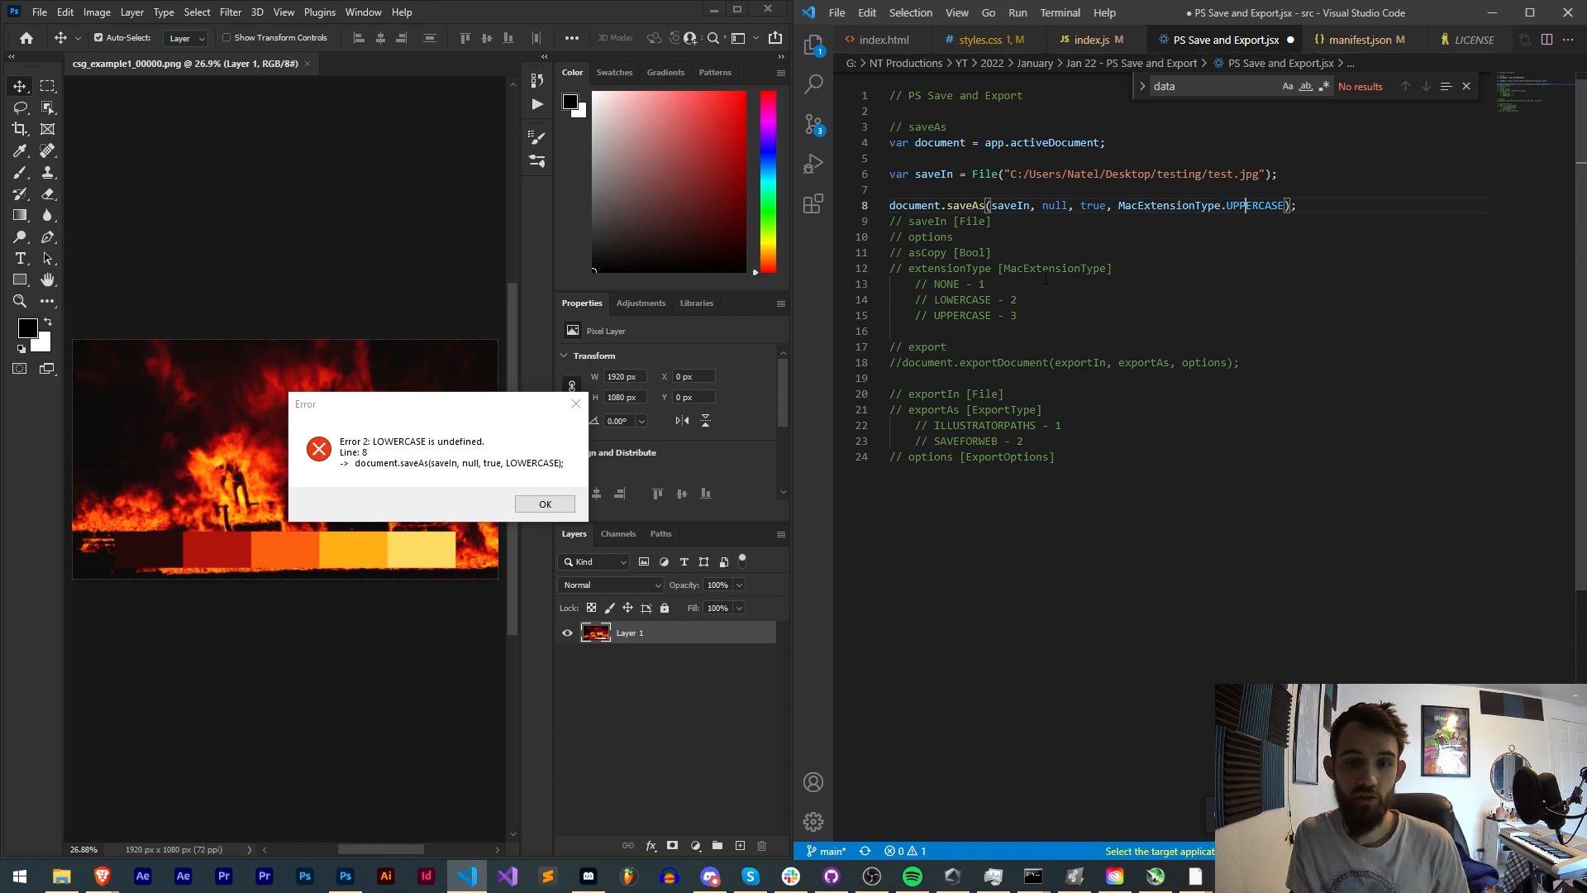
# Dismiss the LOWERCASE and MacExtensionType undefined errors, trim saveAs to saveIn only, and run it on Photoshop
pyautogui.doubleClick(962, 299)
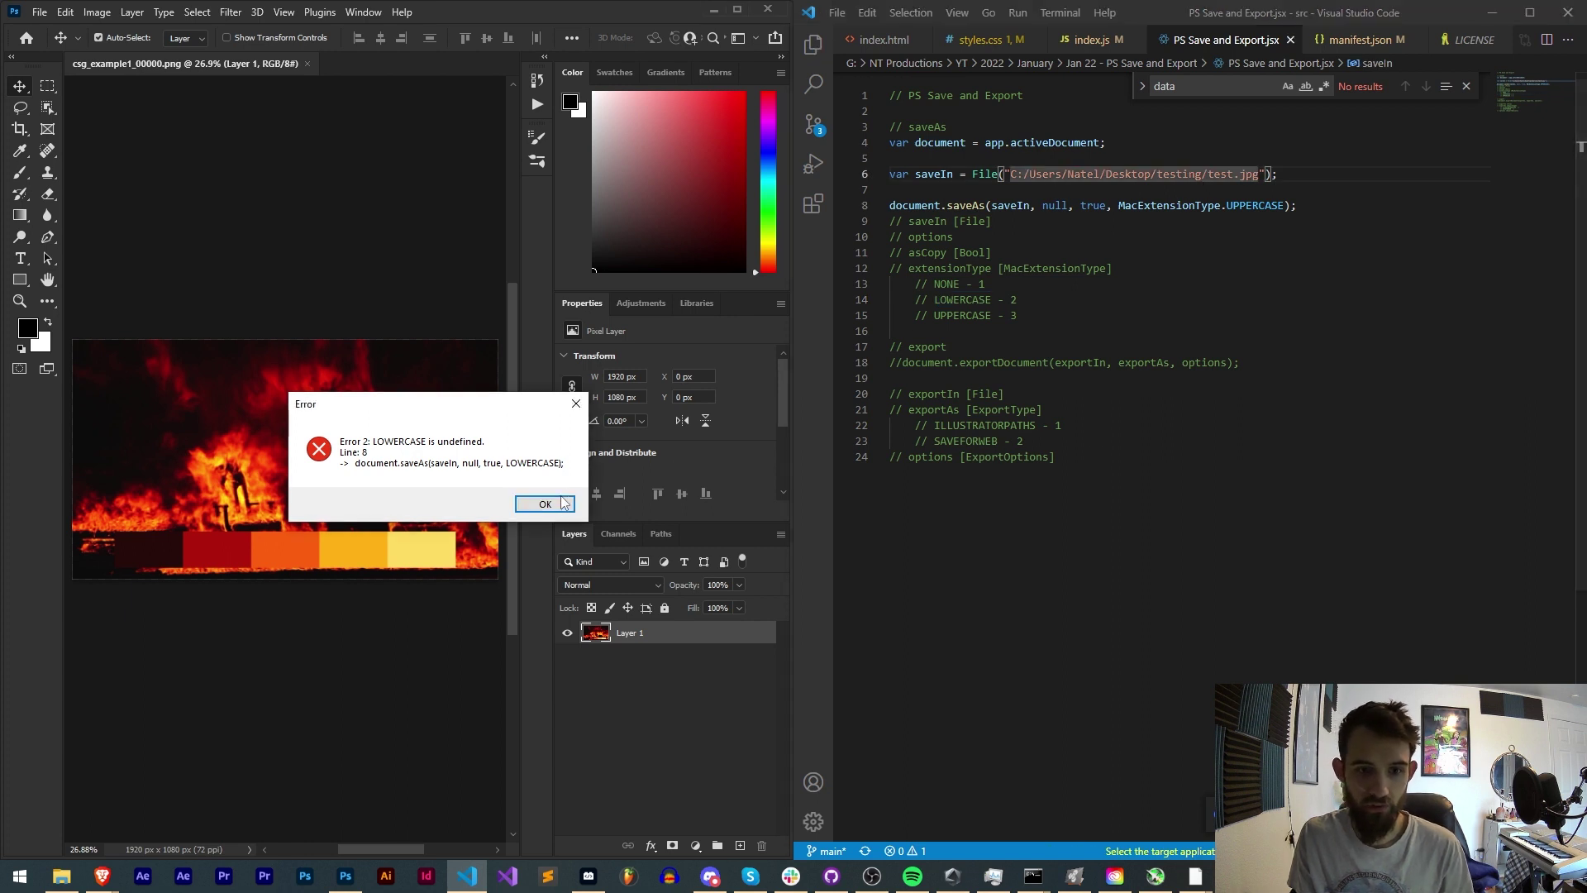
pyautogui.click(544, 504)
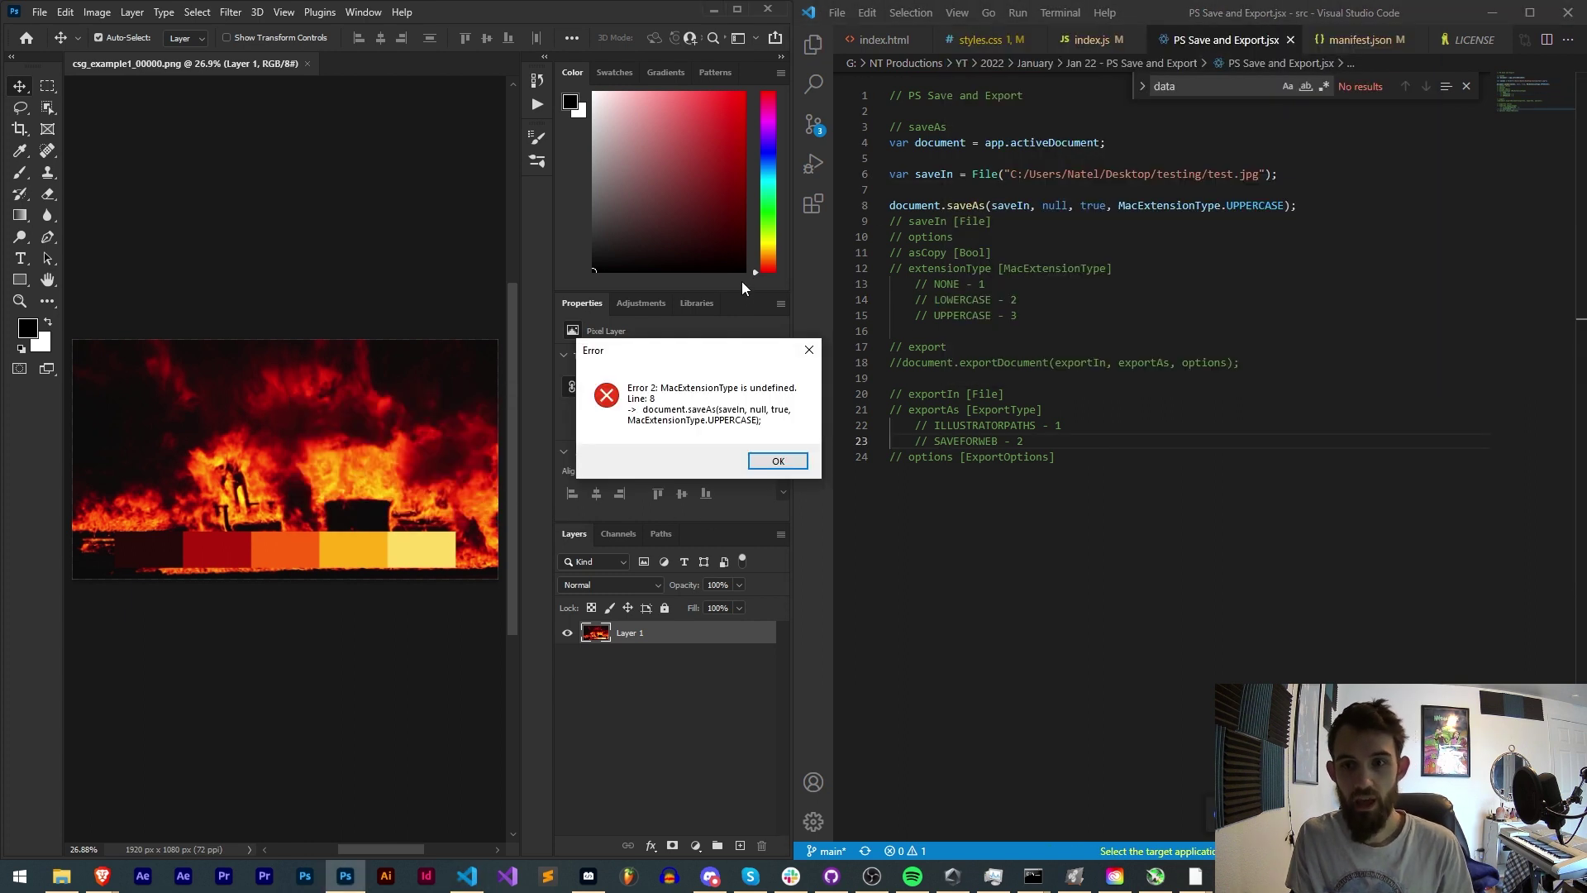
pyautogui.moveTo(1193, 867)
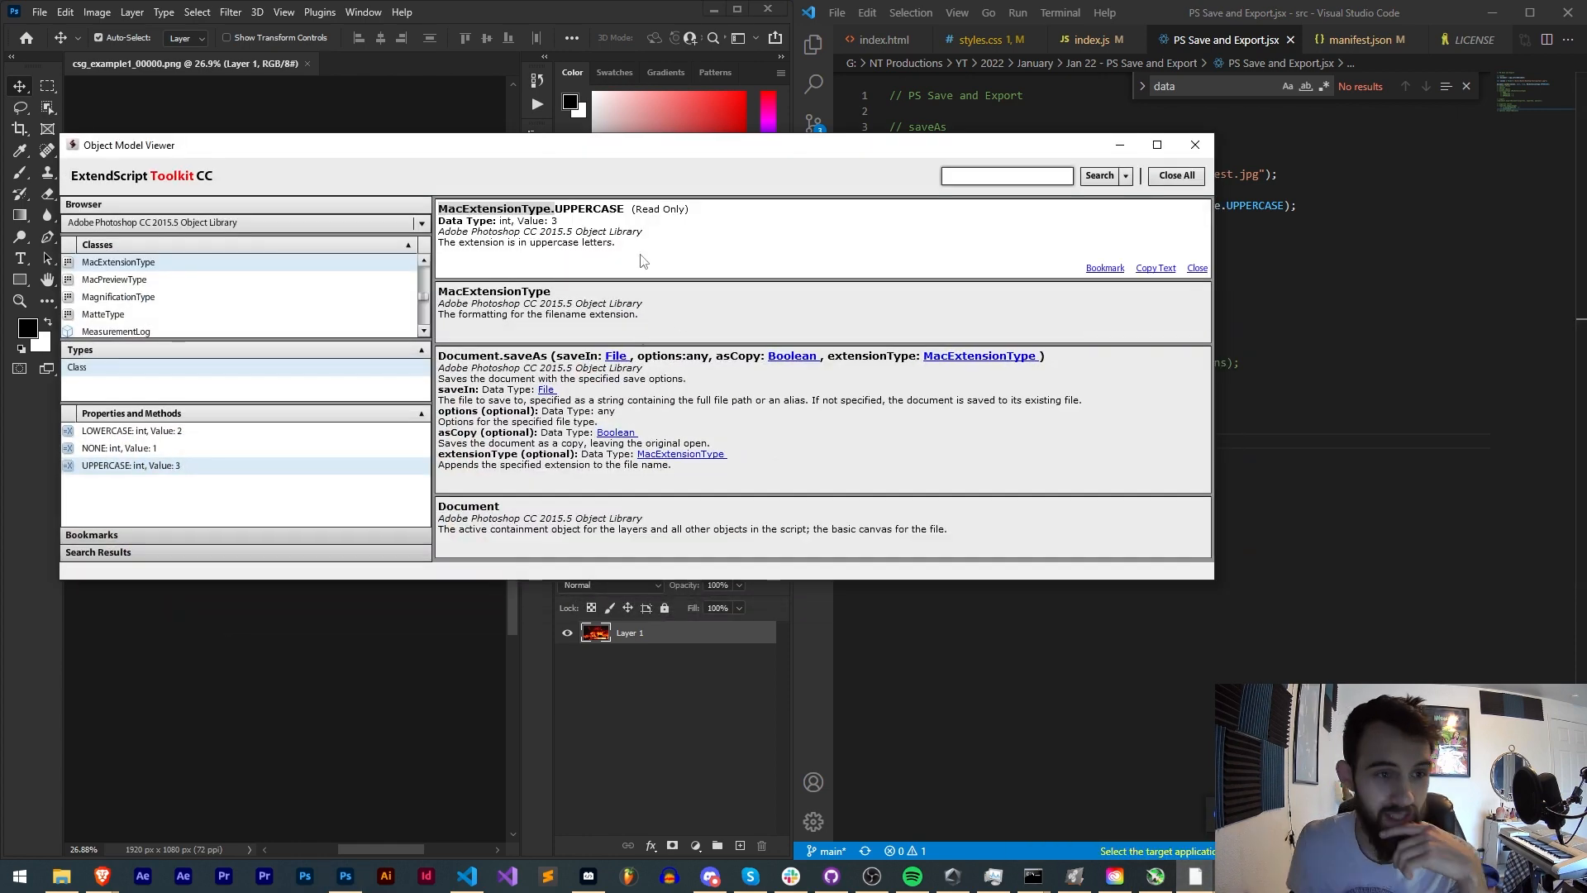
pyautogui.moveTo(666, 275)
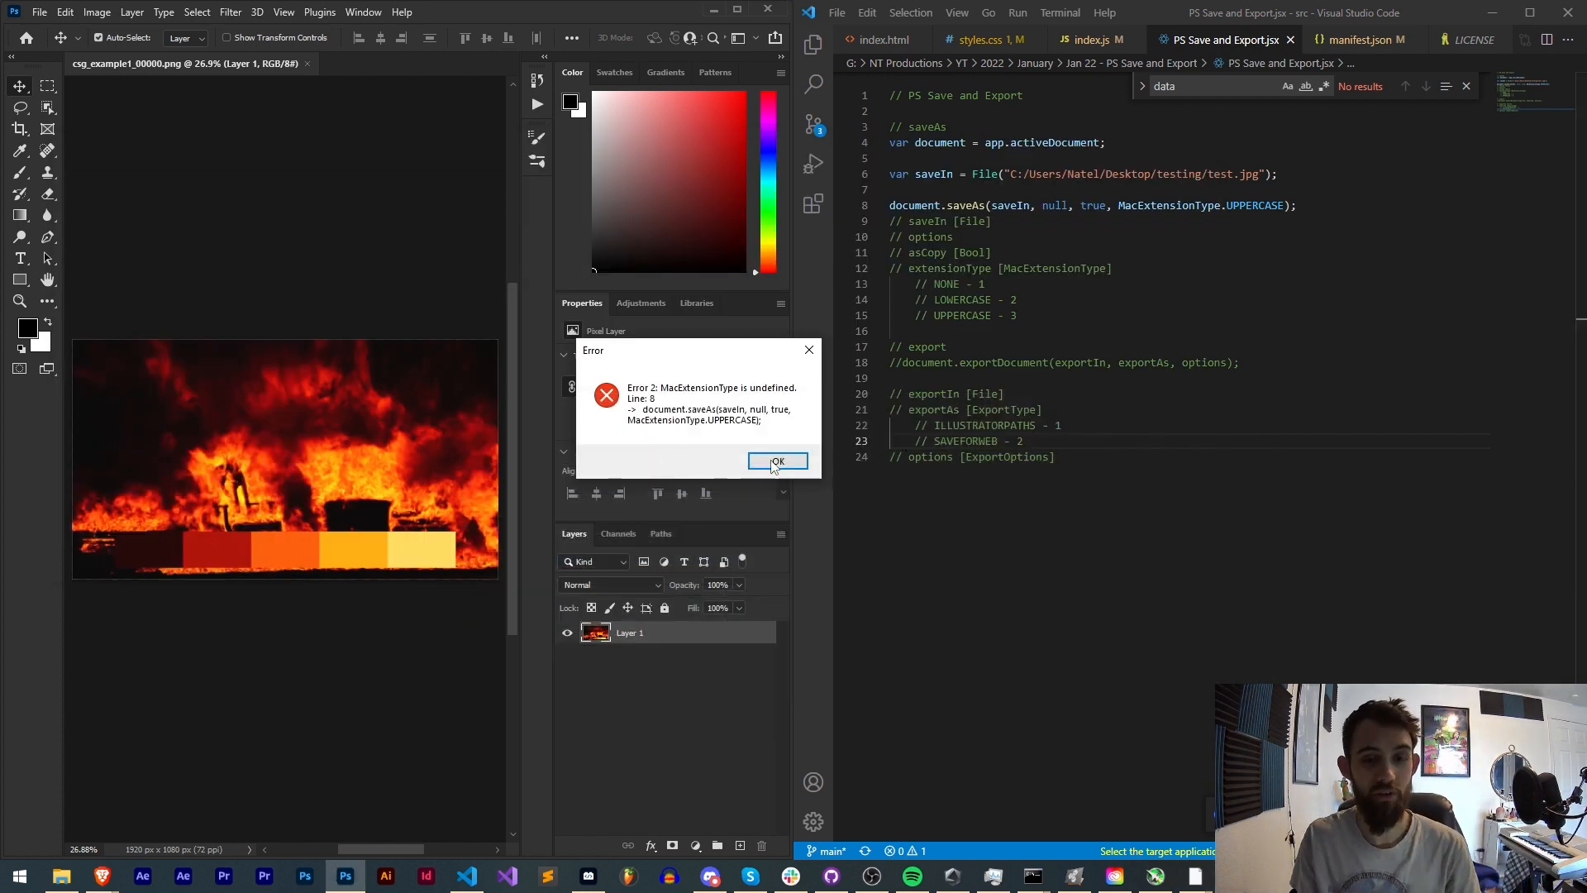
pyautogui.click(777, 461)
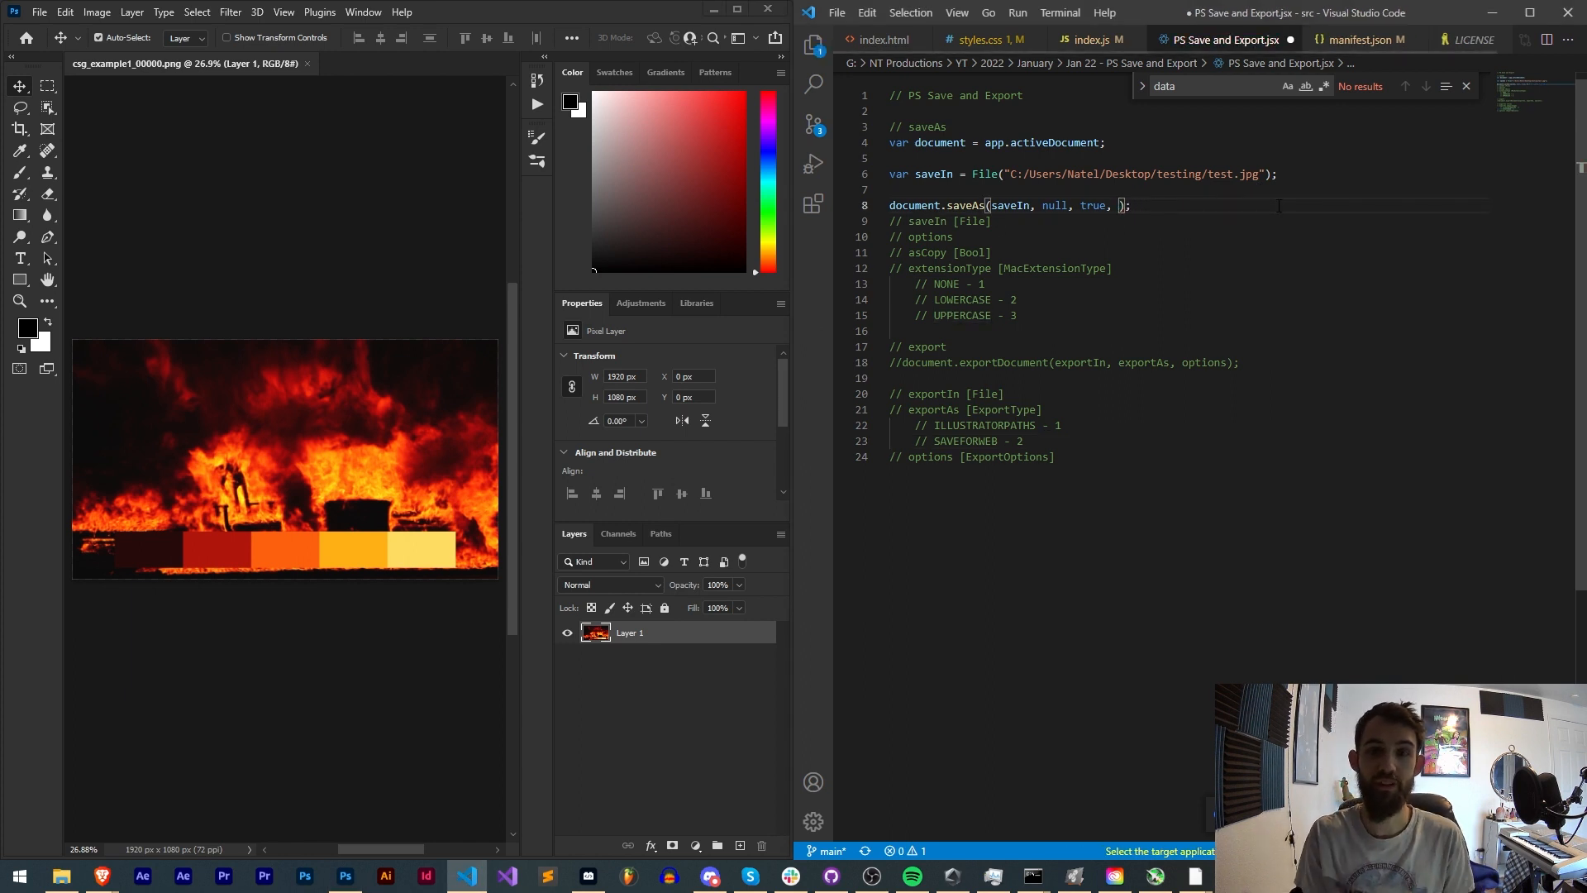
pyautogui.write('NULL')
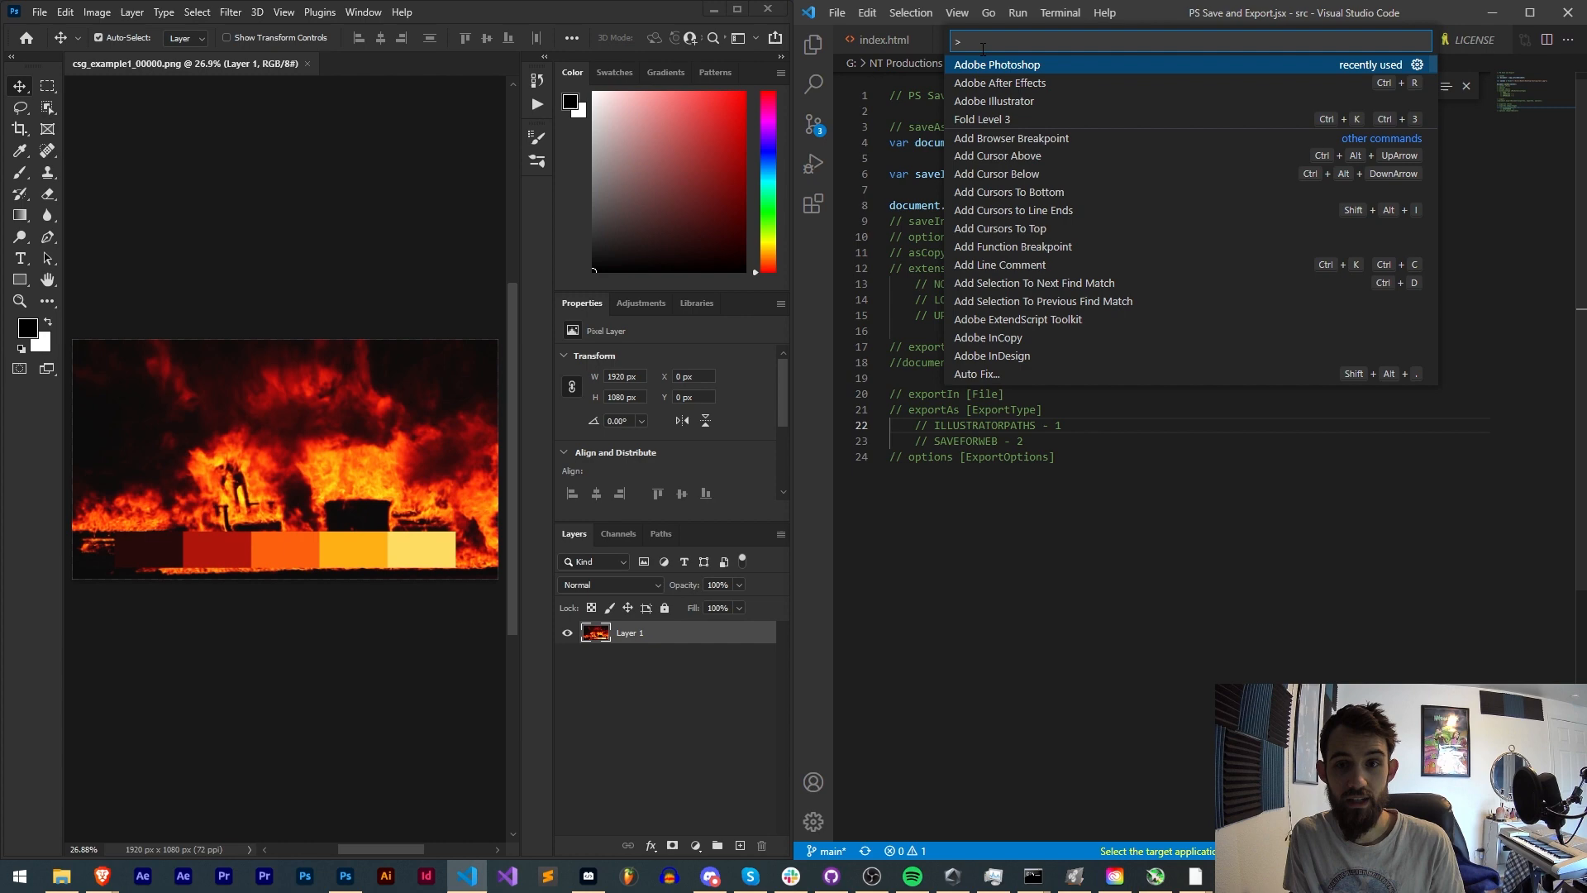
pyautogui.click(61, 876)
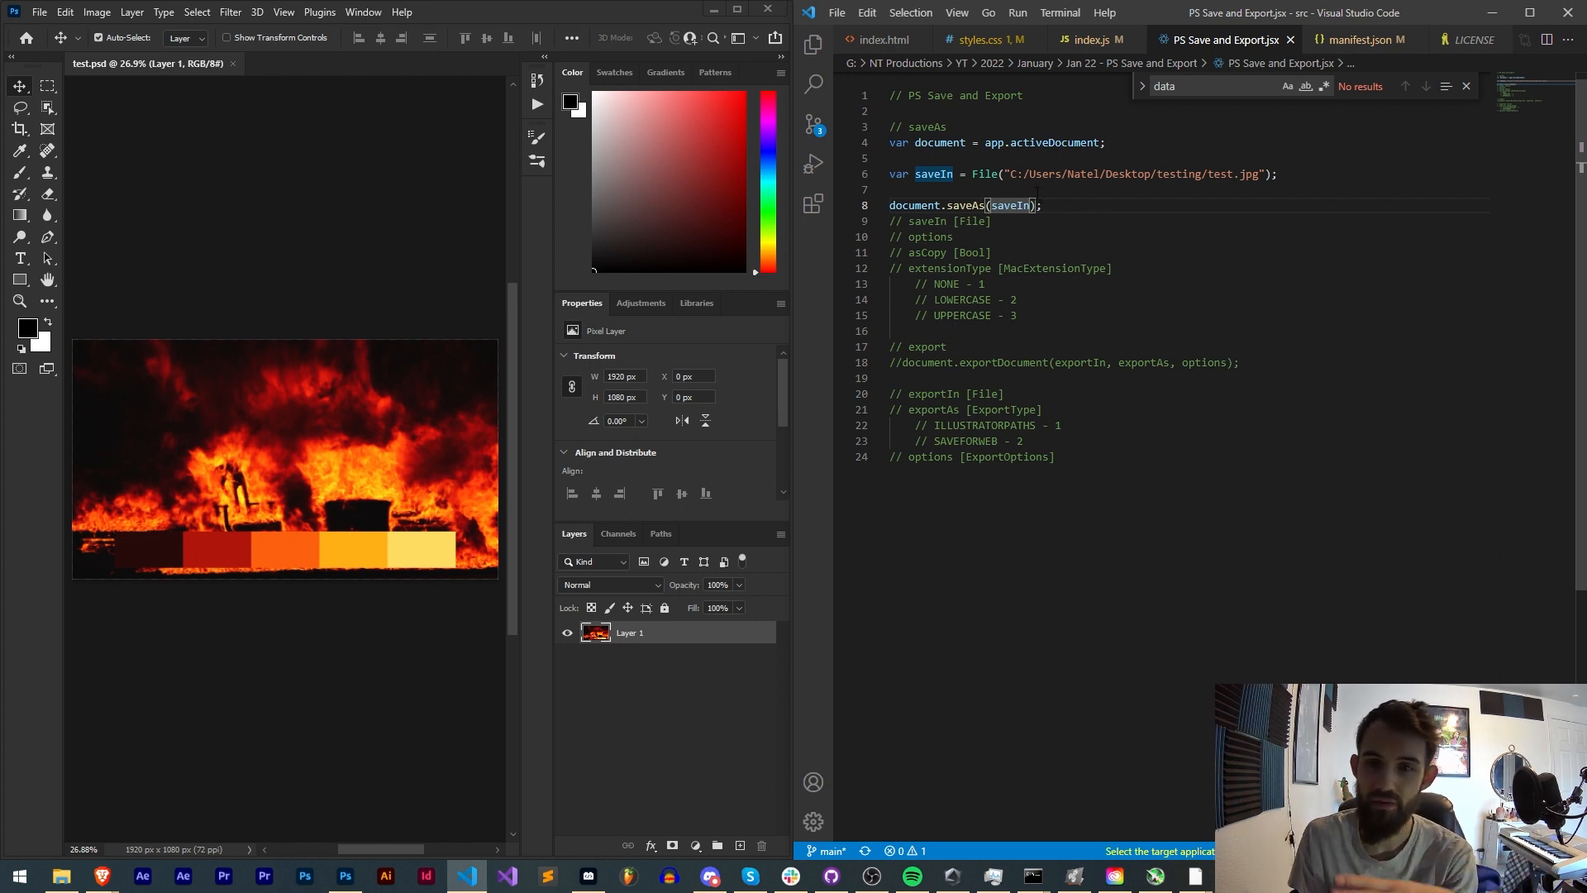
# Peek at the Save As formats, cancel, and confirm test.psd sits in the testing folder
pyautogui.click(40, 12)
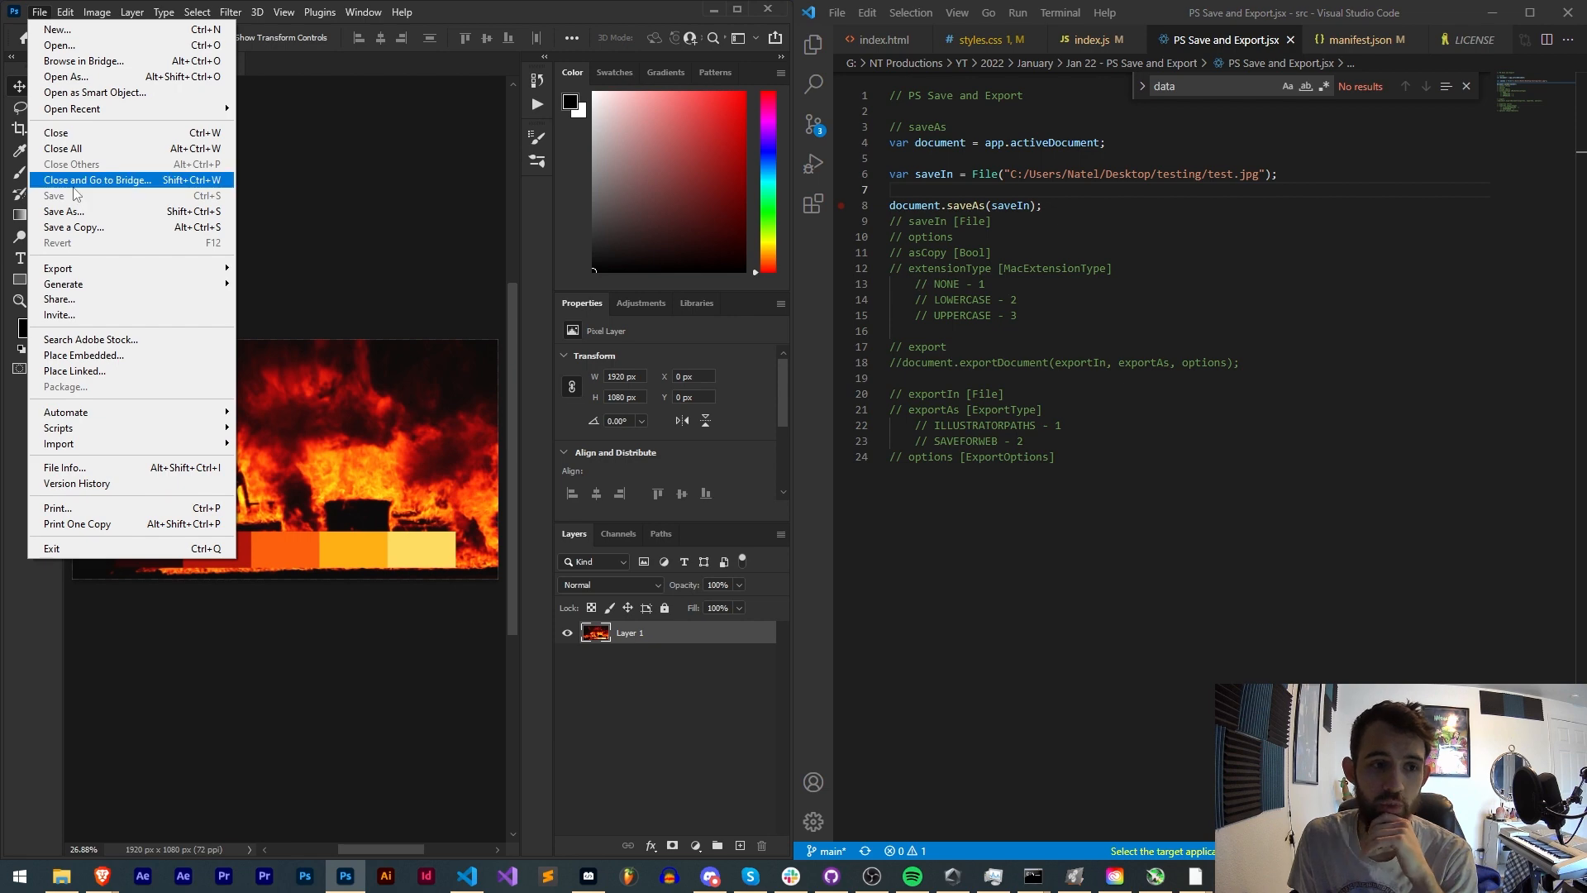
pyautogui.click(63, 209)
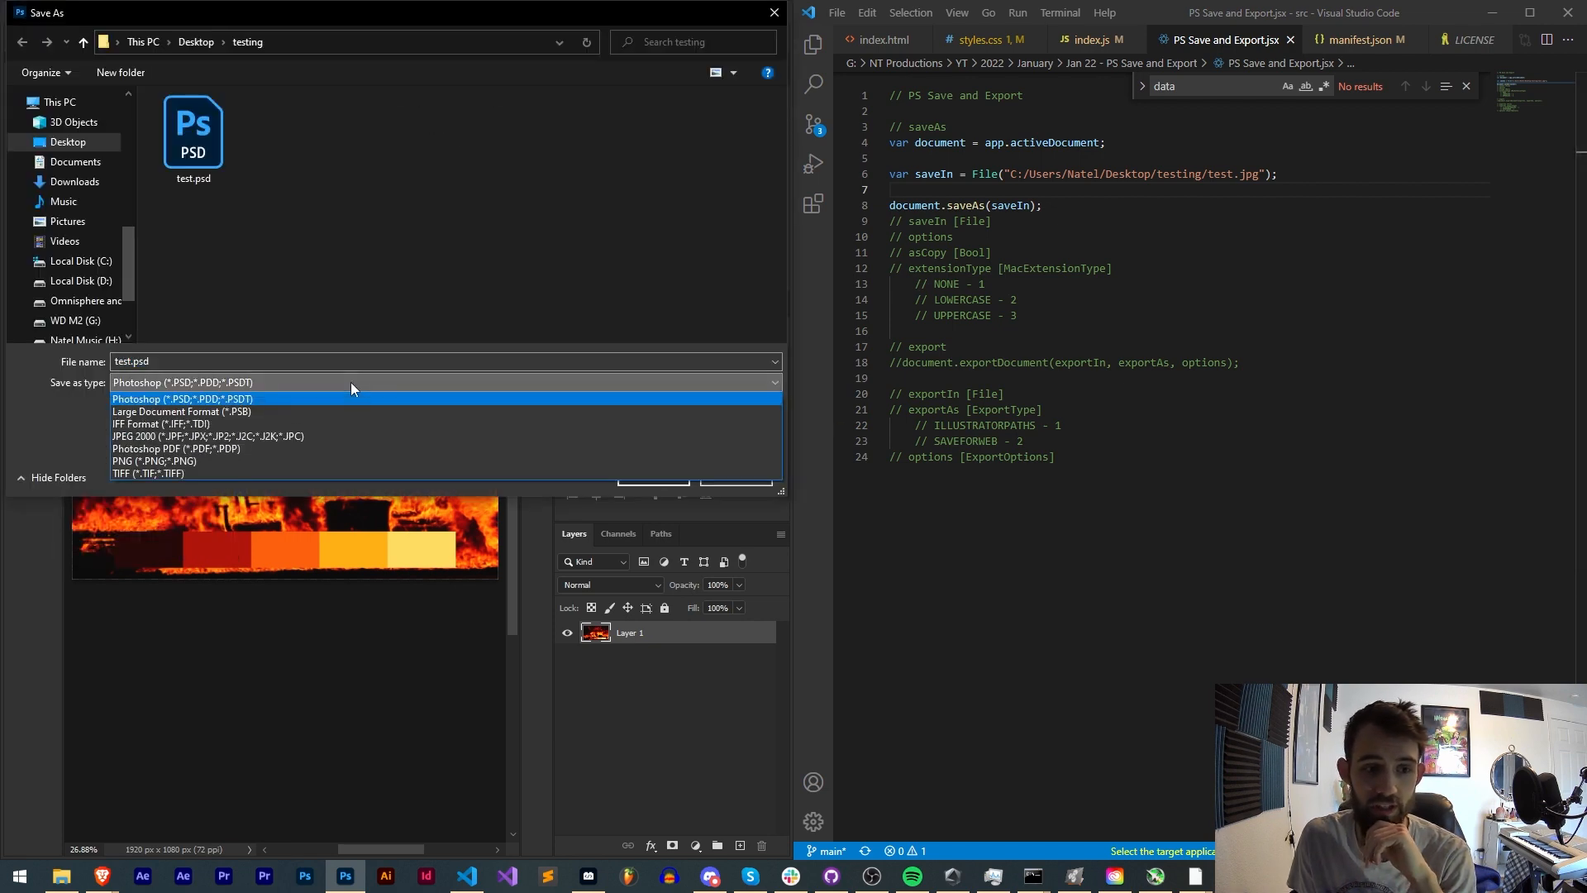
pyautogui.click(182, 398)
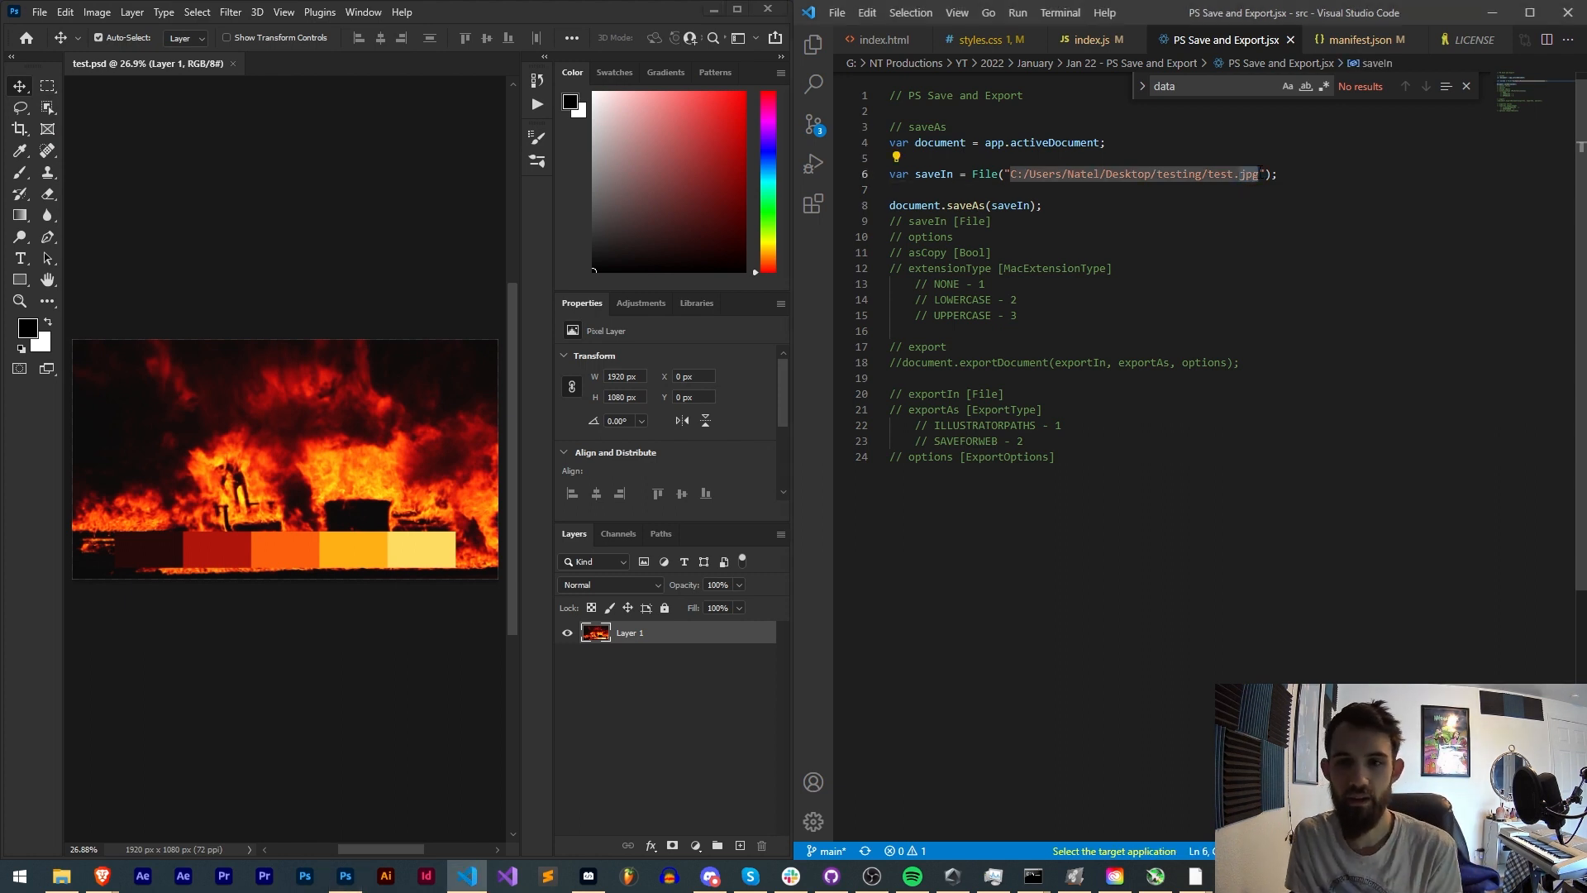
pyautogui.click(63, 876)
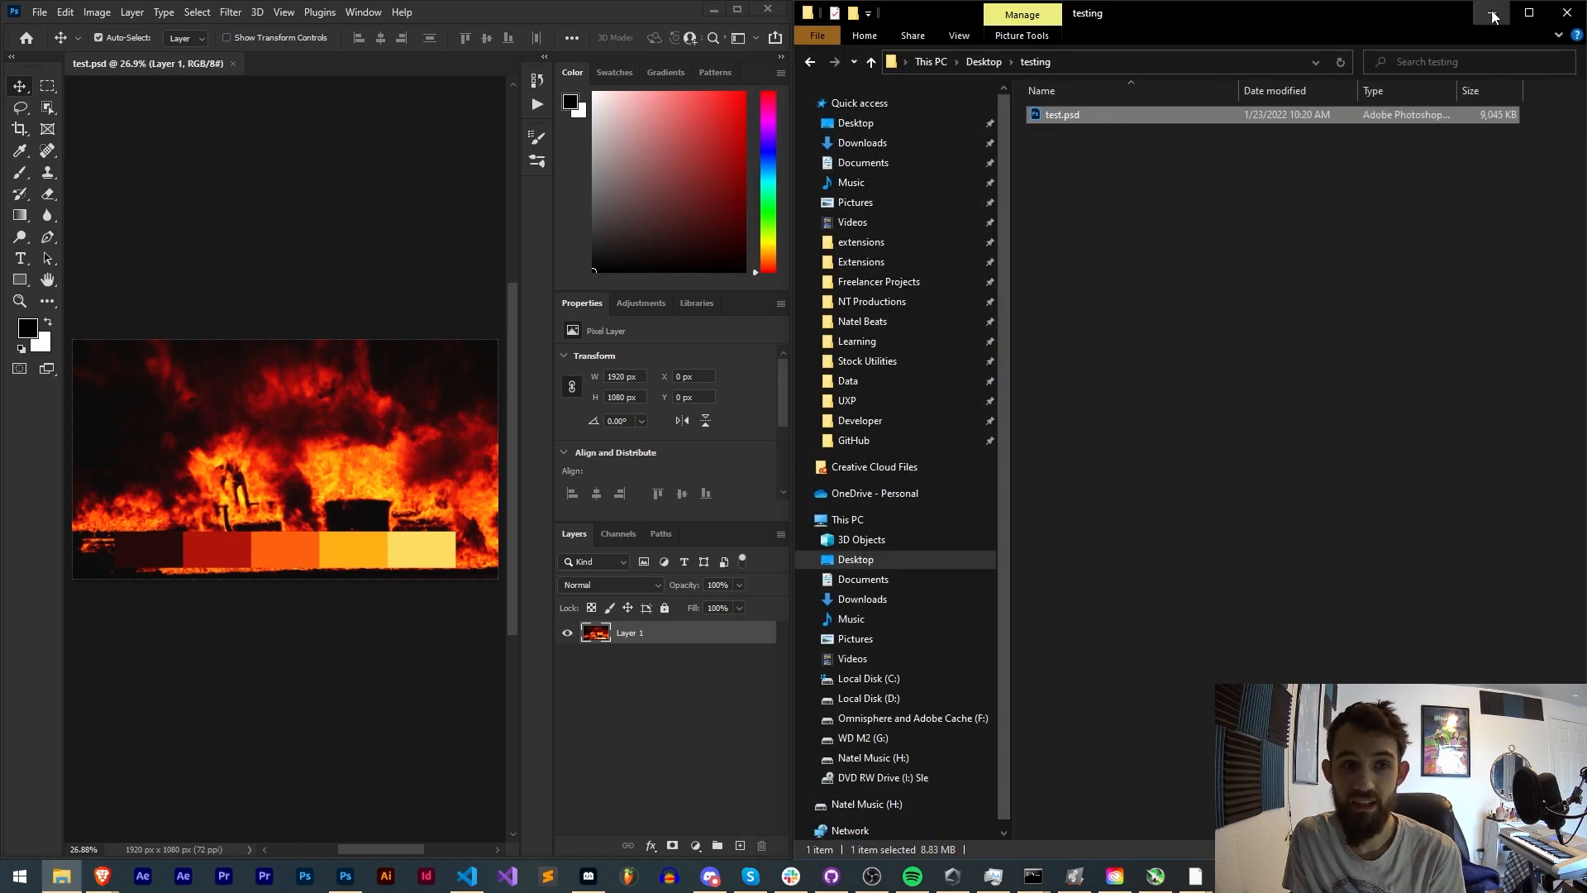
# Rerun the script and see test.psd's modified time update to 10:21 AM
pyautogui.click(465, 876)
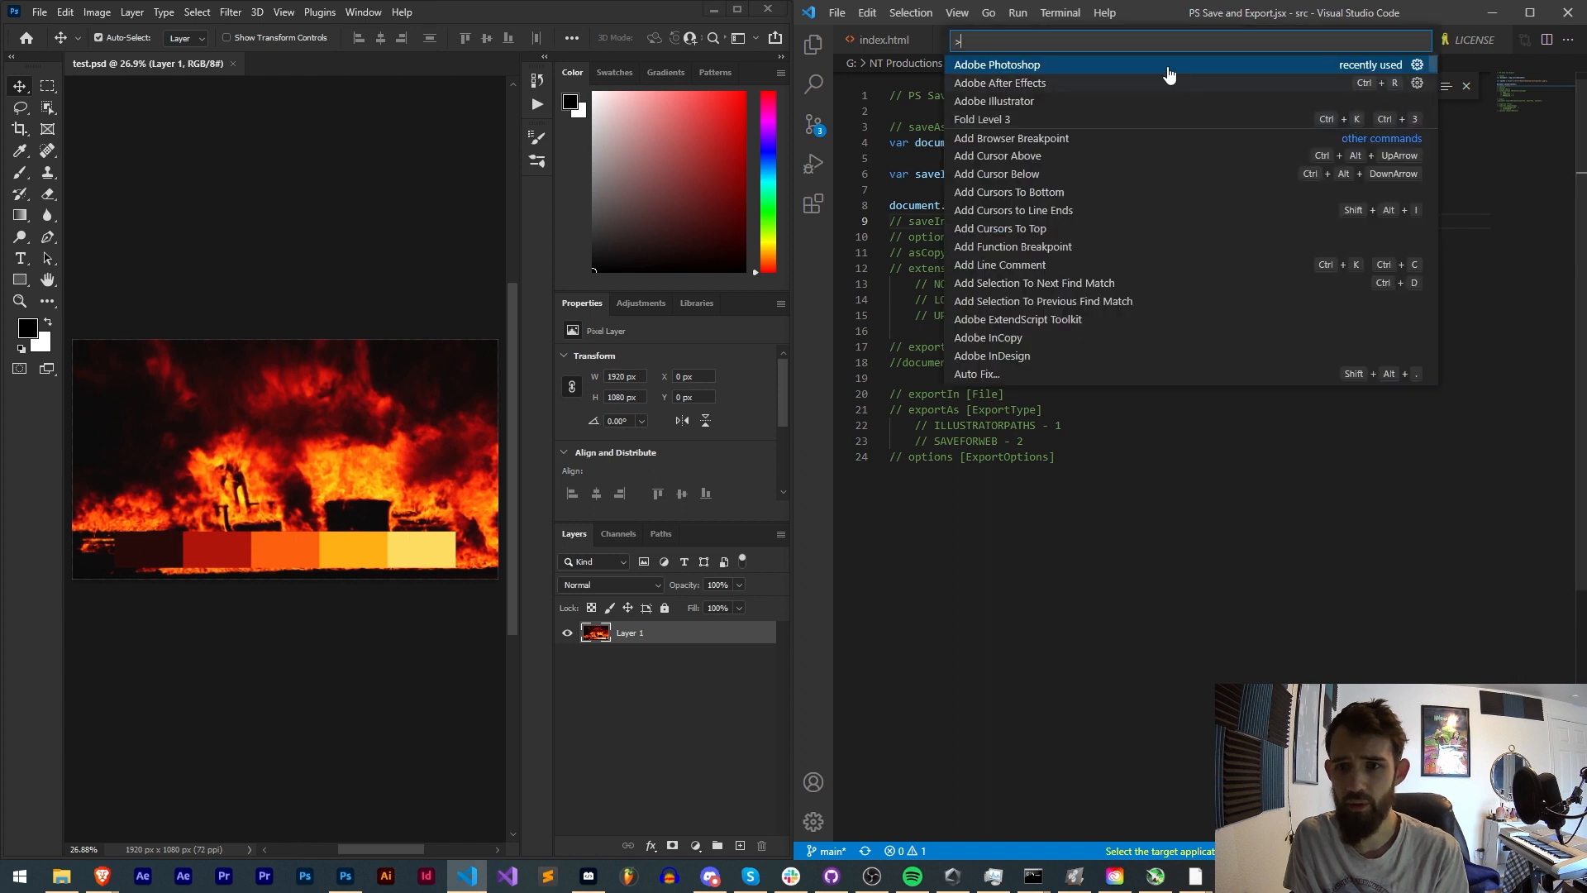
pyautogui.moveTo(1115, 68)
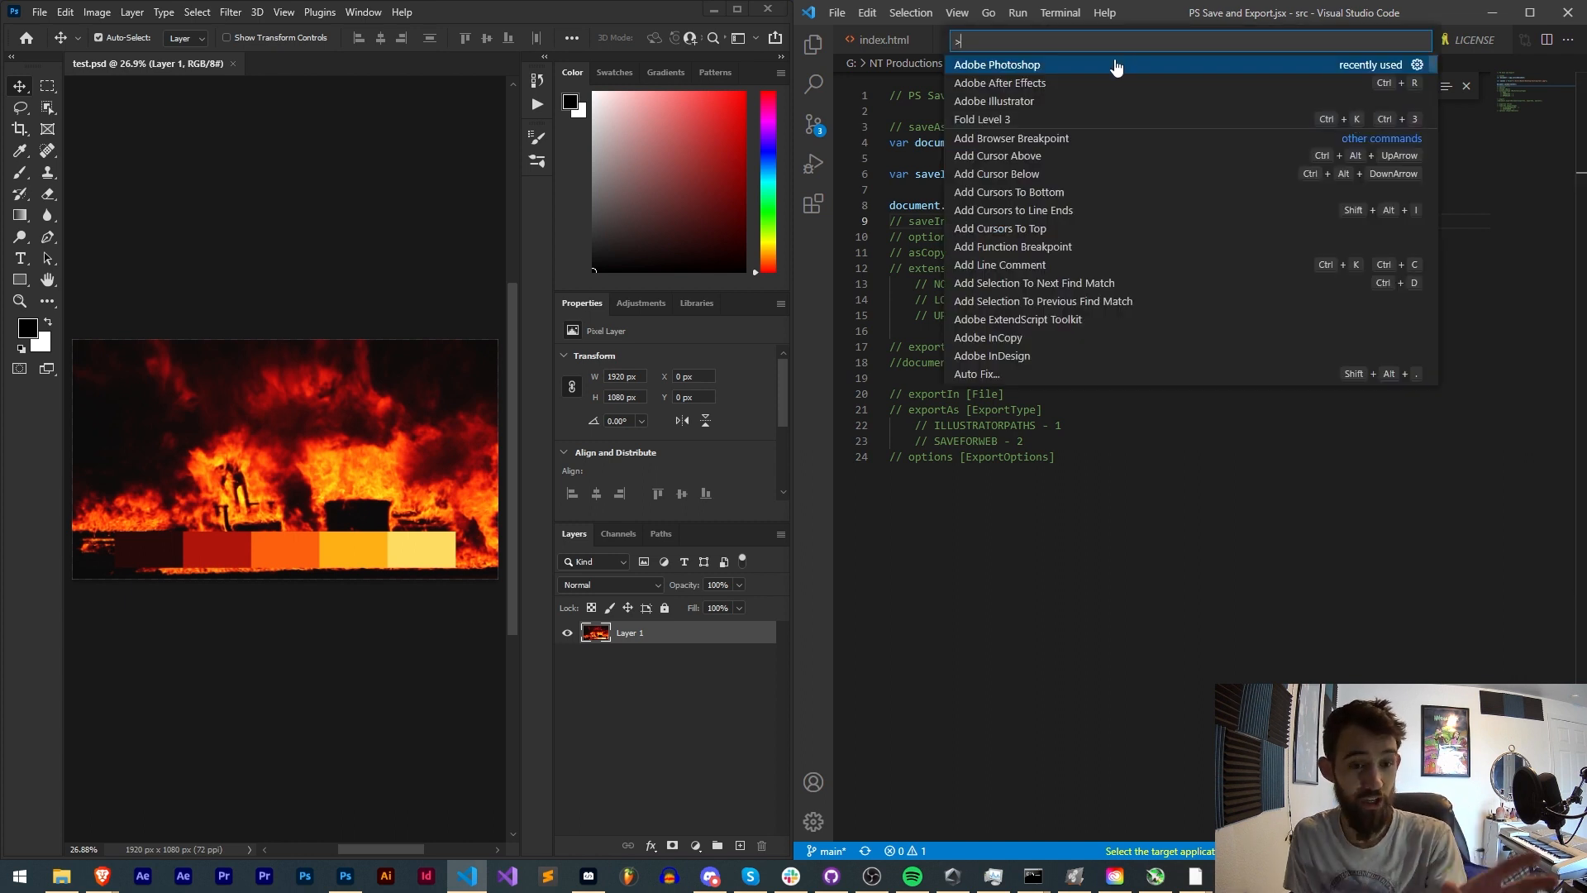
pyautogui.click(997, 65)
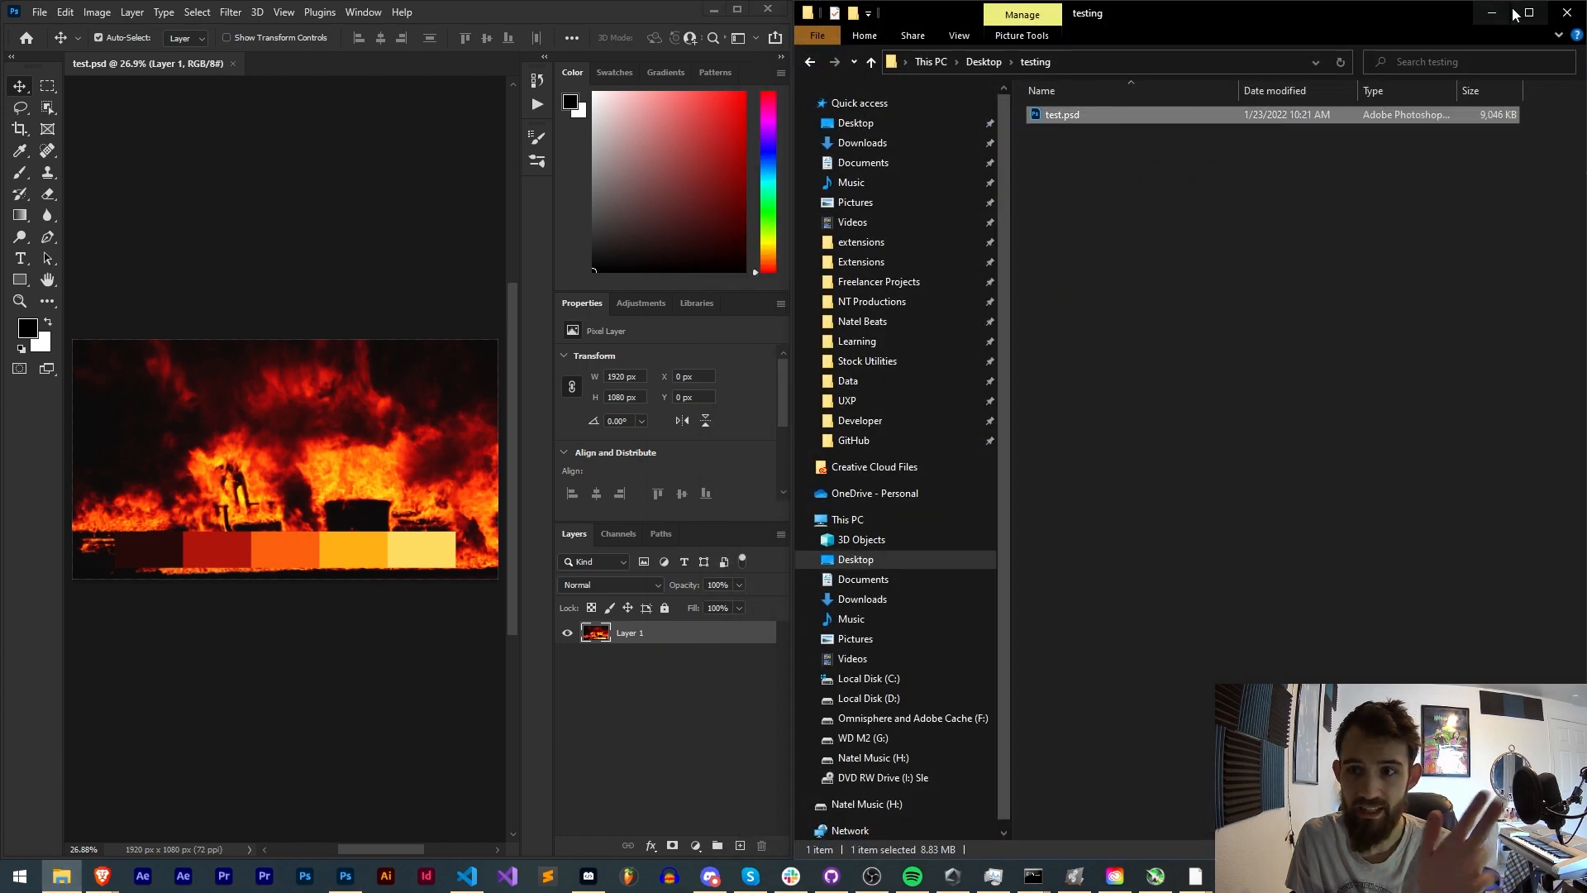
pyautogui.click(464, 876)
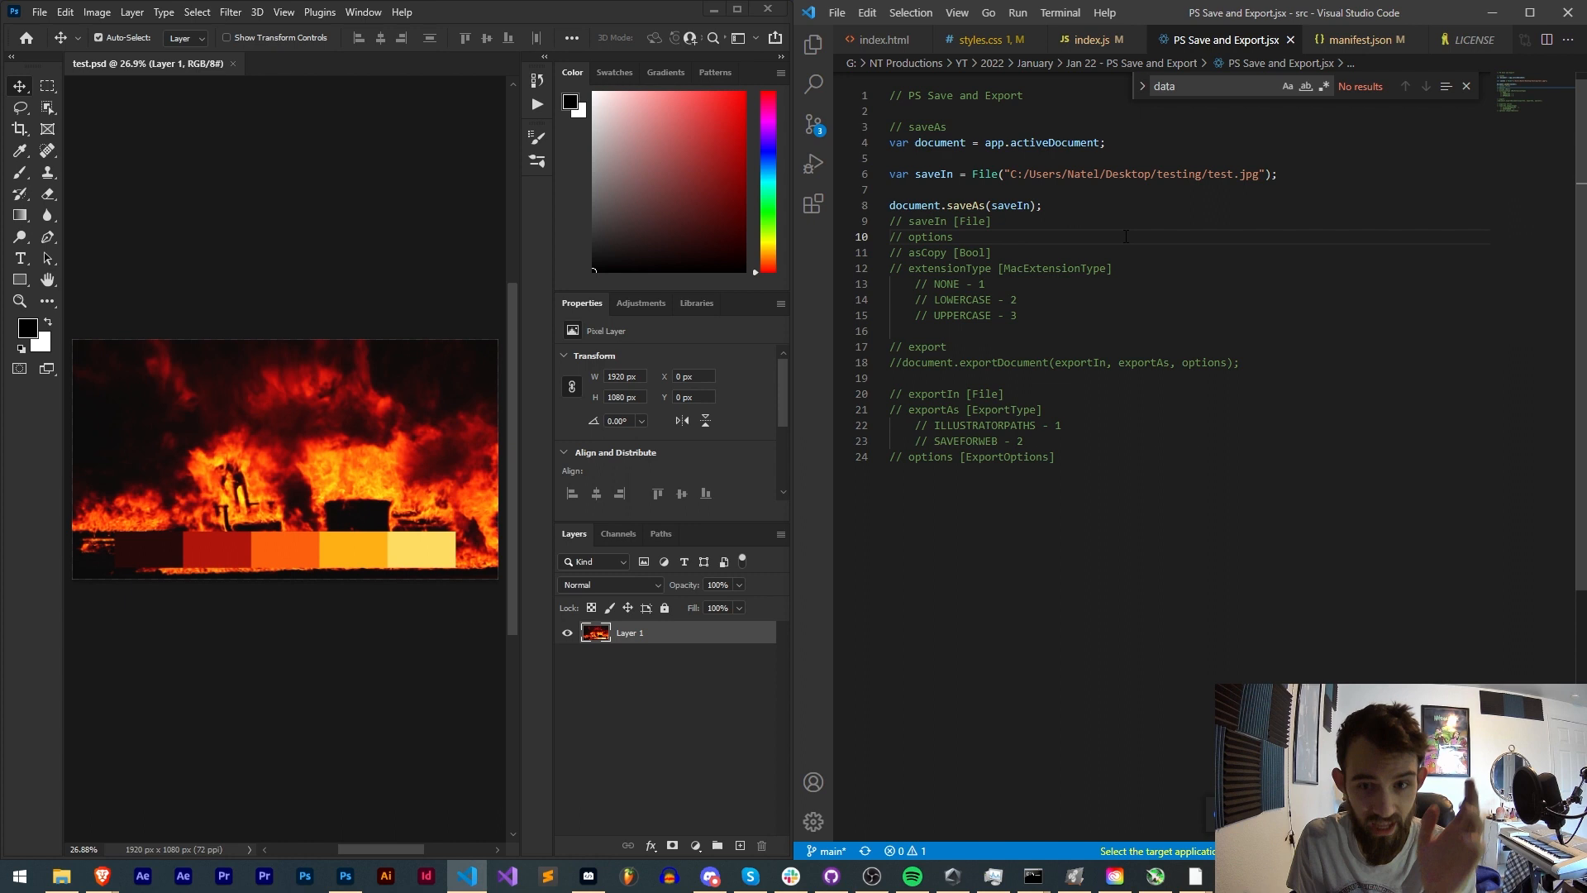
pyautogui.moveTo(1154, 30)
pyautogui.write('//')
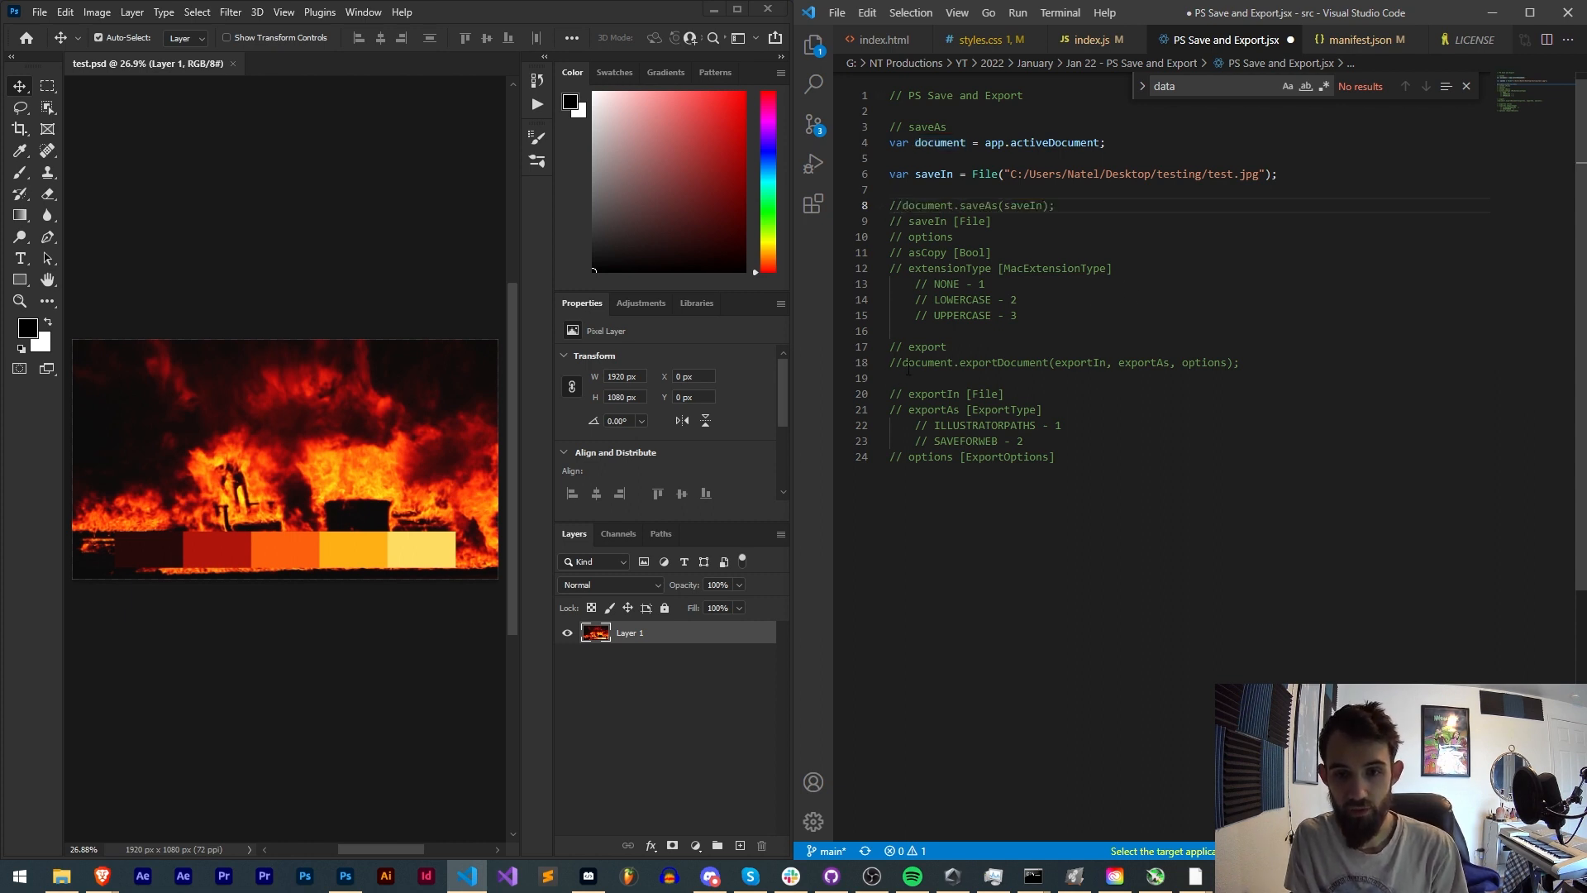
# Make exportDocument use saveIn as its path and select the ILLUSTRATORPATHS export type name
pyautogui.click(892, 362)
pyautogui.write('sav')
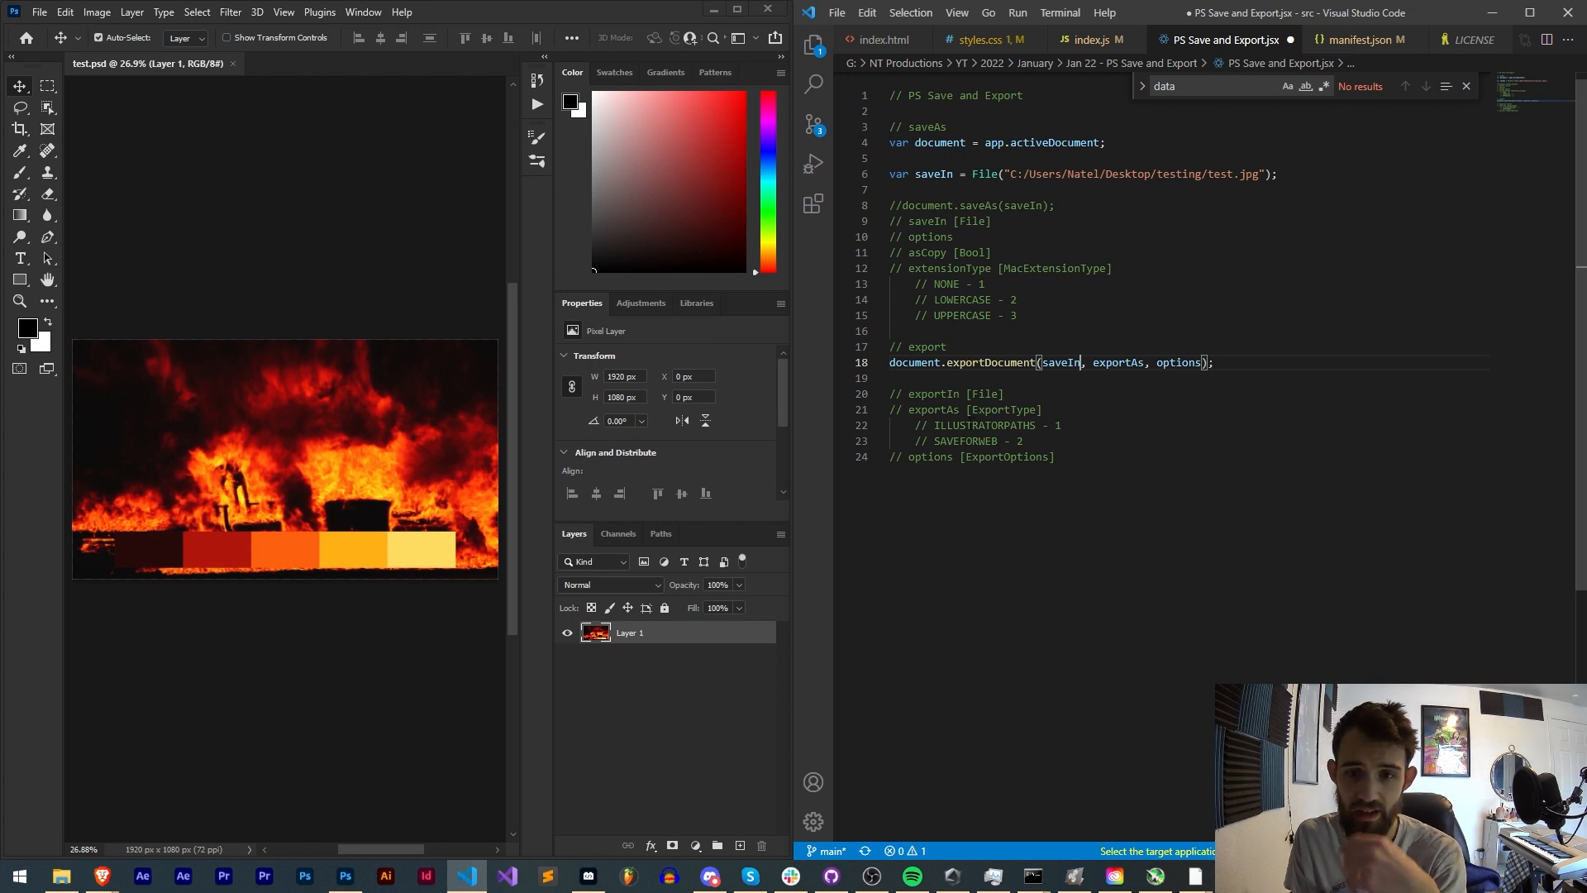
pyautogui.doubleClick(985, 425)
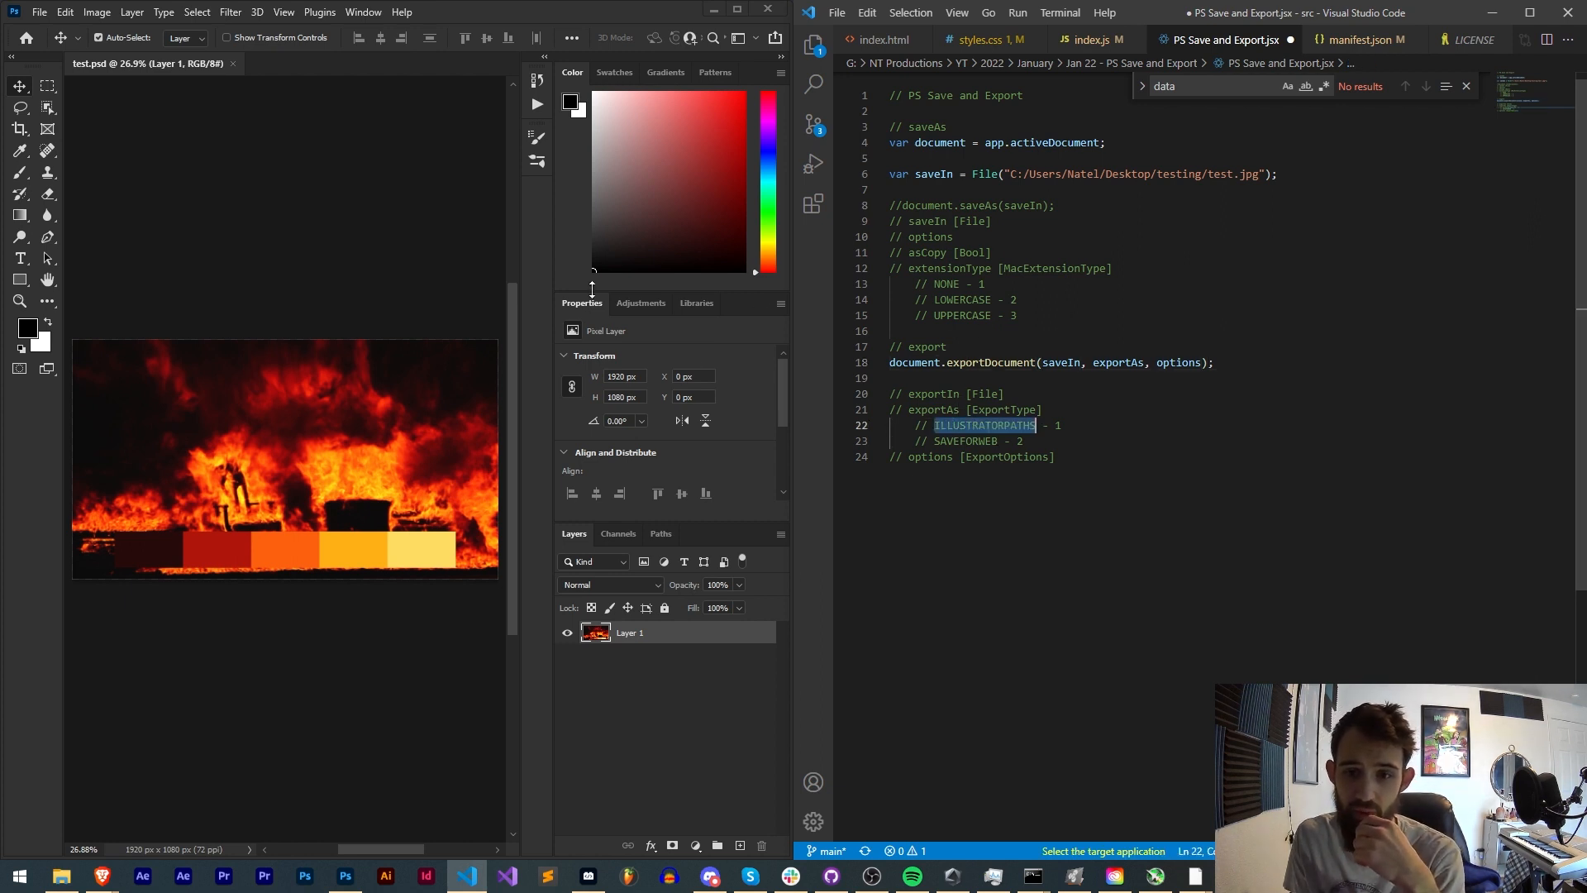
pyautogui.doubleClick(965, 441)
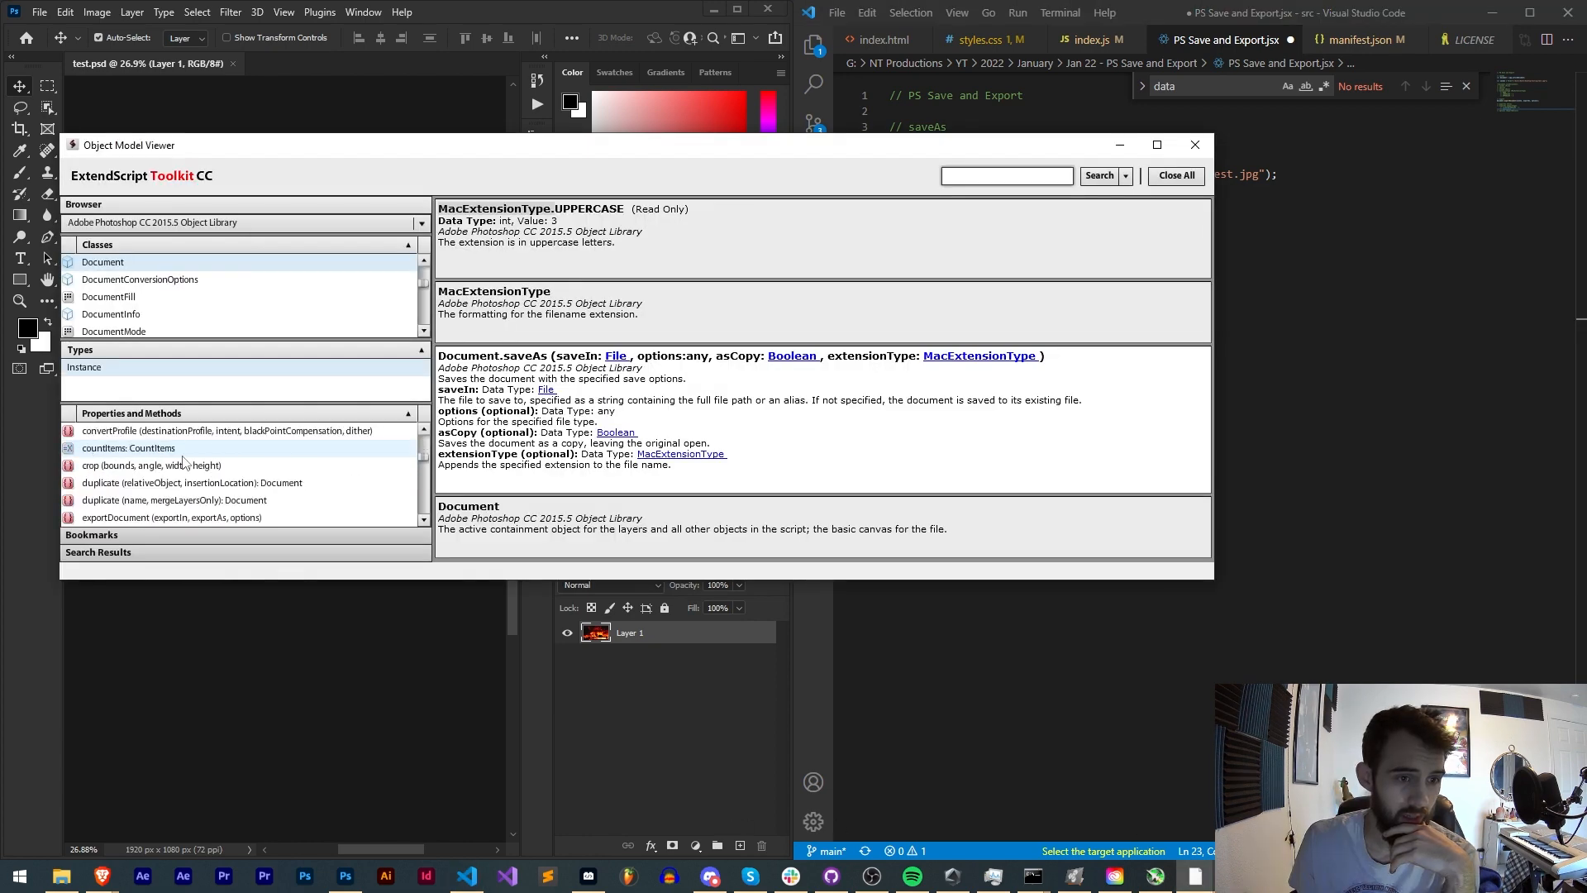
# Read the ExportType values including SAVEFORWEB and the ExportOptions entry, then close the Object Model Viewer
pyautogui.click(170, 518)
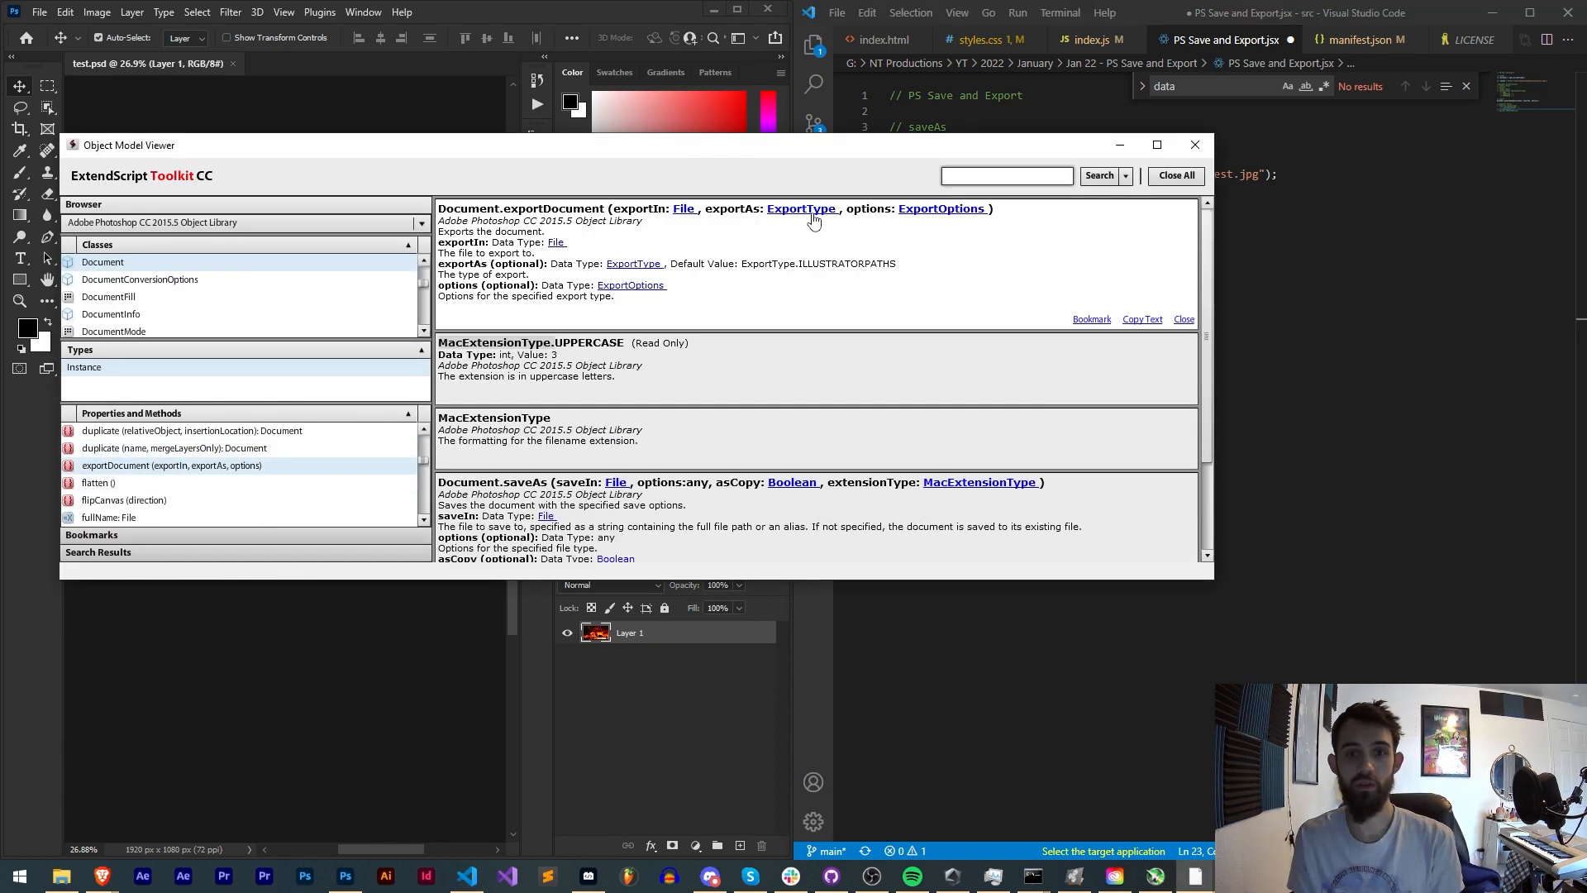
pyautogui.click(800, 208)
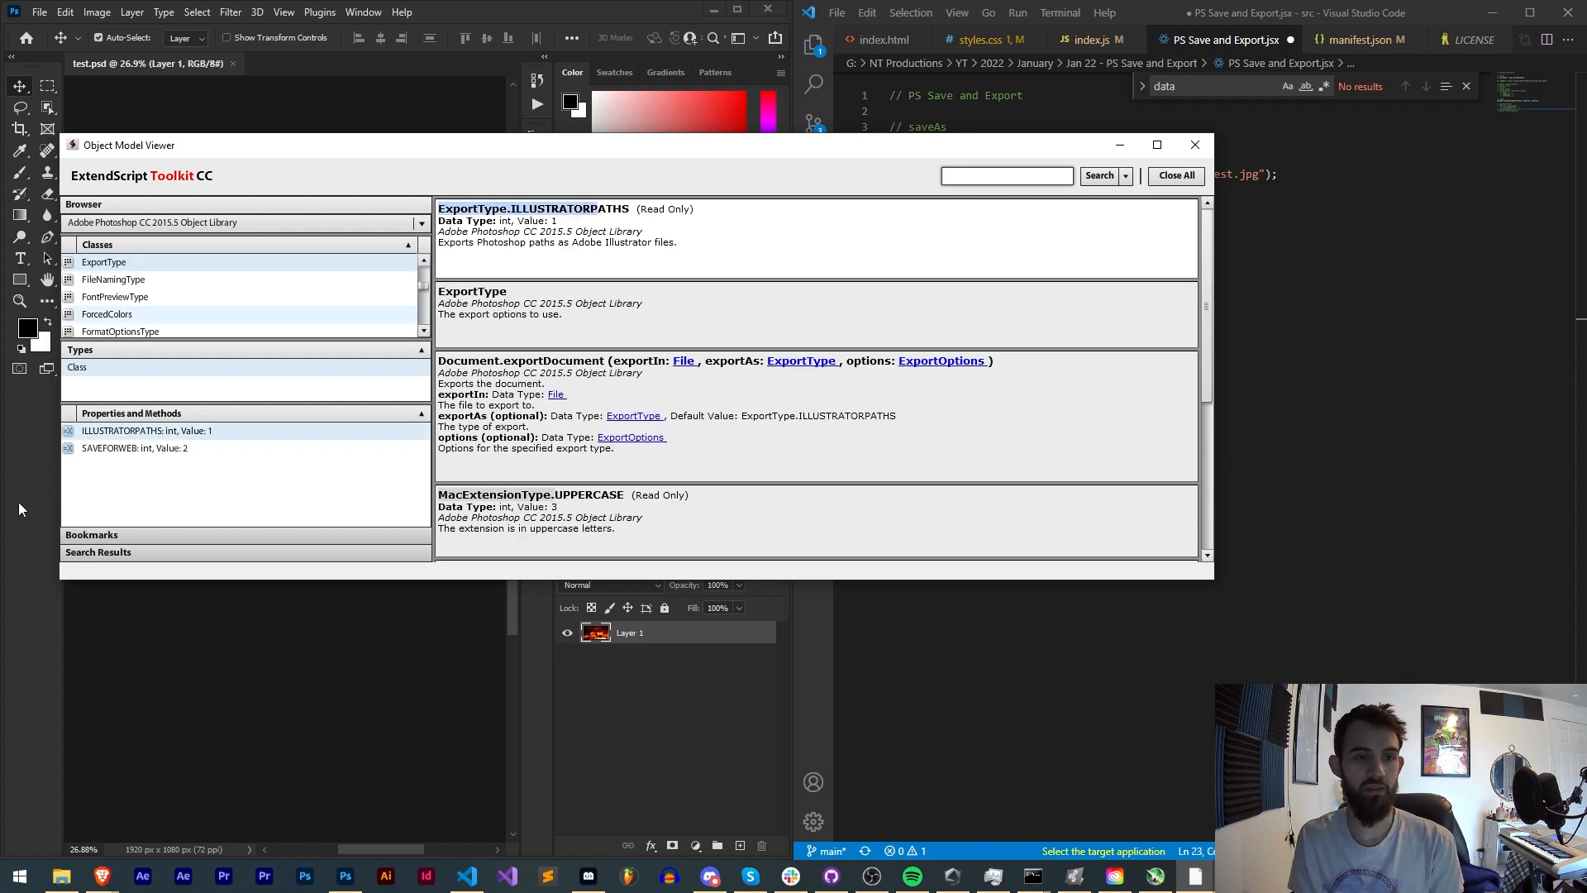
pyautogui.click(134, 448)
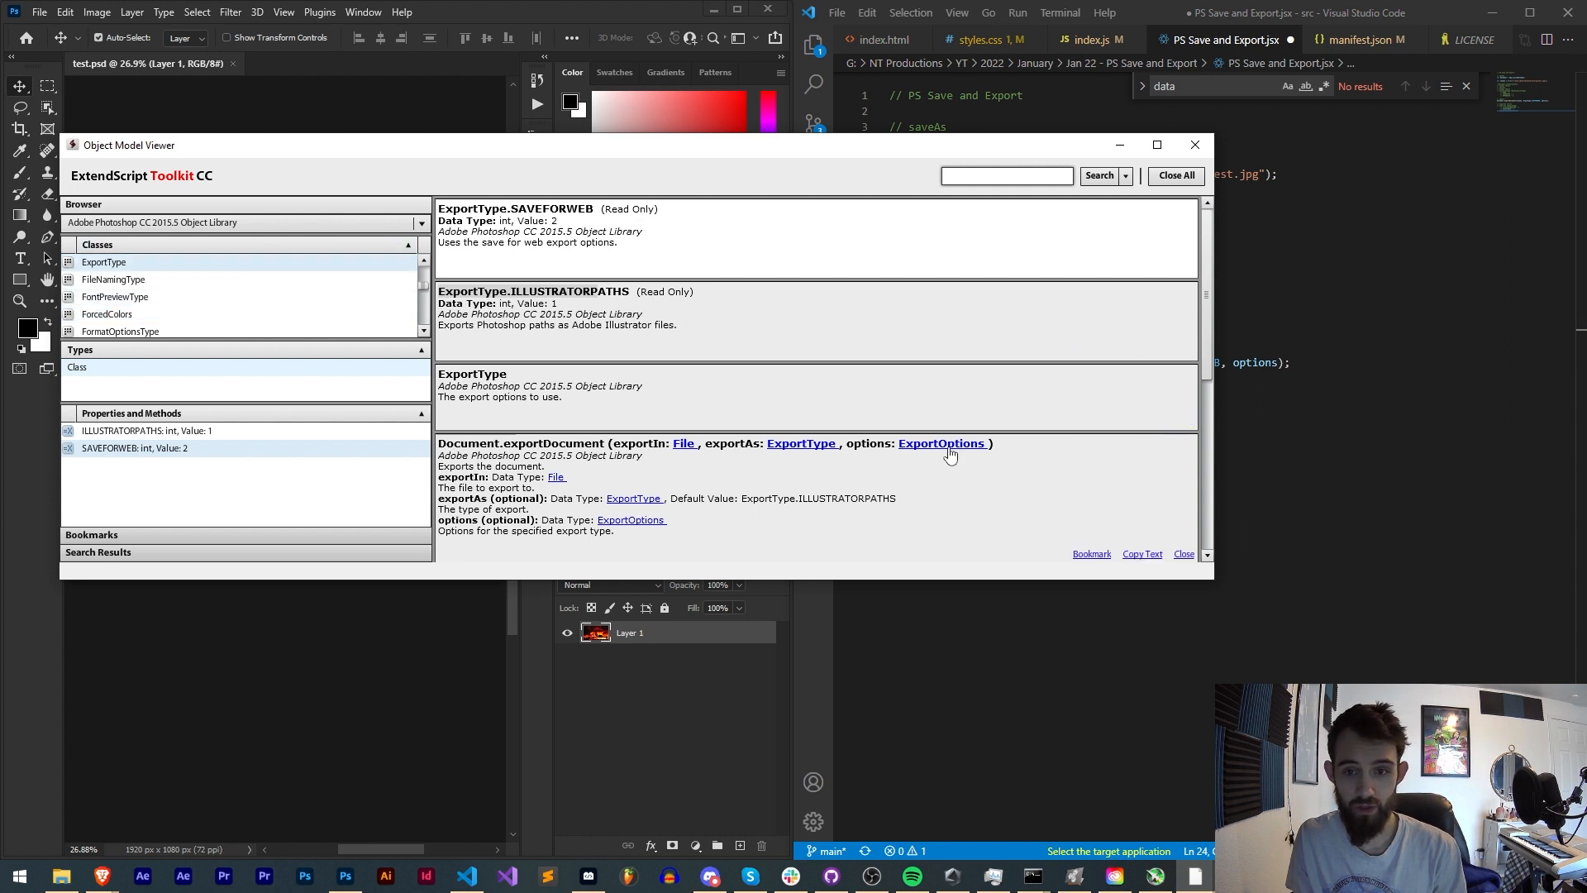
pyautogui.click(940, 443)
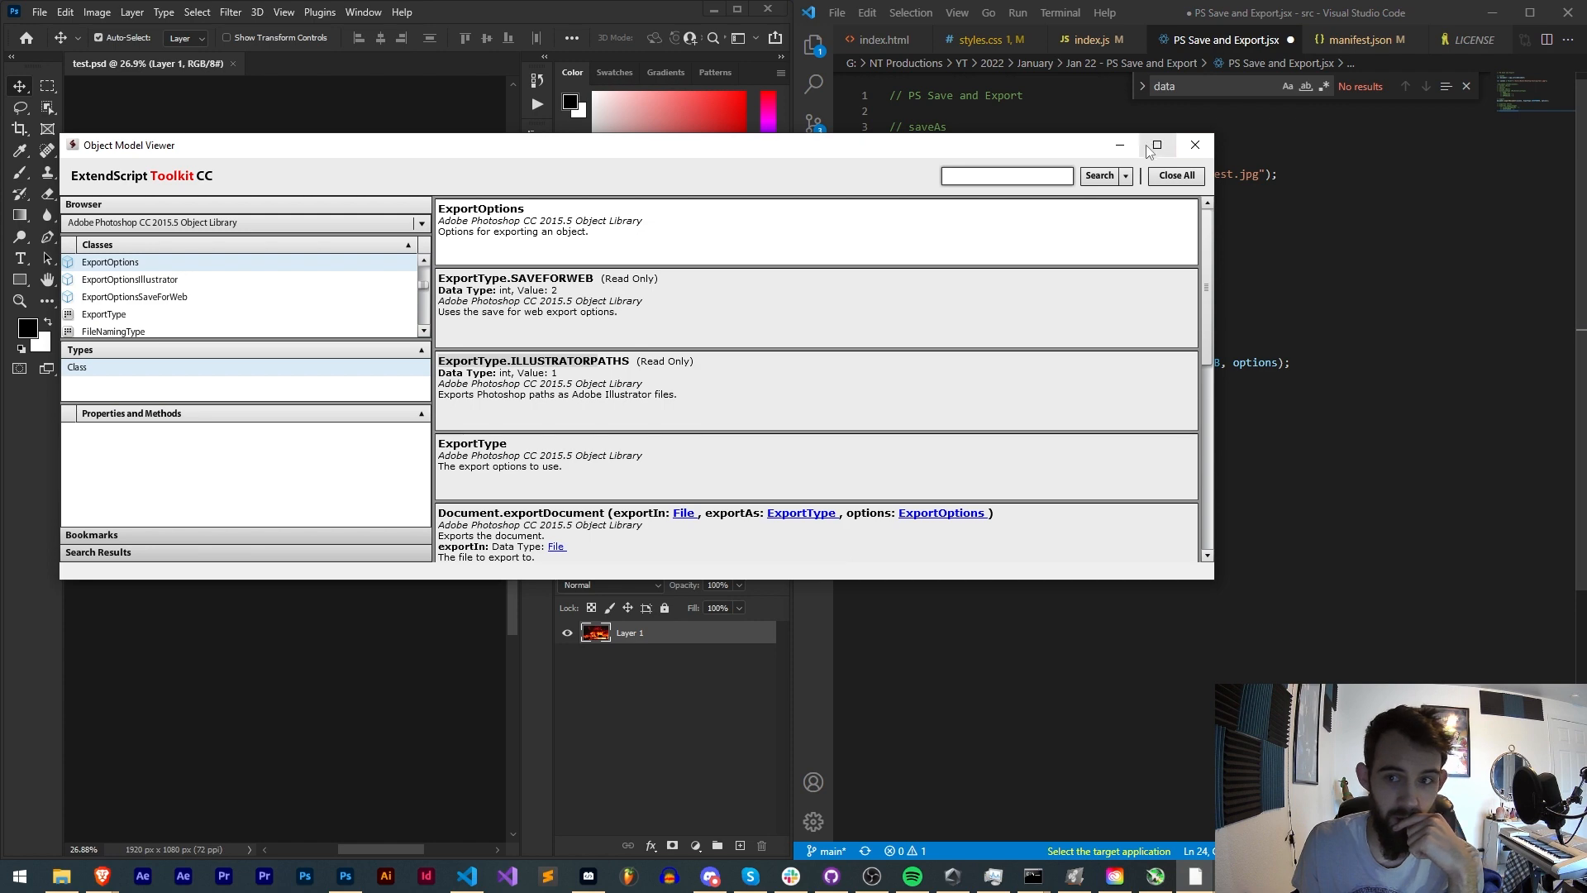
pyautogui.click(1193, 146)
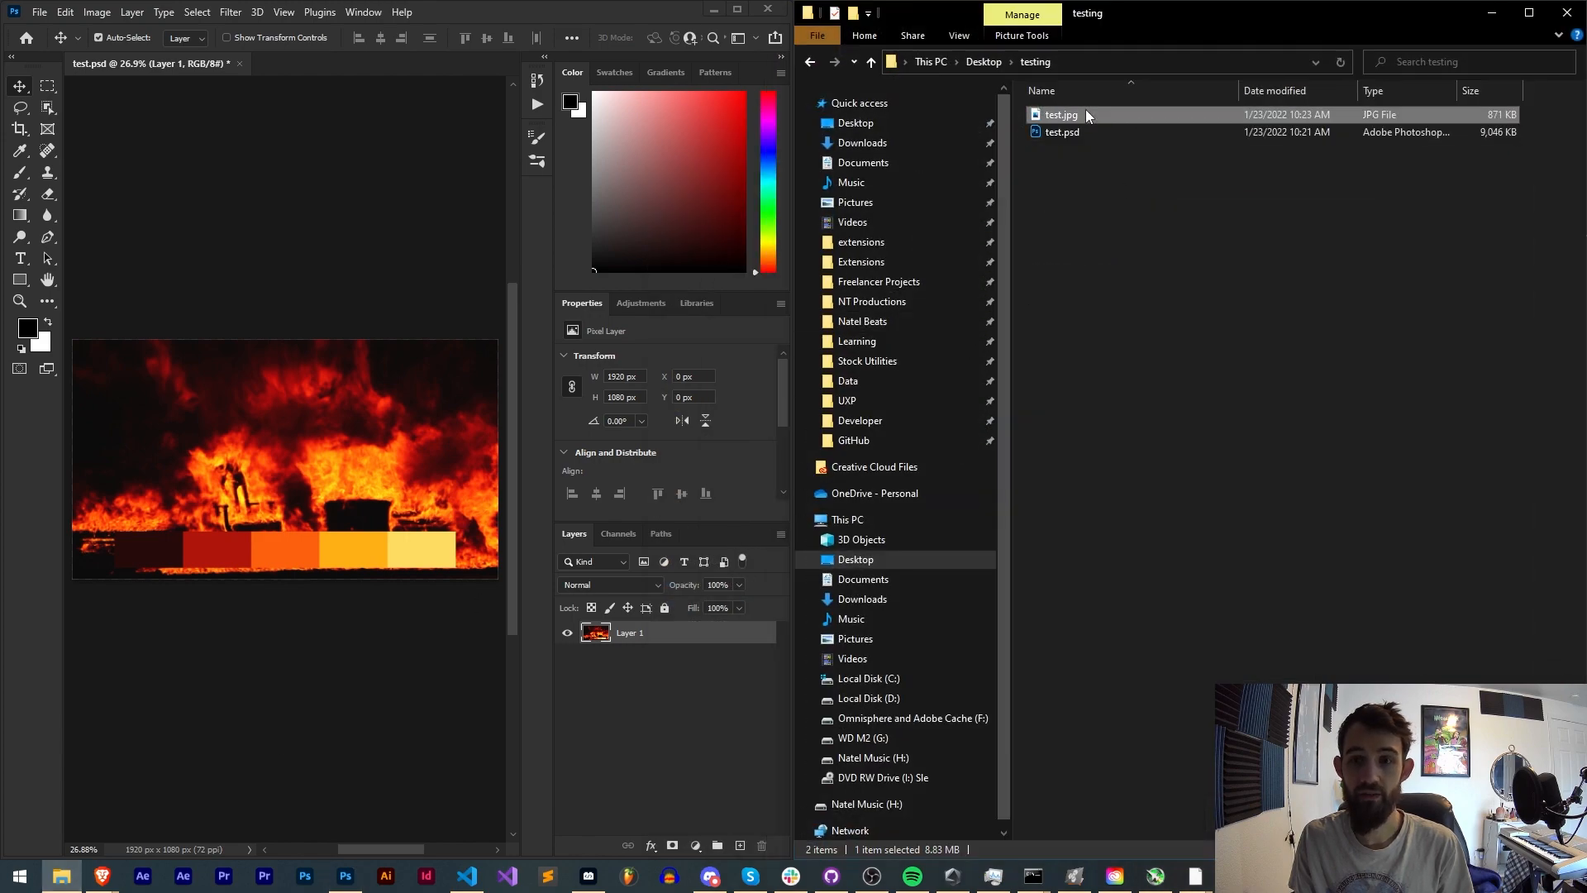
# View the exported test.jpg and confirm test.png has appeared beside it in the testing folder
pyautogui.doubleClick(1060, 114)
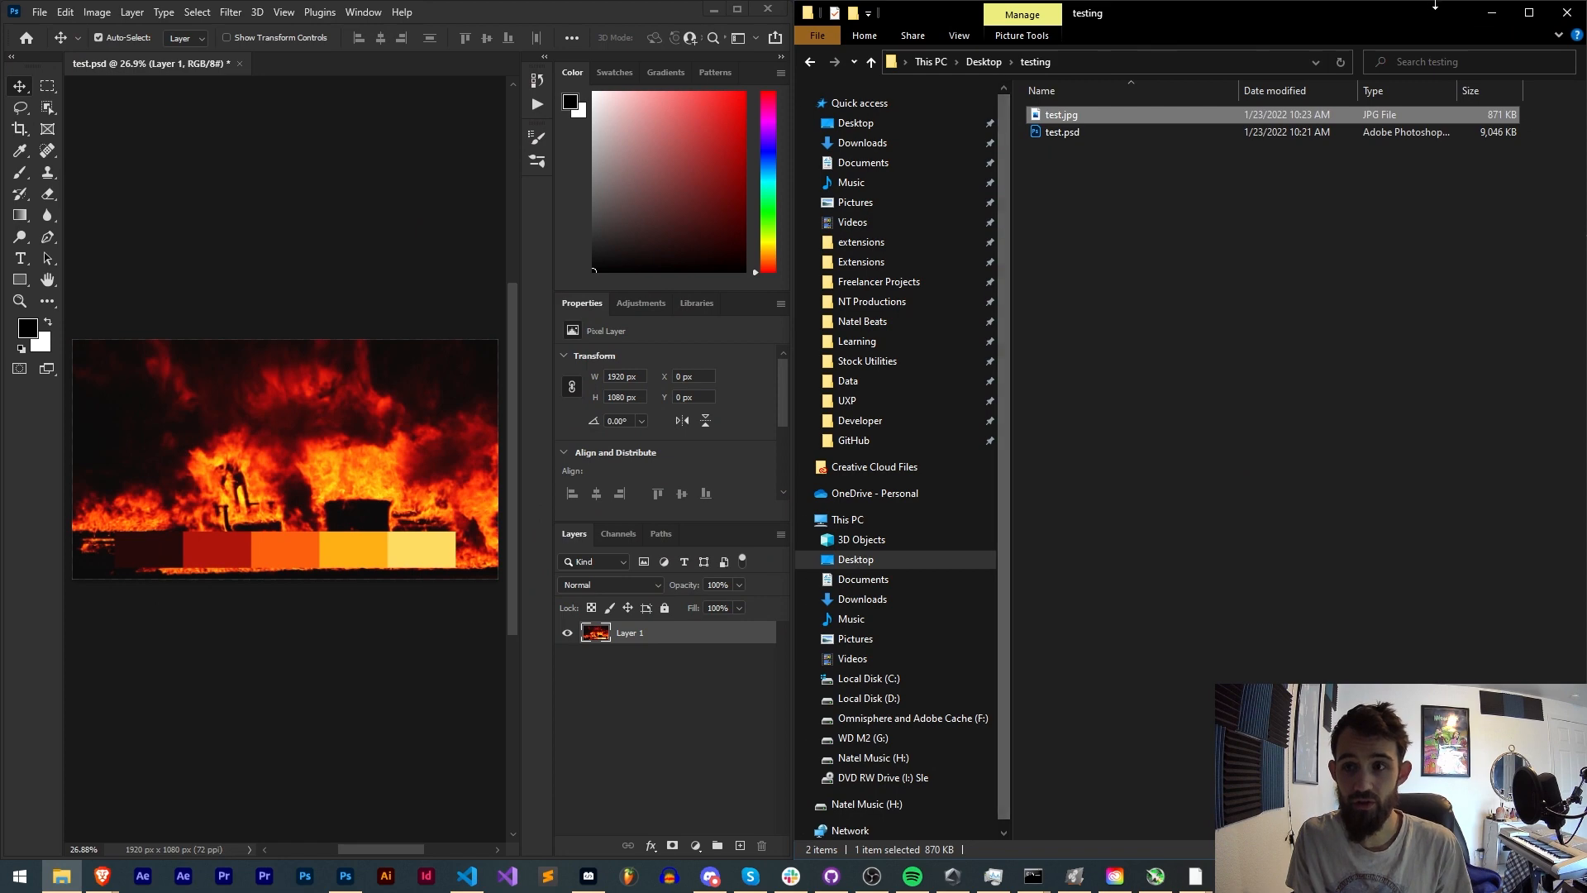
pyautogui.click(464, 876)
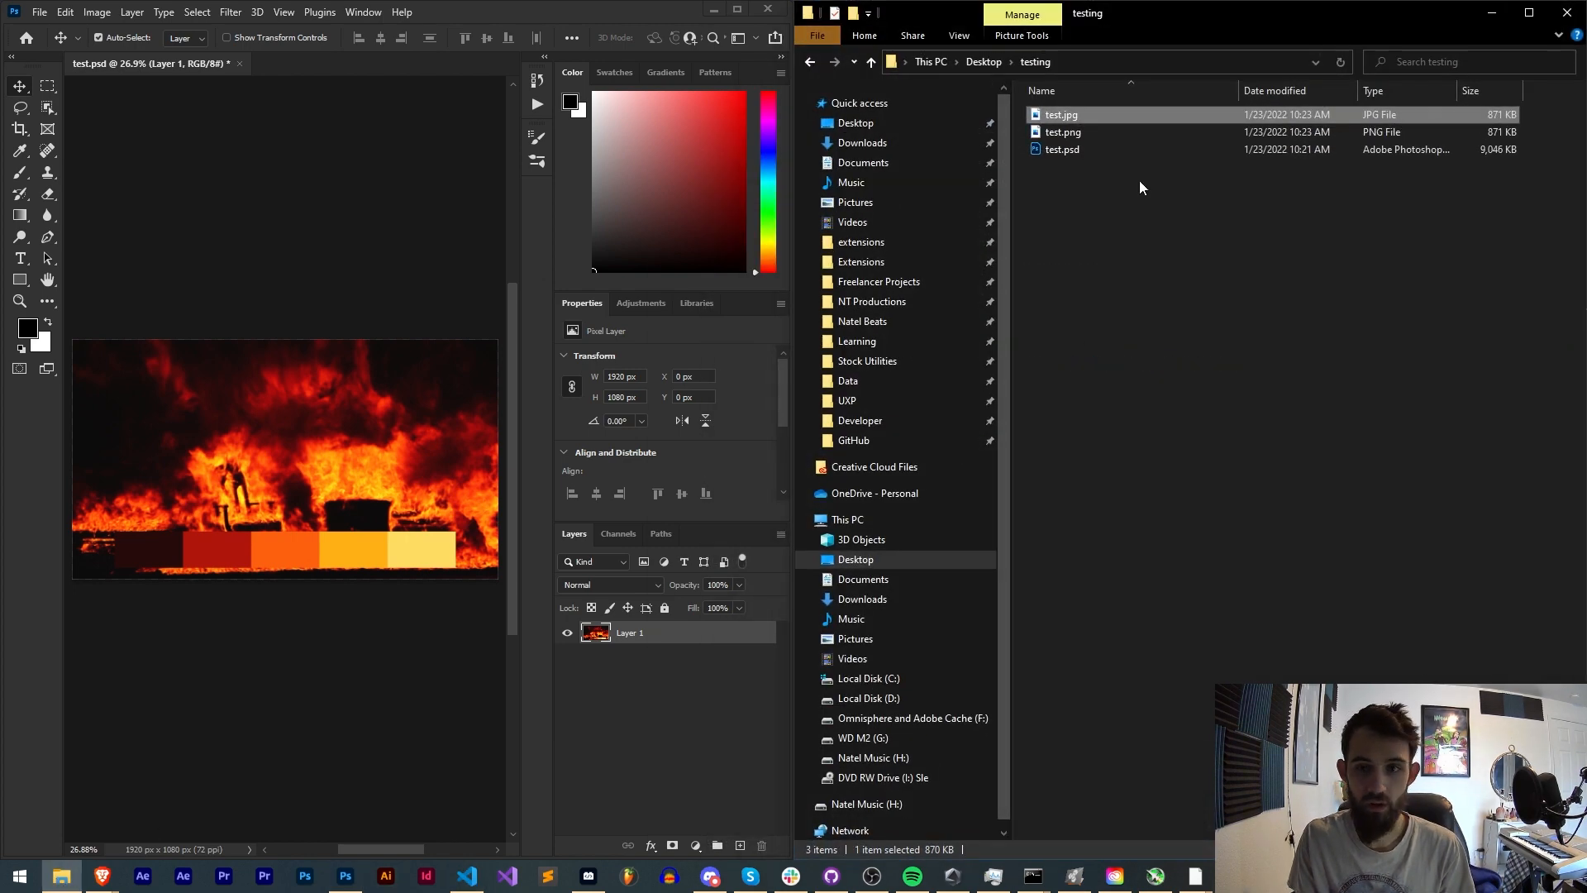
pyautogui.doubleClick(1063, 132)
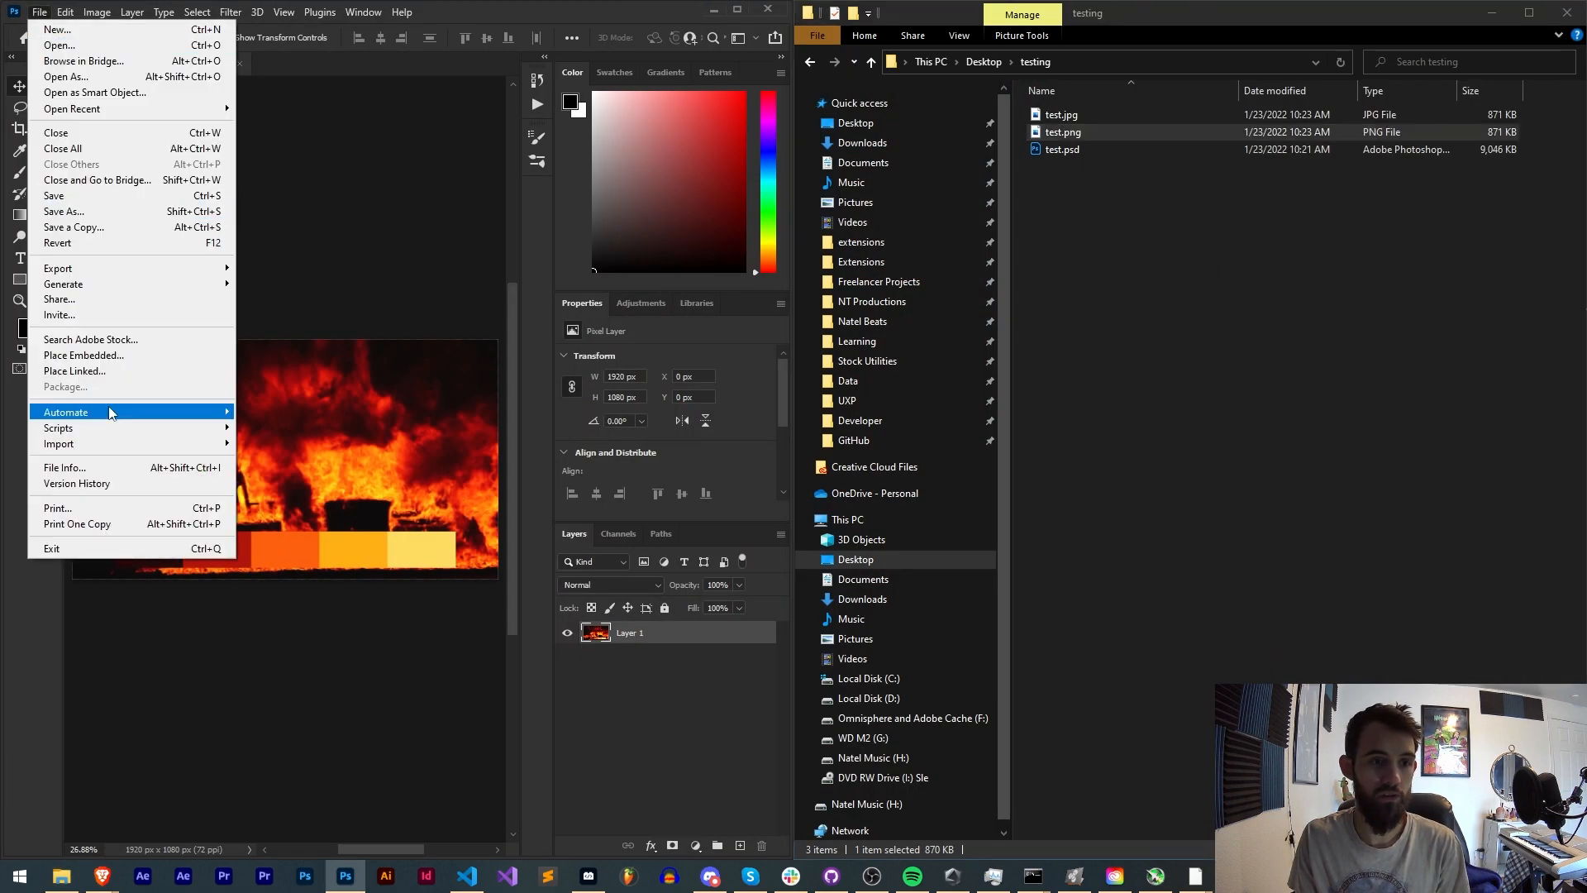
pyautogui.moveTo(62, 149)
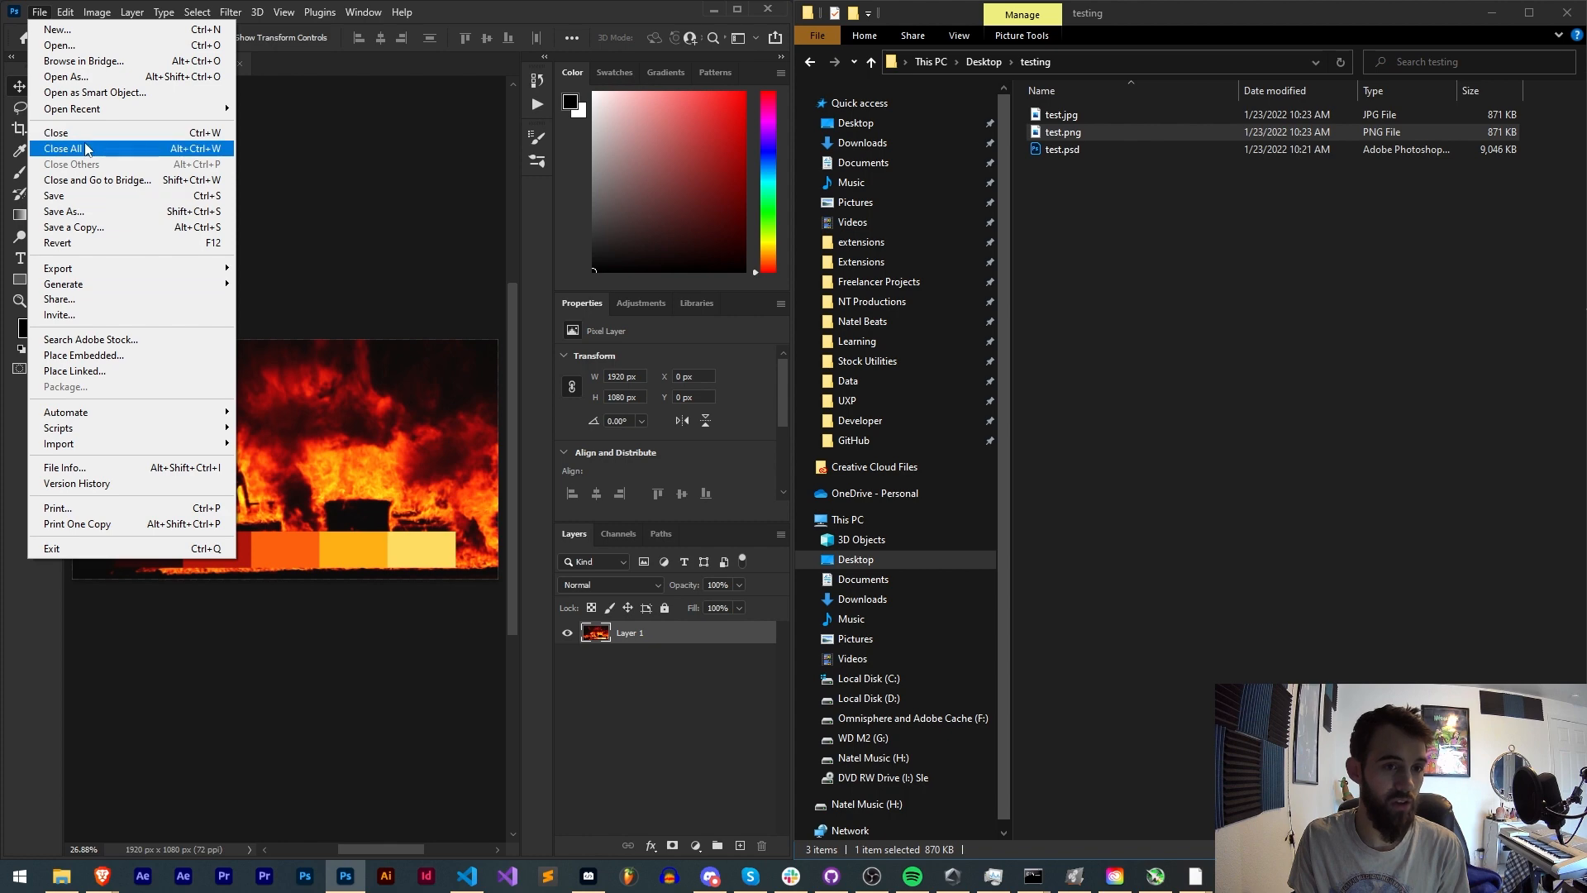
pyautogui.moveTo(57, 268)
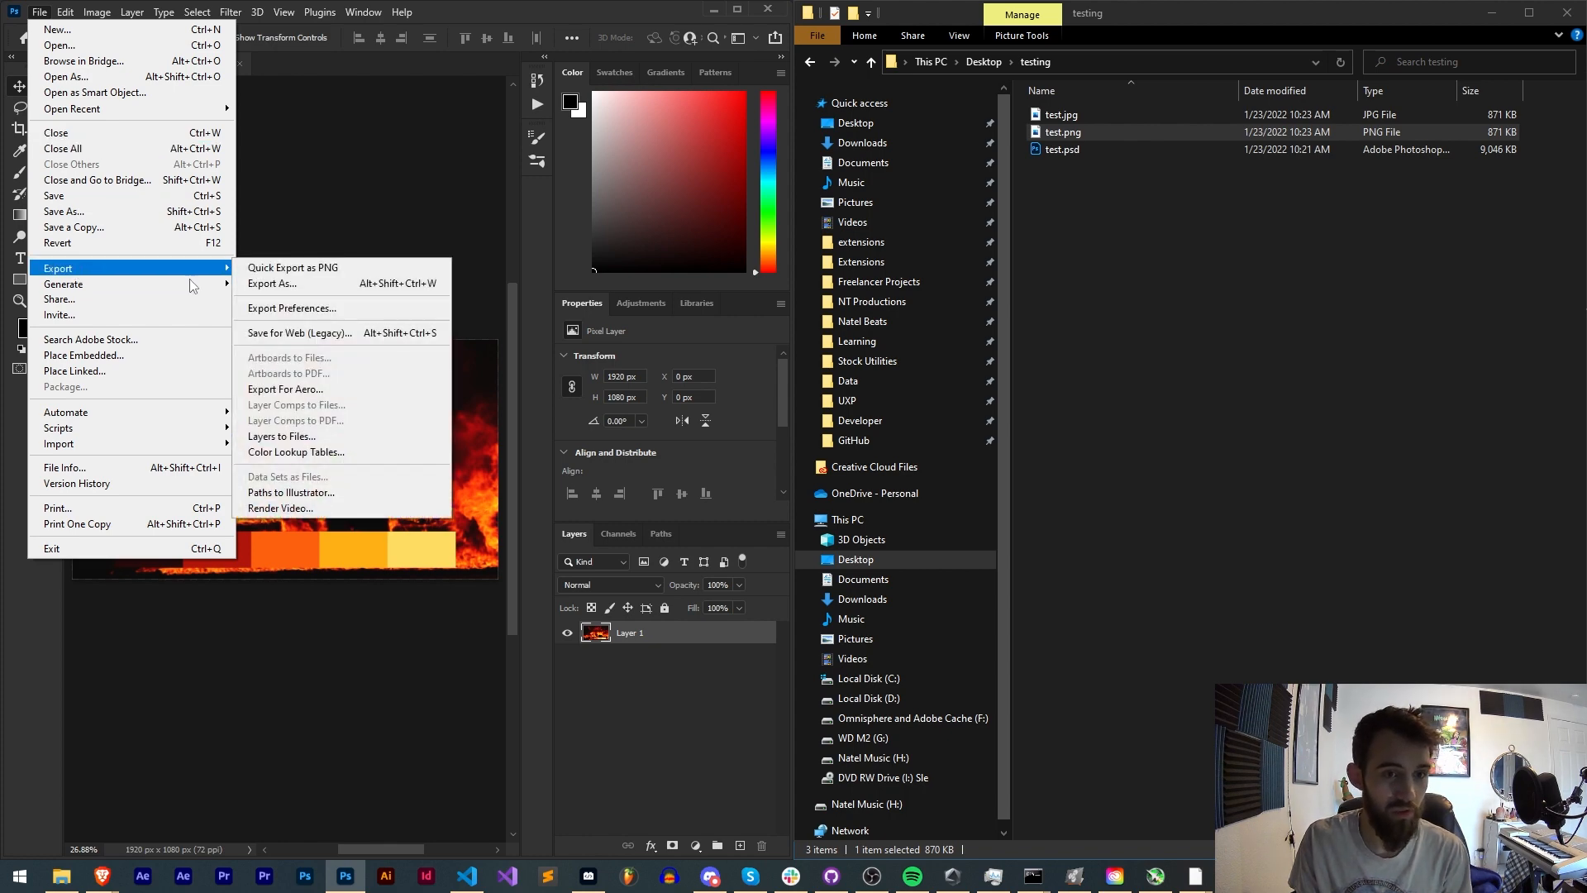
# Check the Export As format choices with PNG selected, cancel, and find test.tiff in the testing folder
pyautogui.click(271, 283)
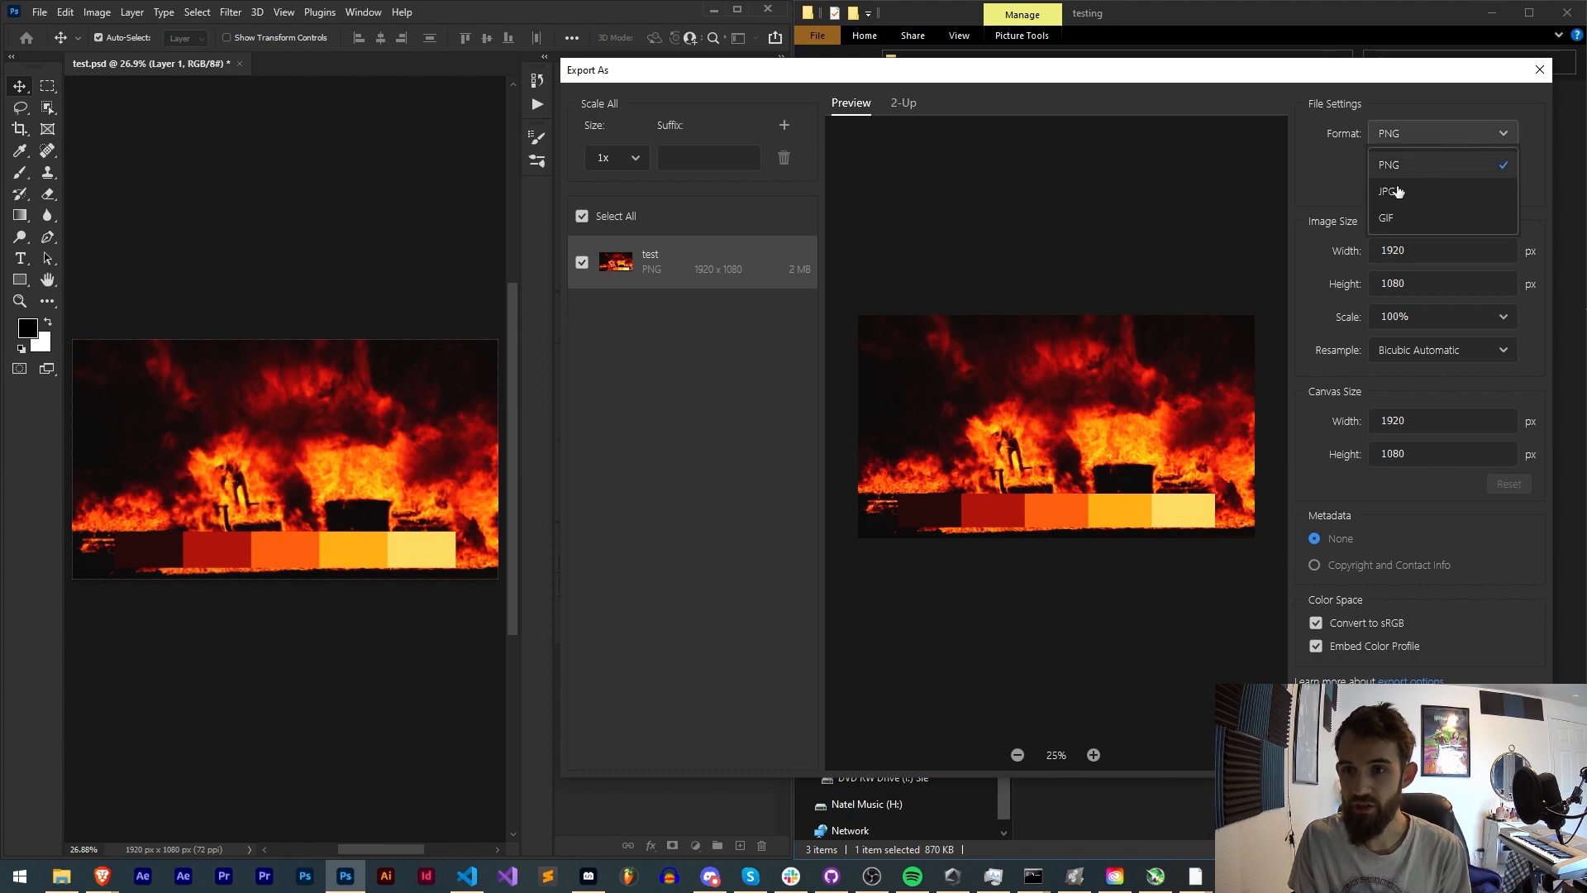
pyautogui.click(1386, 164)
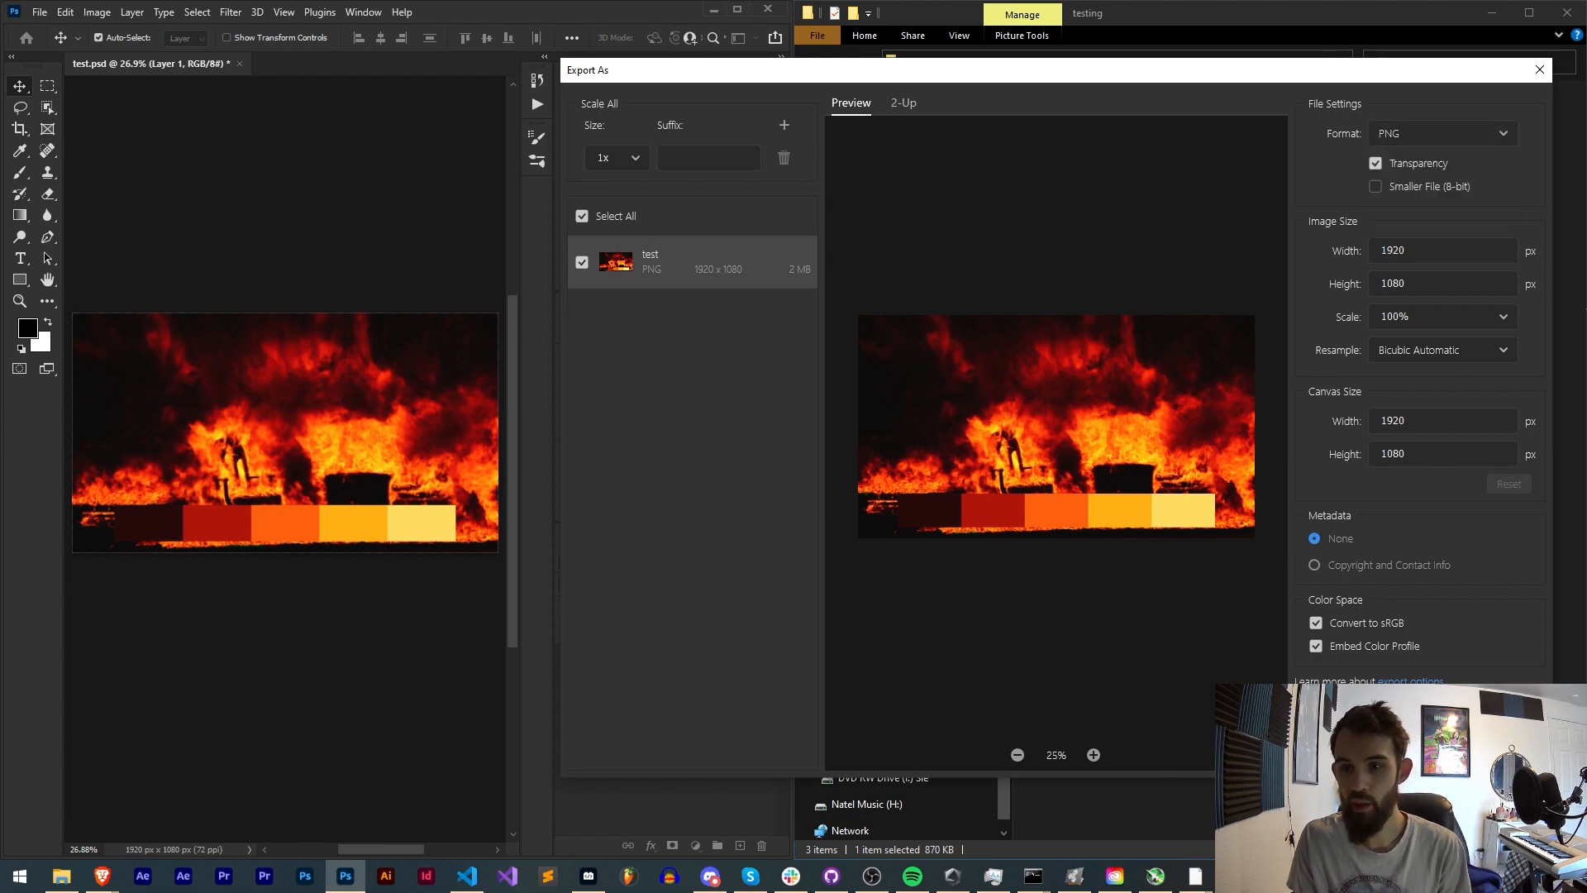
pyautogui.click(1537, 69)
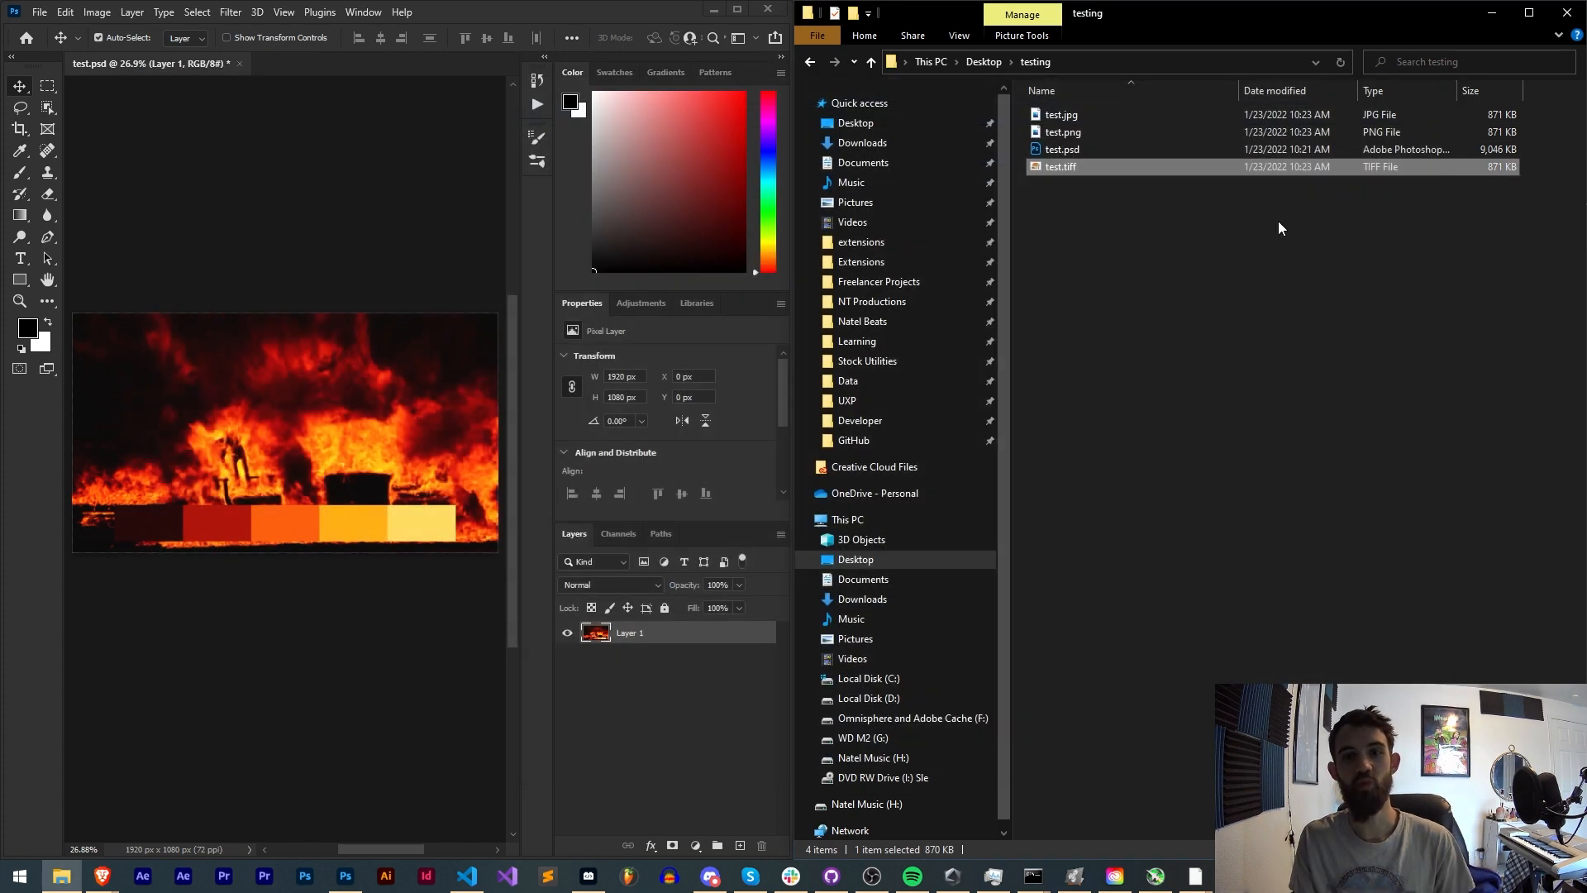
pyautogui.click(466, 876)
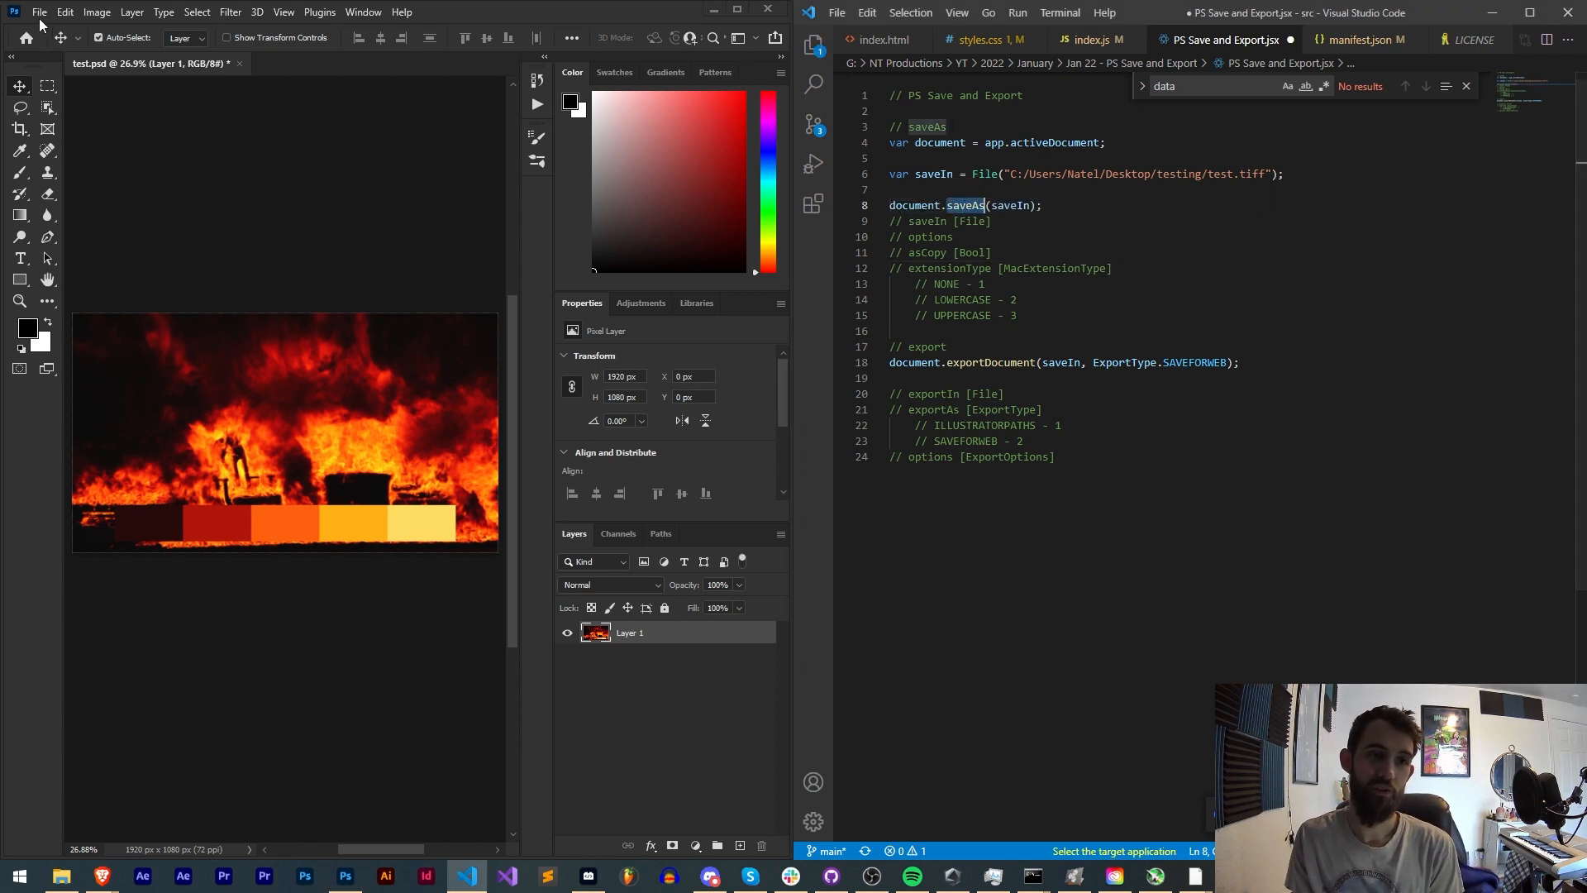
pyautogui.click(39, 12)
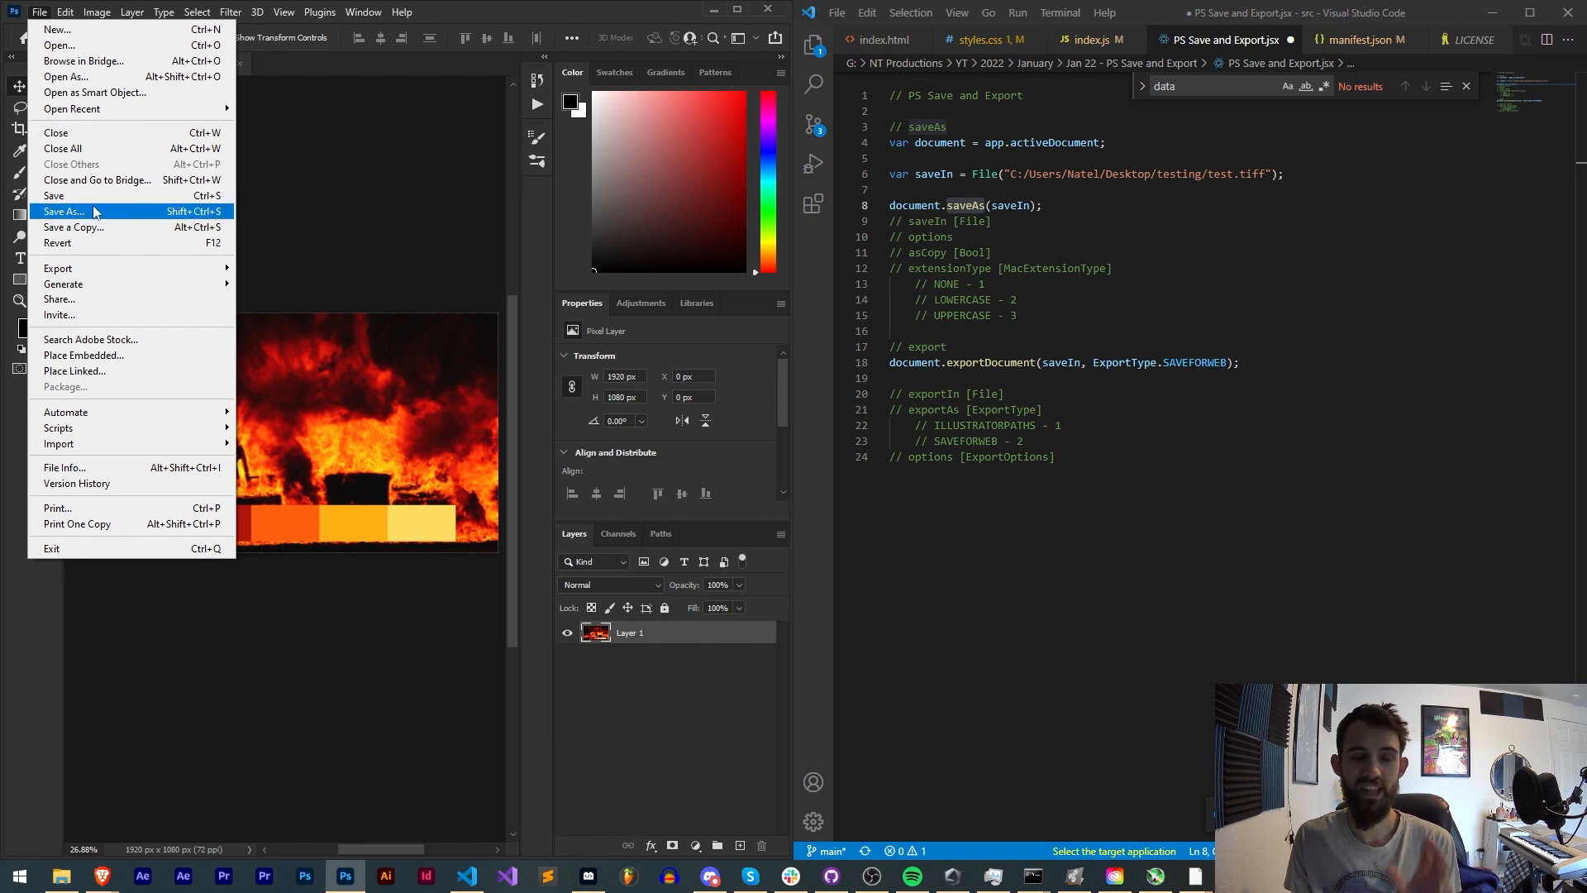
pyautogui.click(65, 212)
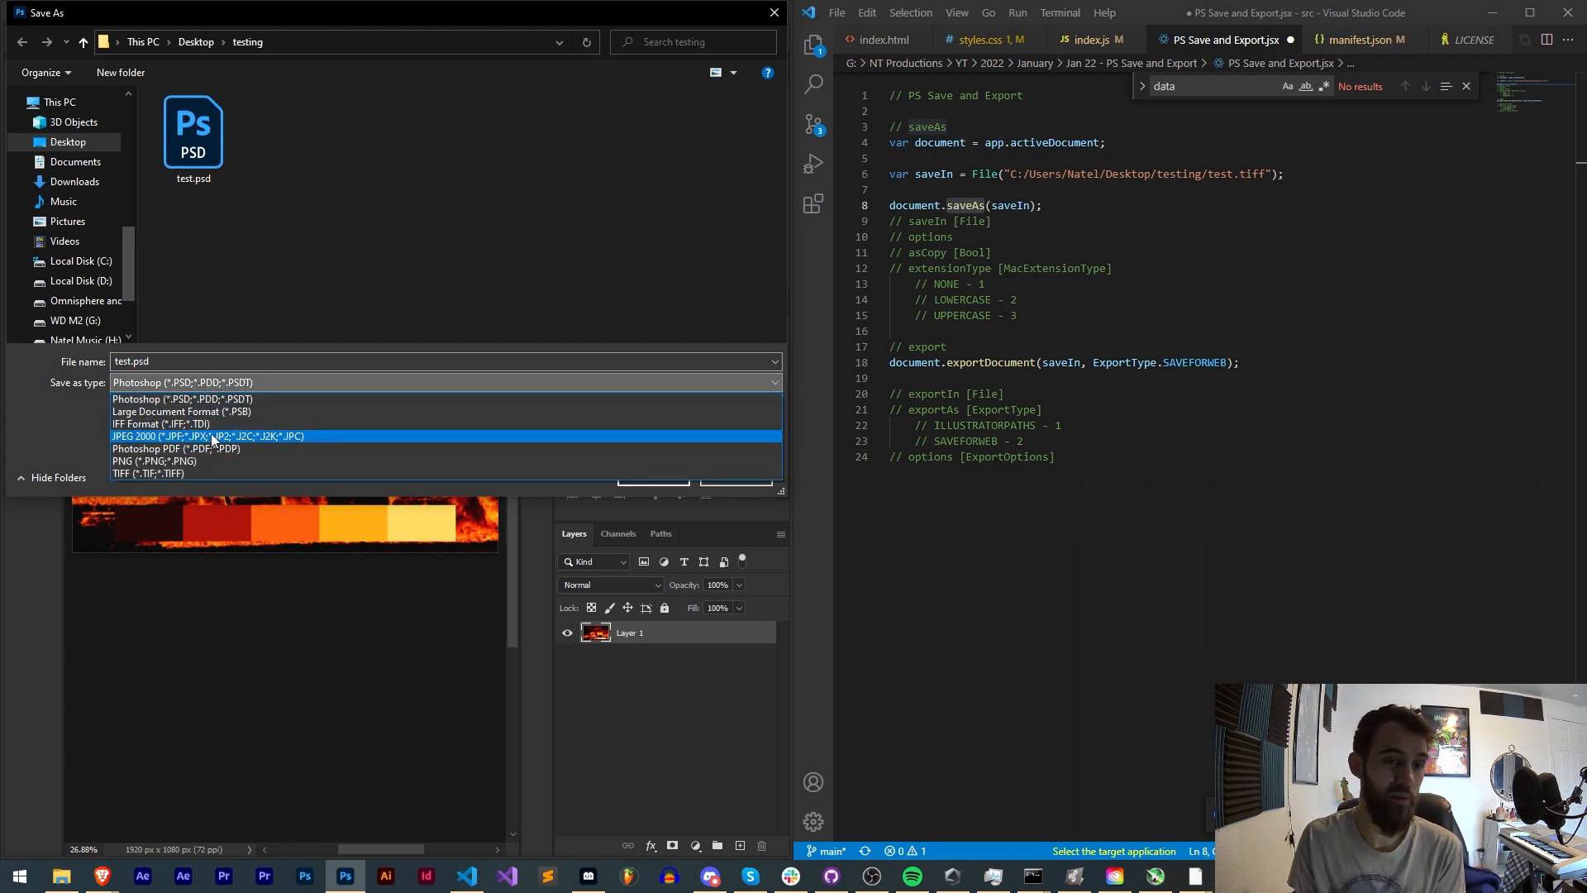
pyautogui.click(182, 399)
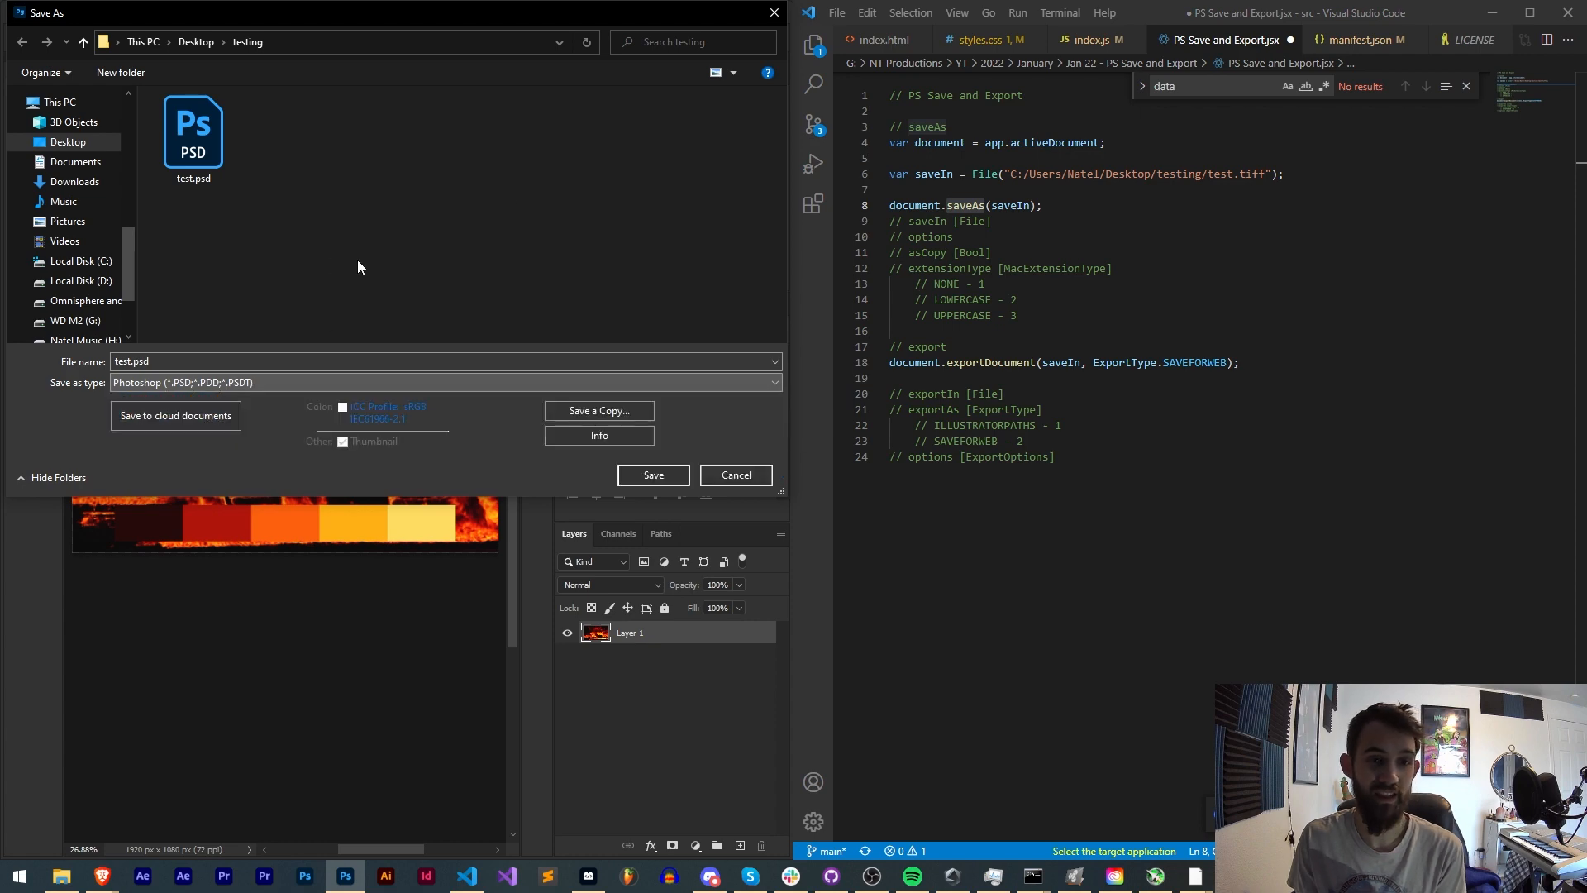
pyautogui.click(651, 475)
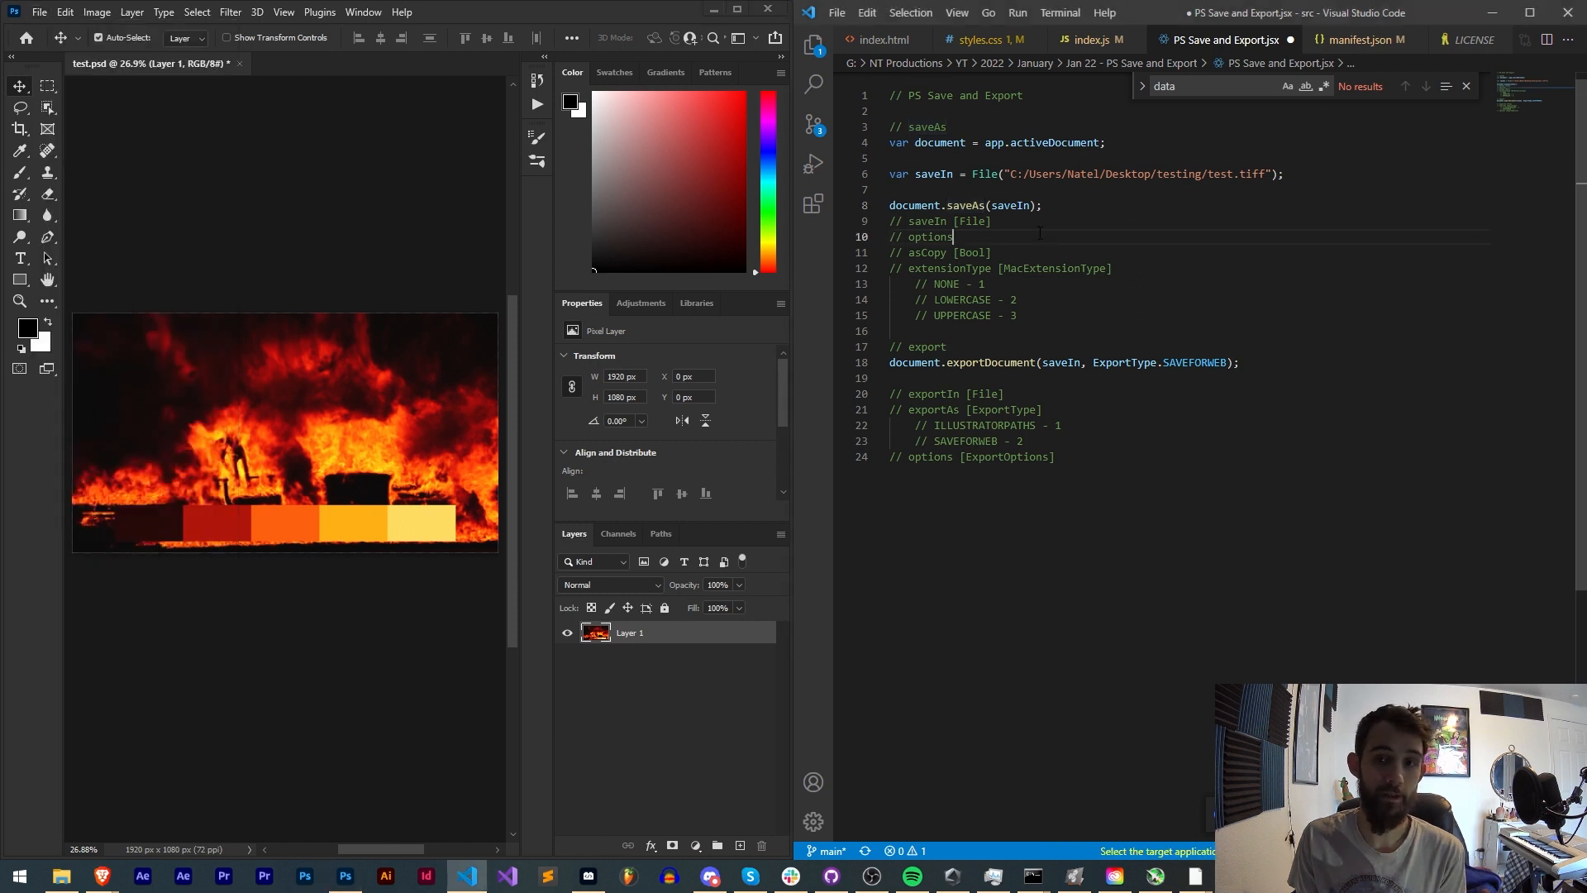
pyautogui.doubleClick(922, 252)
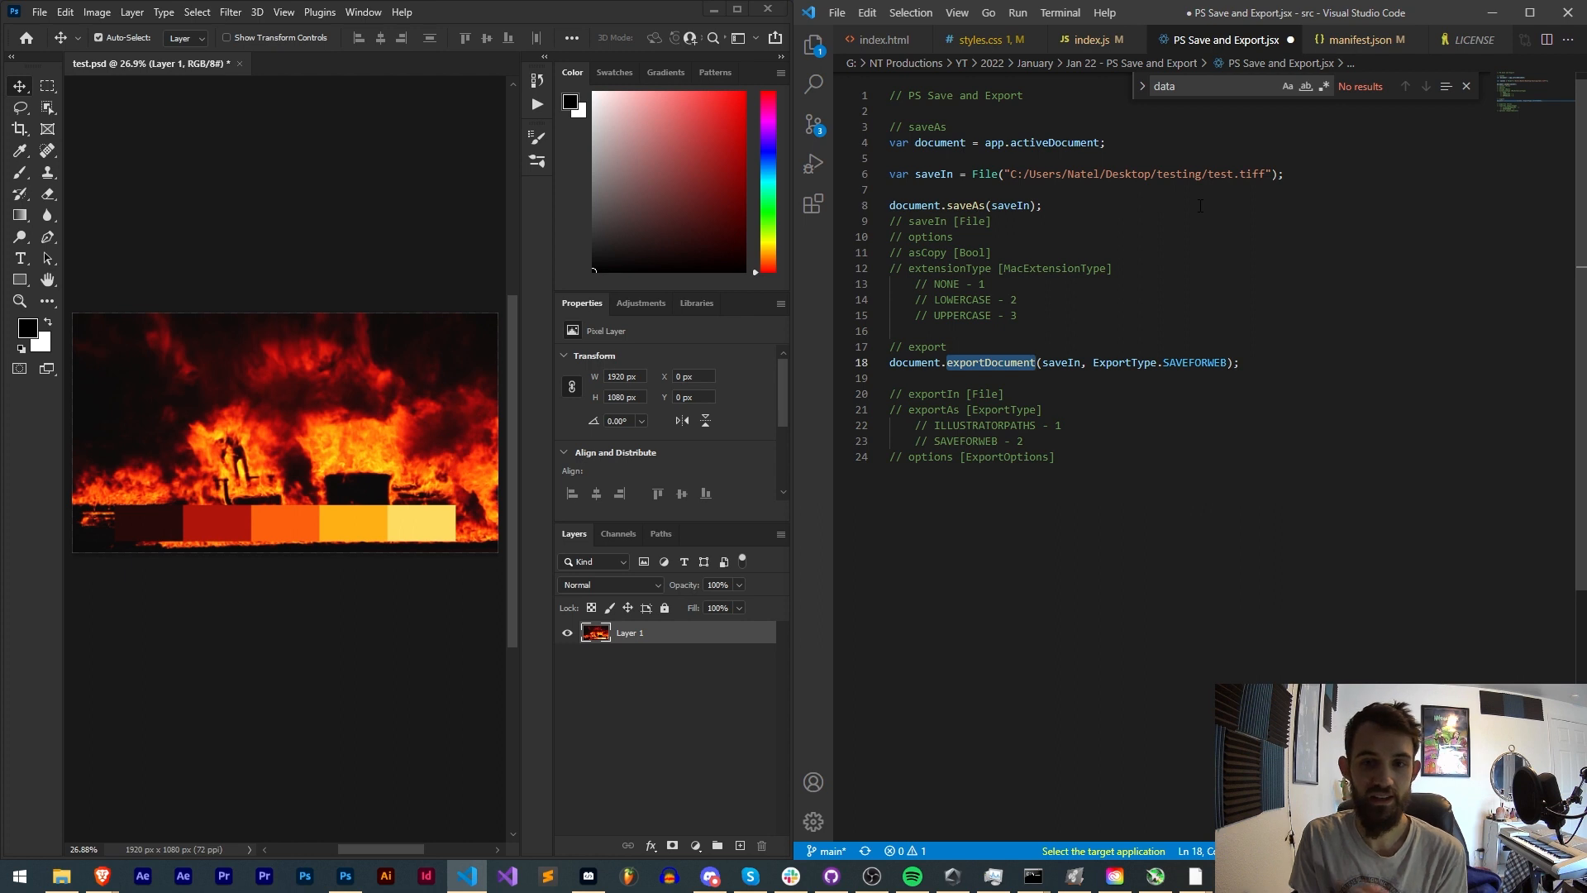
pyautogui.doubleClick(1058, 362)
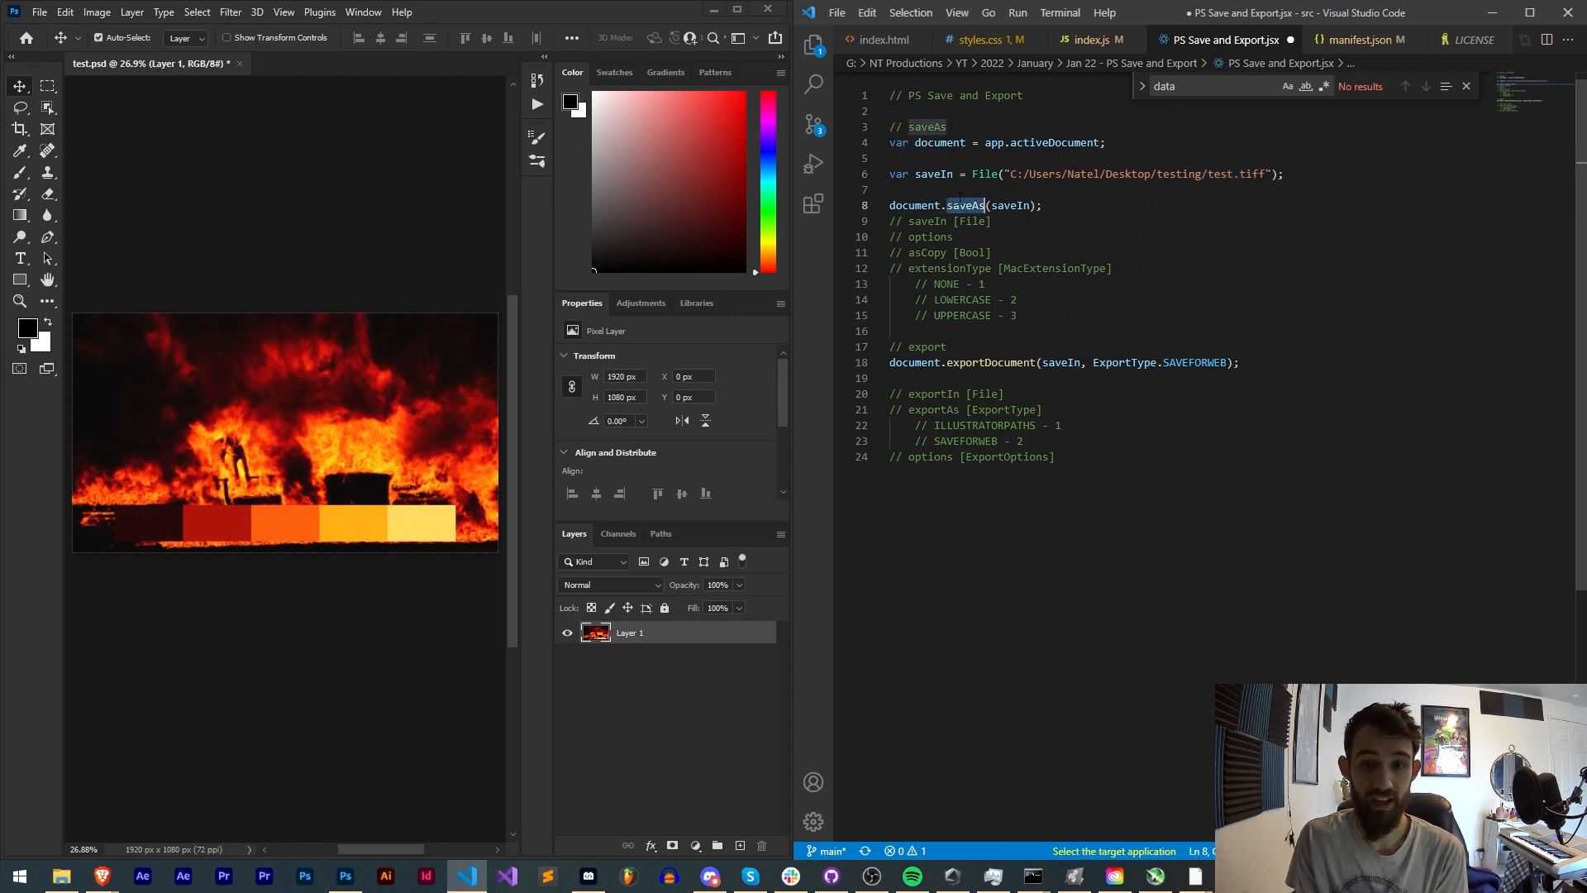
pyautogui.click(1238, 174)
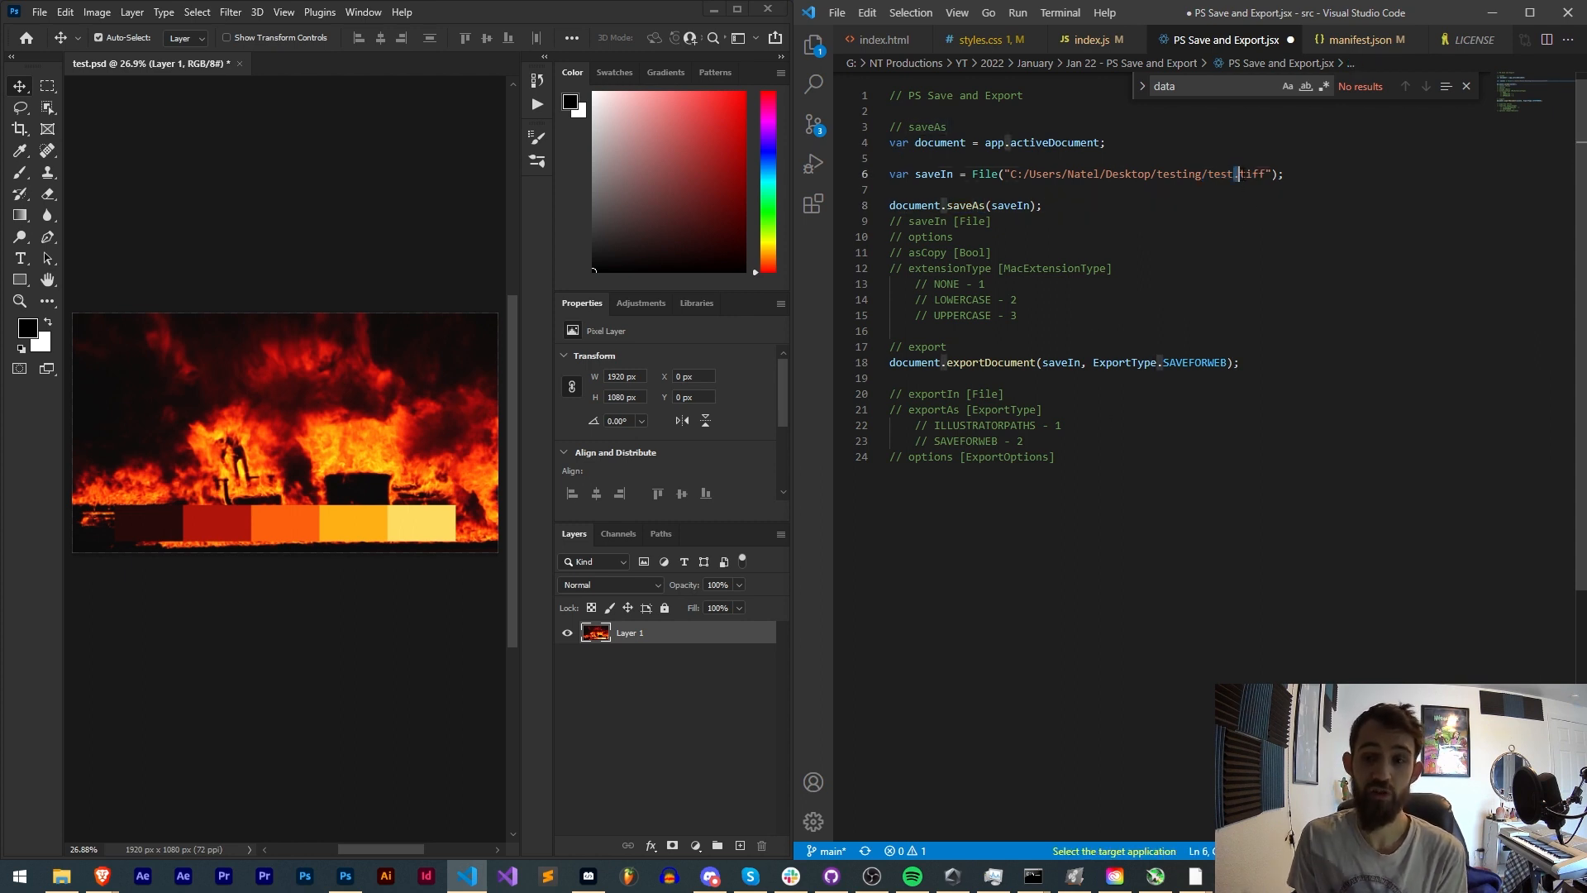
pyautogui.doubleClick(1251, 173)
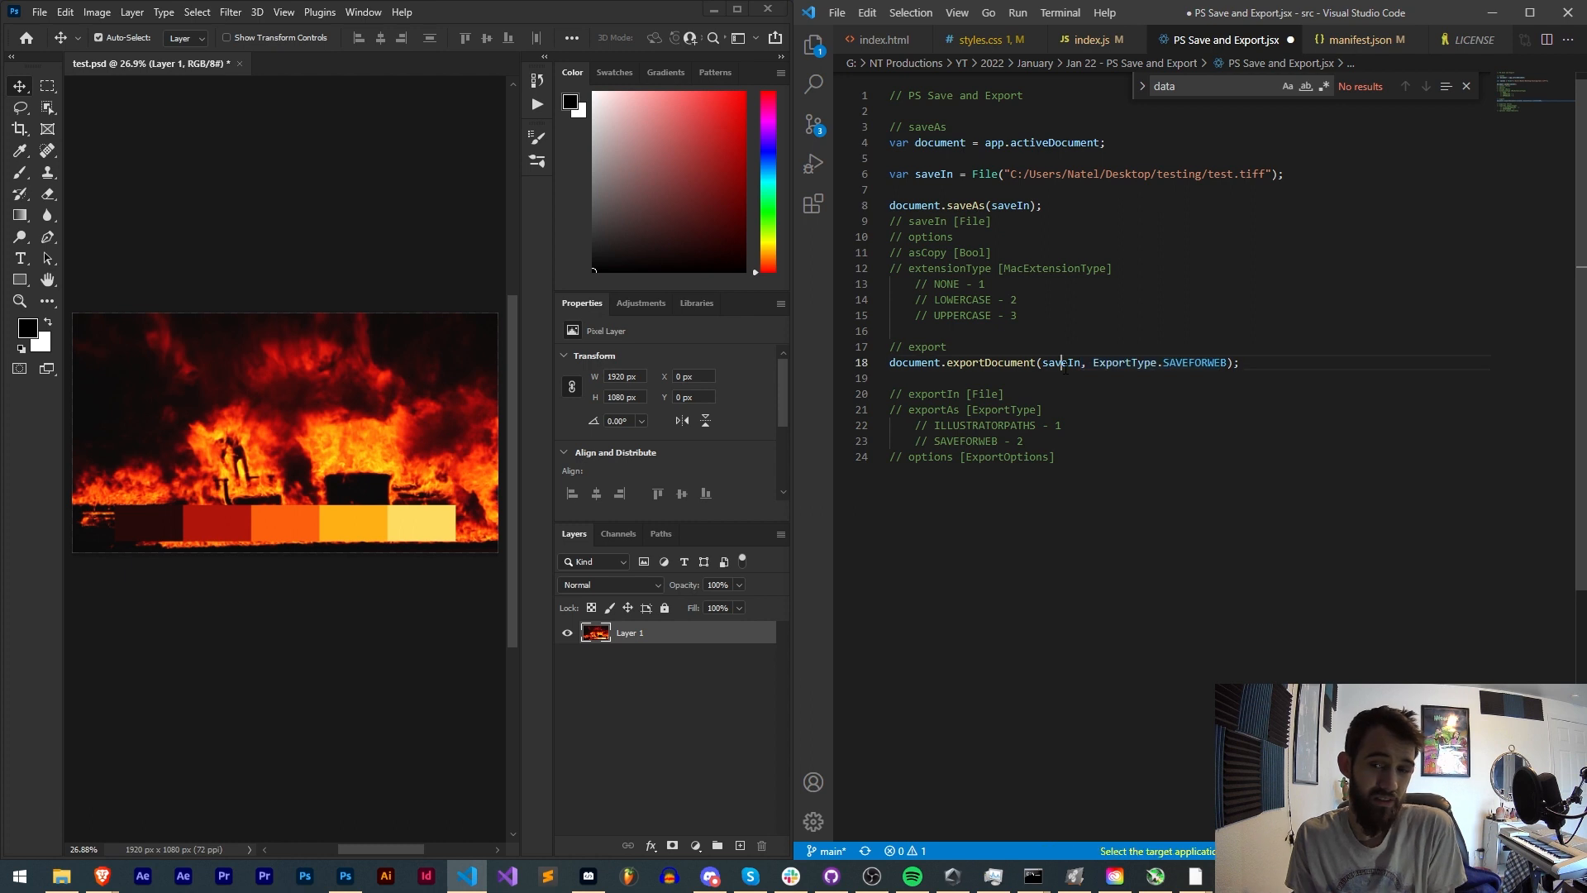
pyautogui.doubleClick(1061, 362)
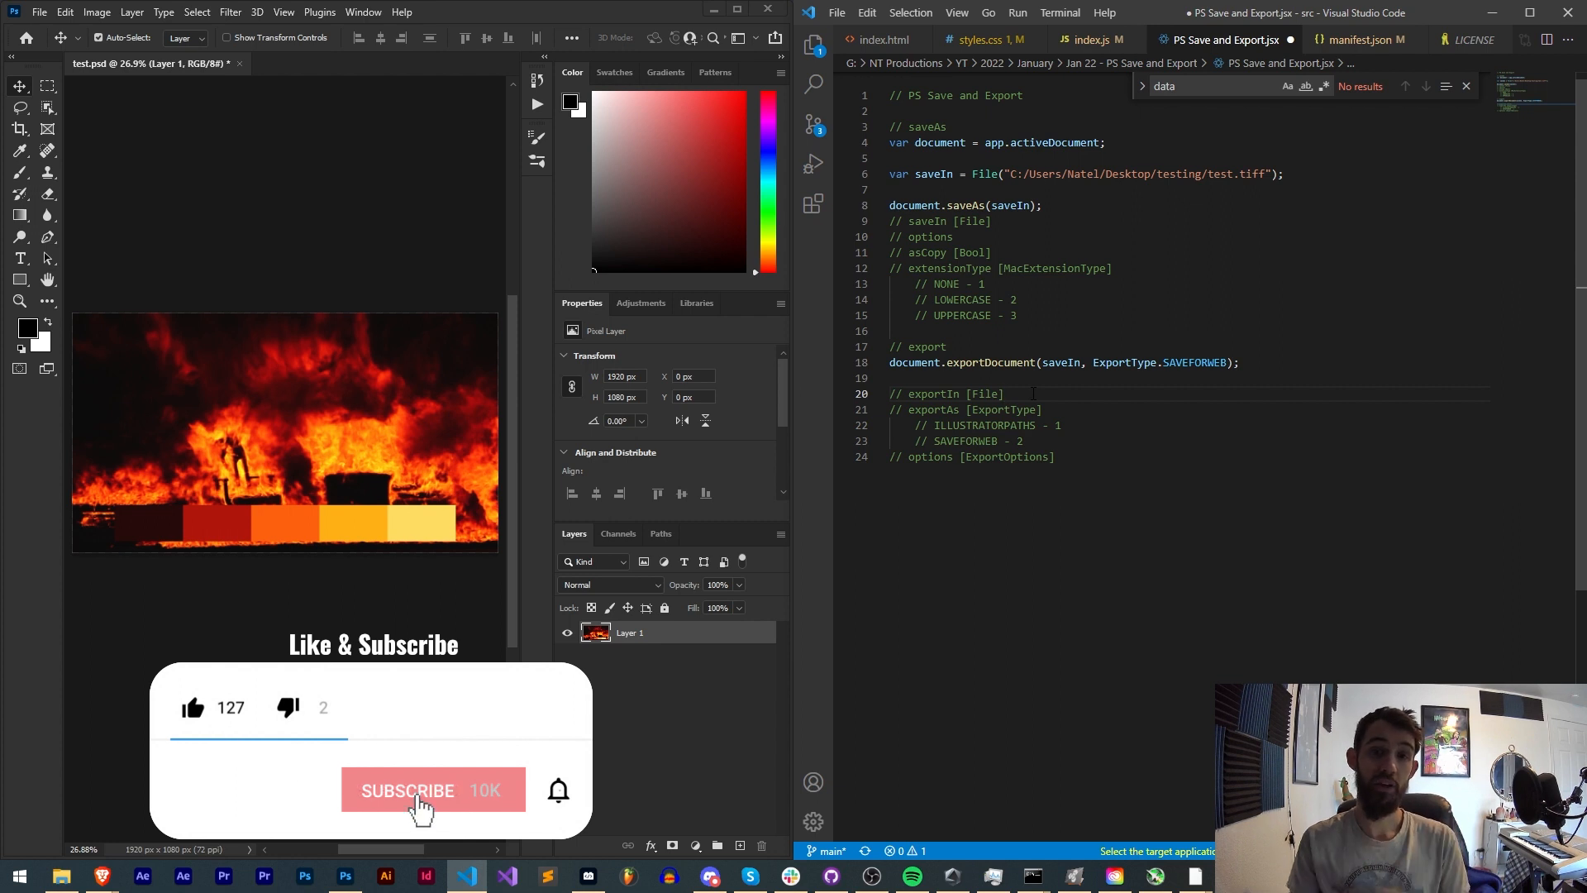
pyautogui.click(431, 790)
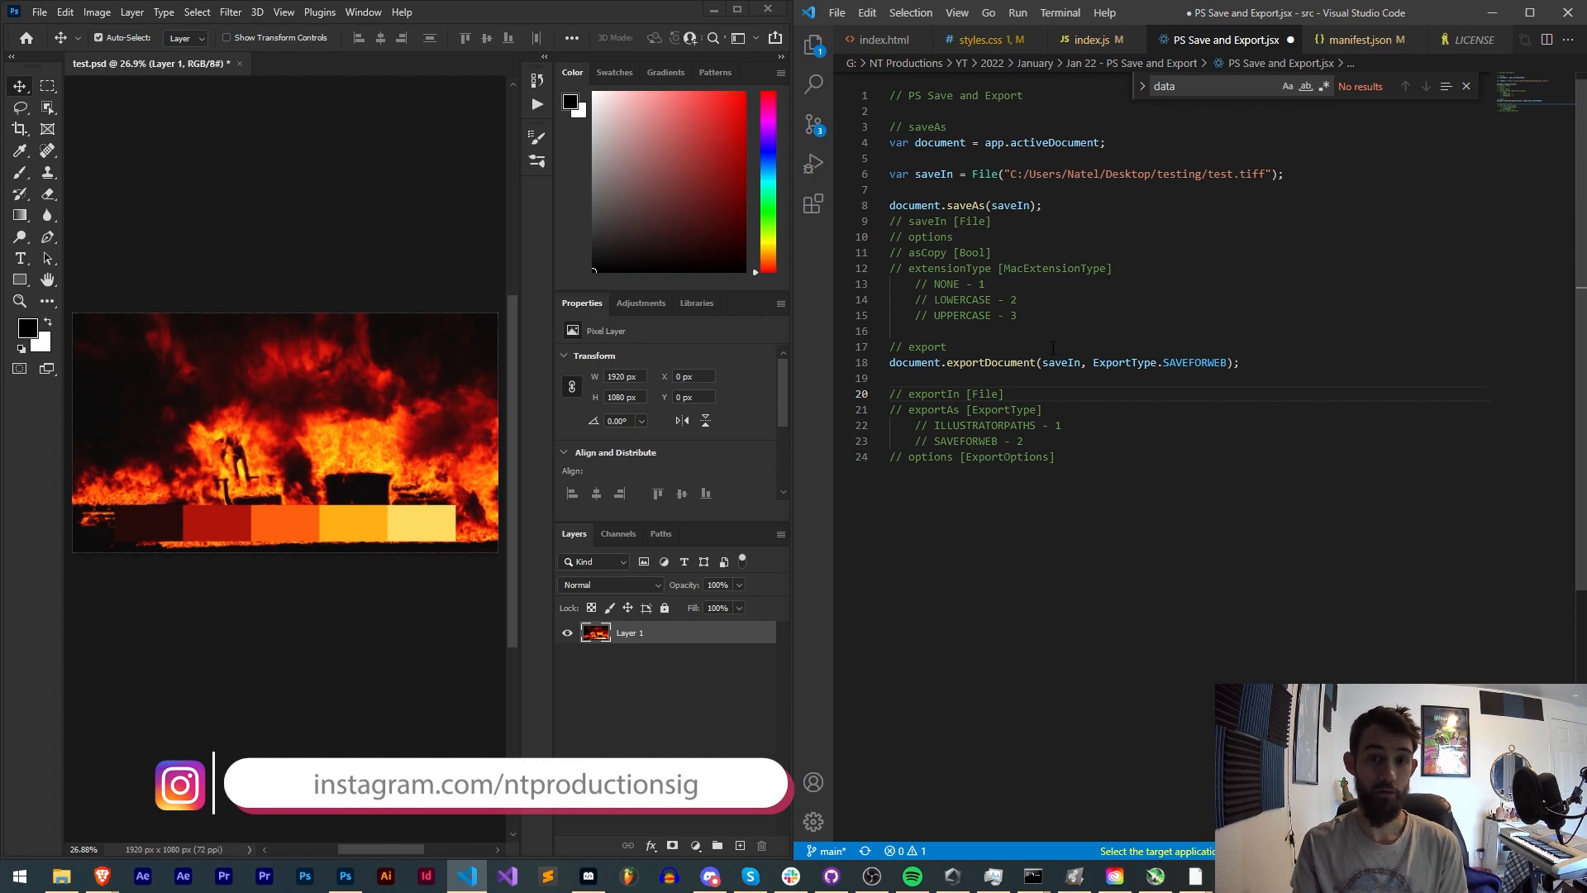
pyautogui.click(709, 876)
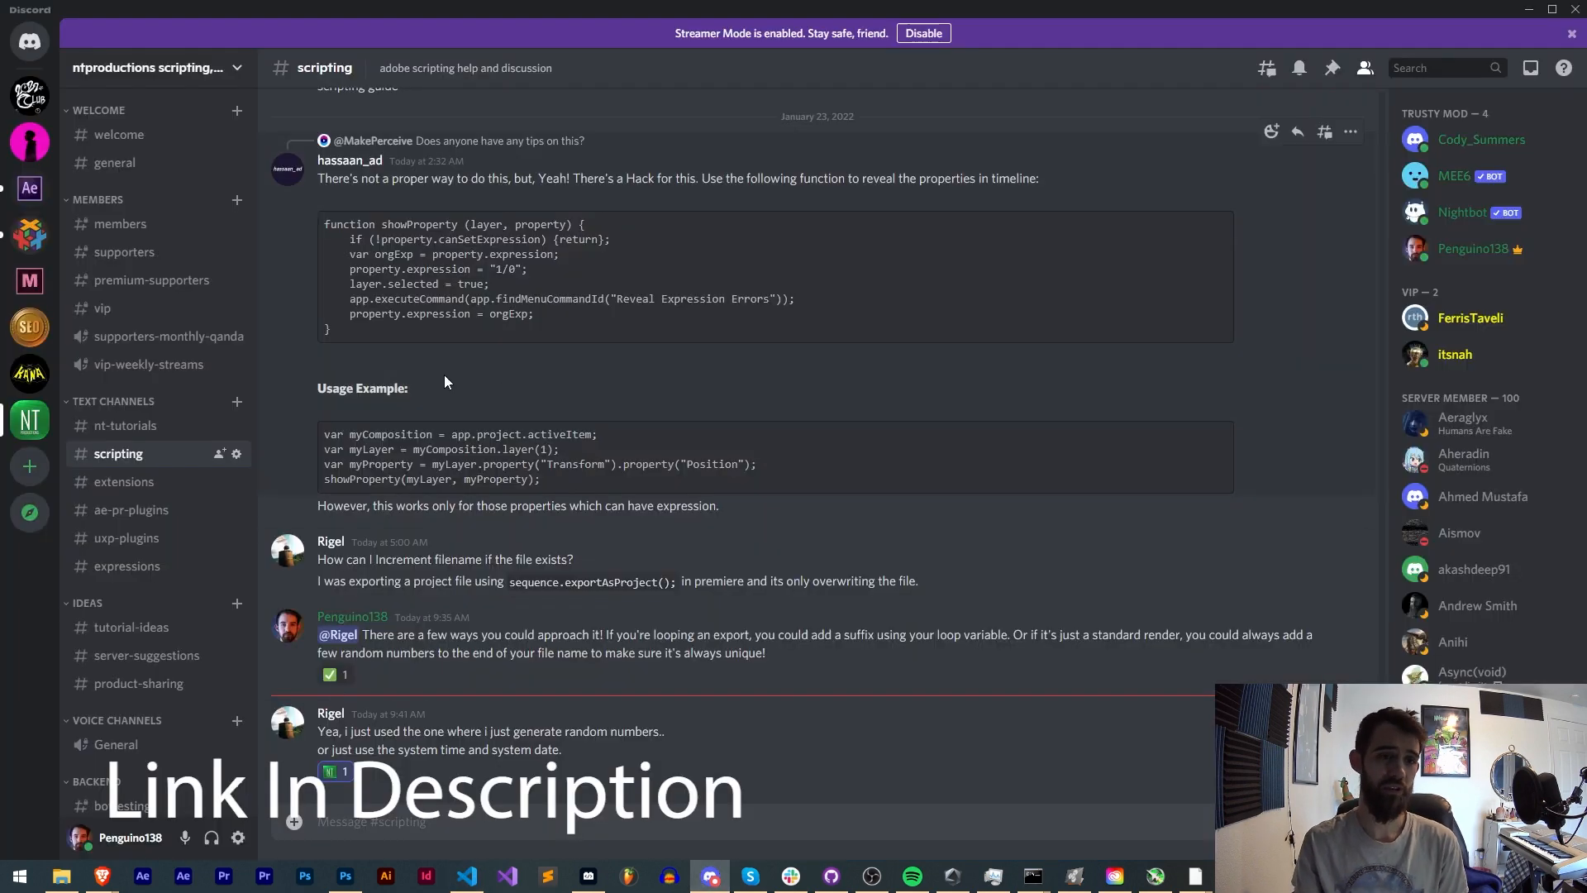
pyautogui.moveTo(124, 481)
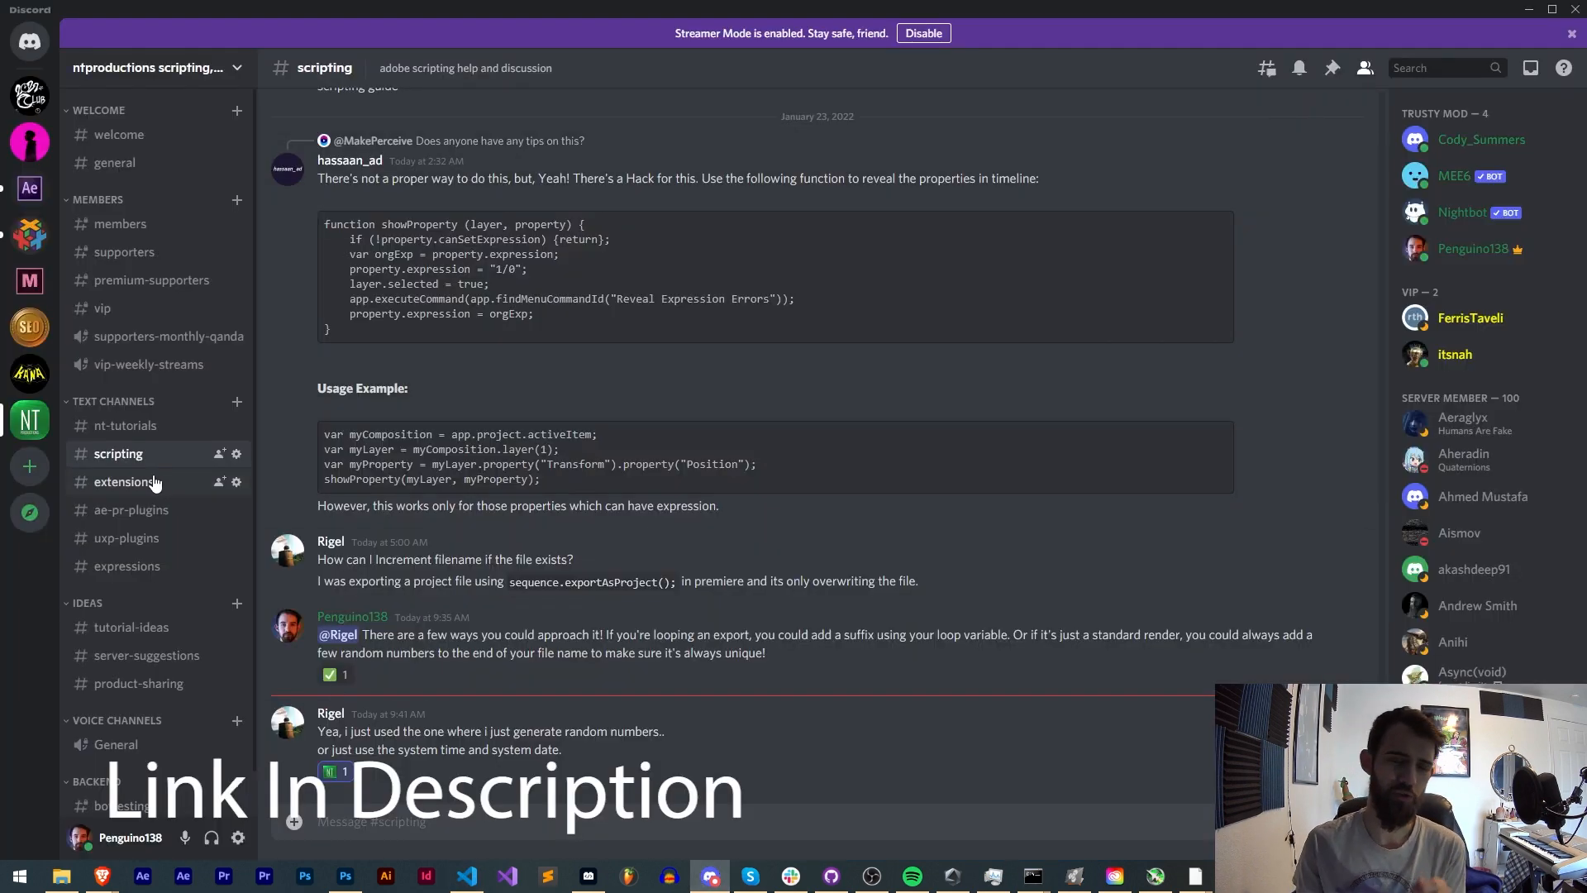
pyautogui.moveTo(126, 537)
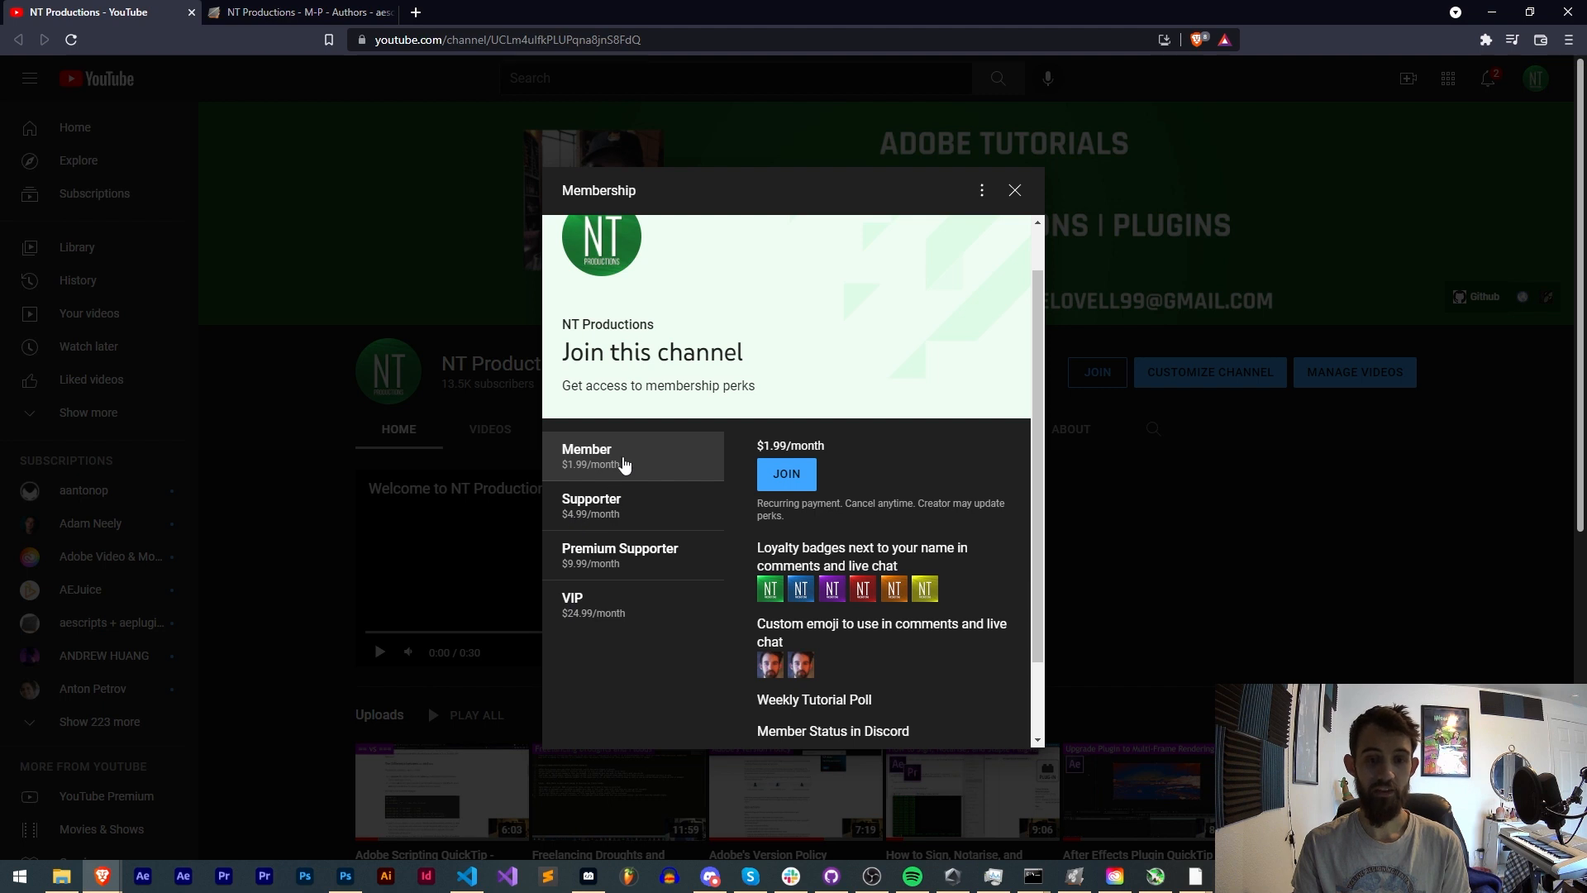
pyautogui.scroll(3)
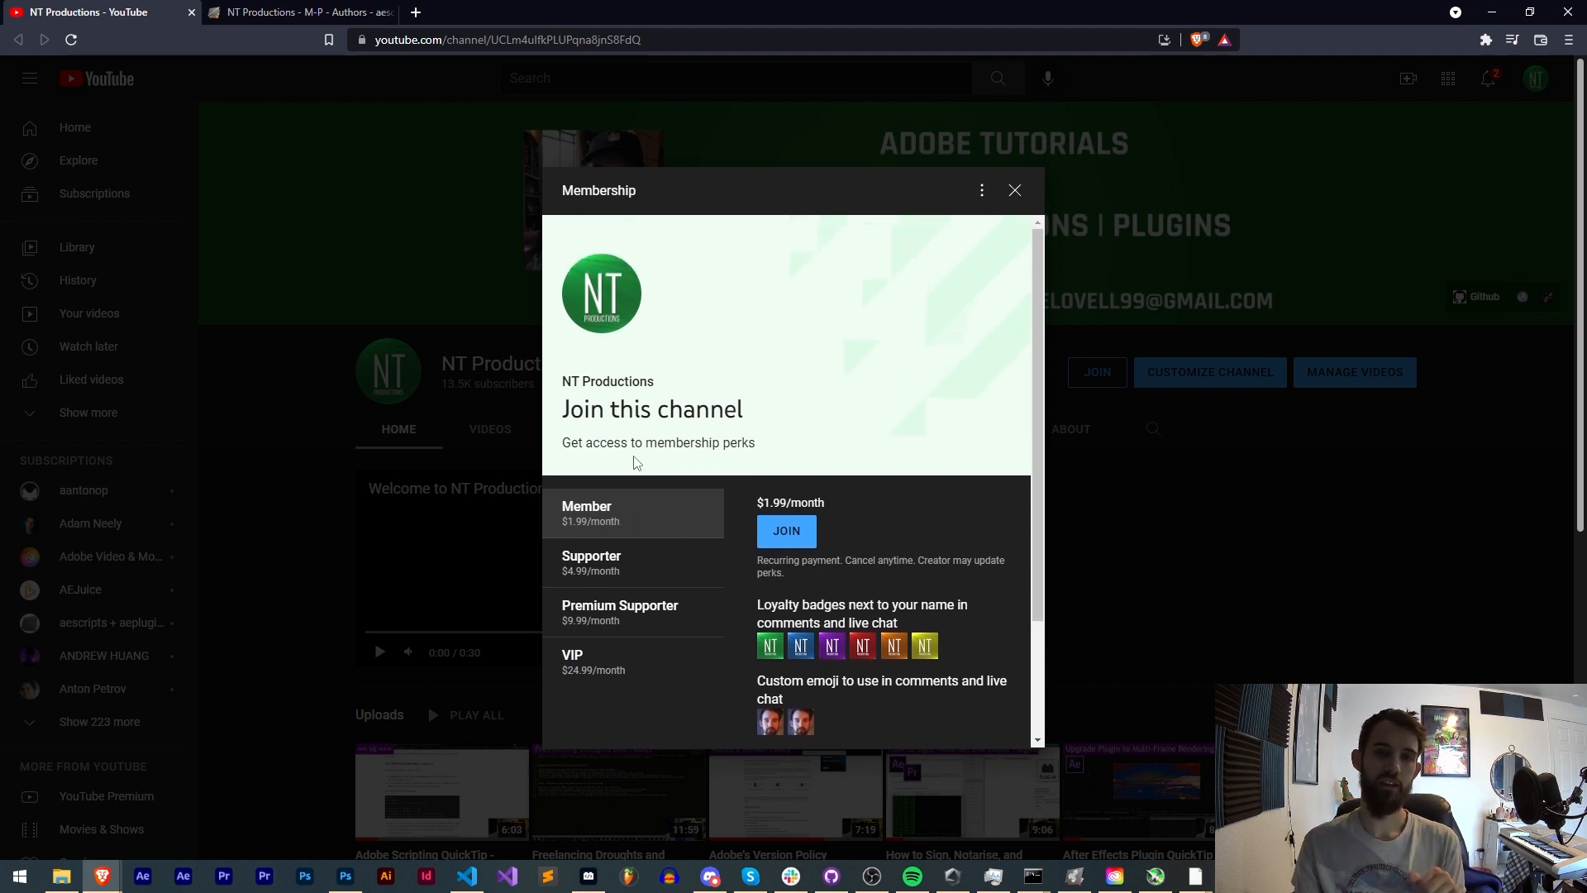
pyautogui.moveTo(625, 610)
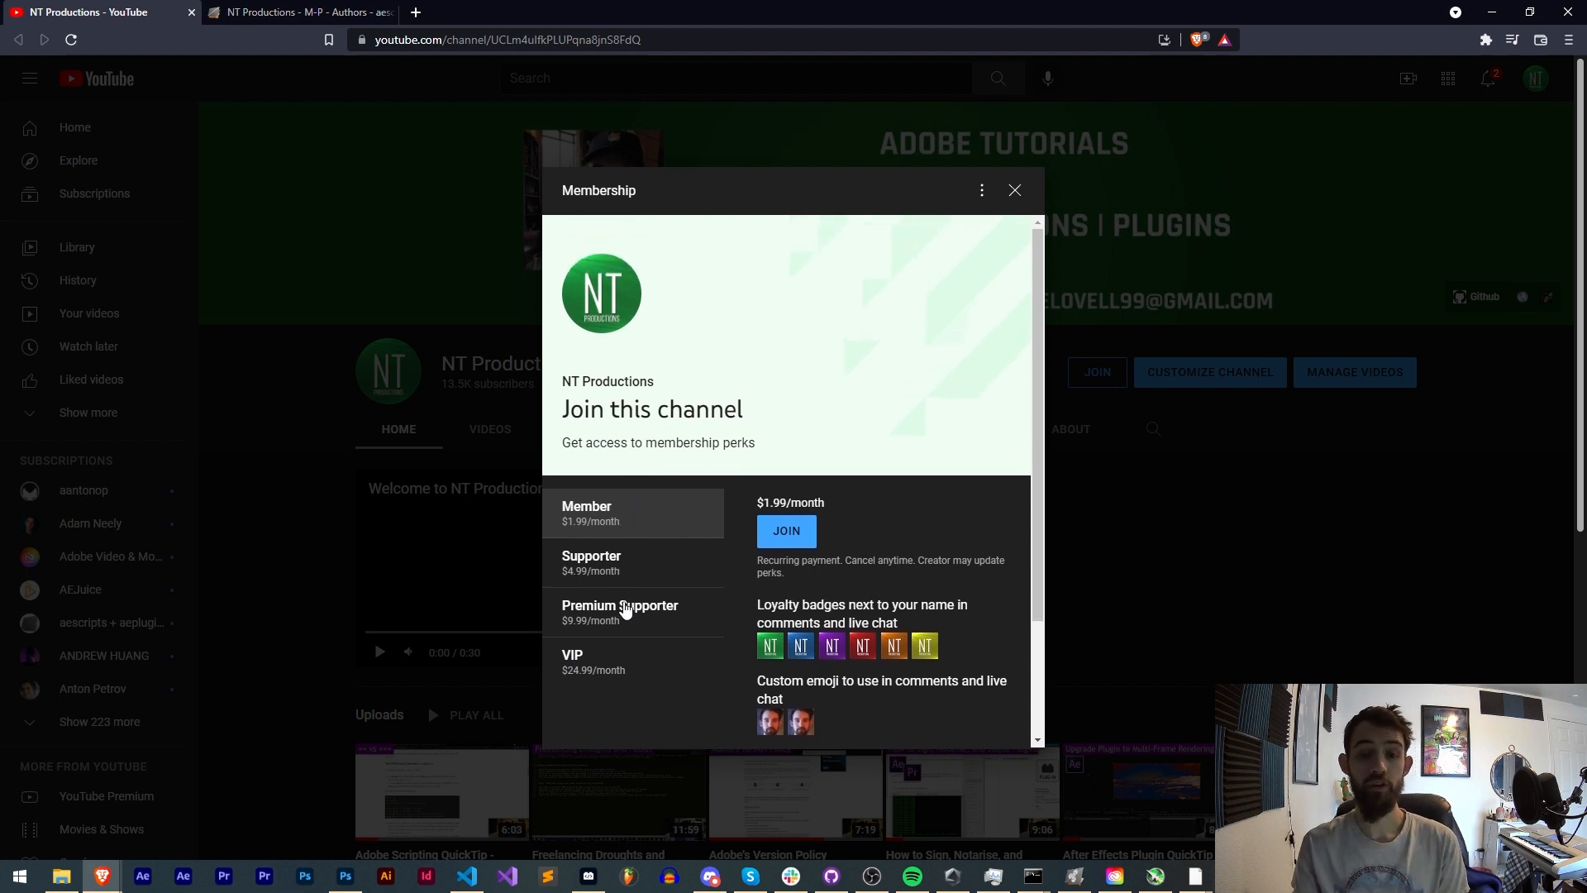
pyautogui.moveTo(623, 656)
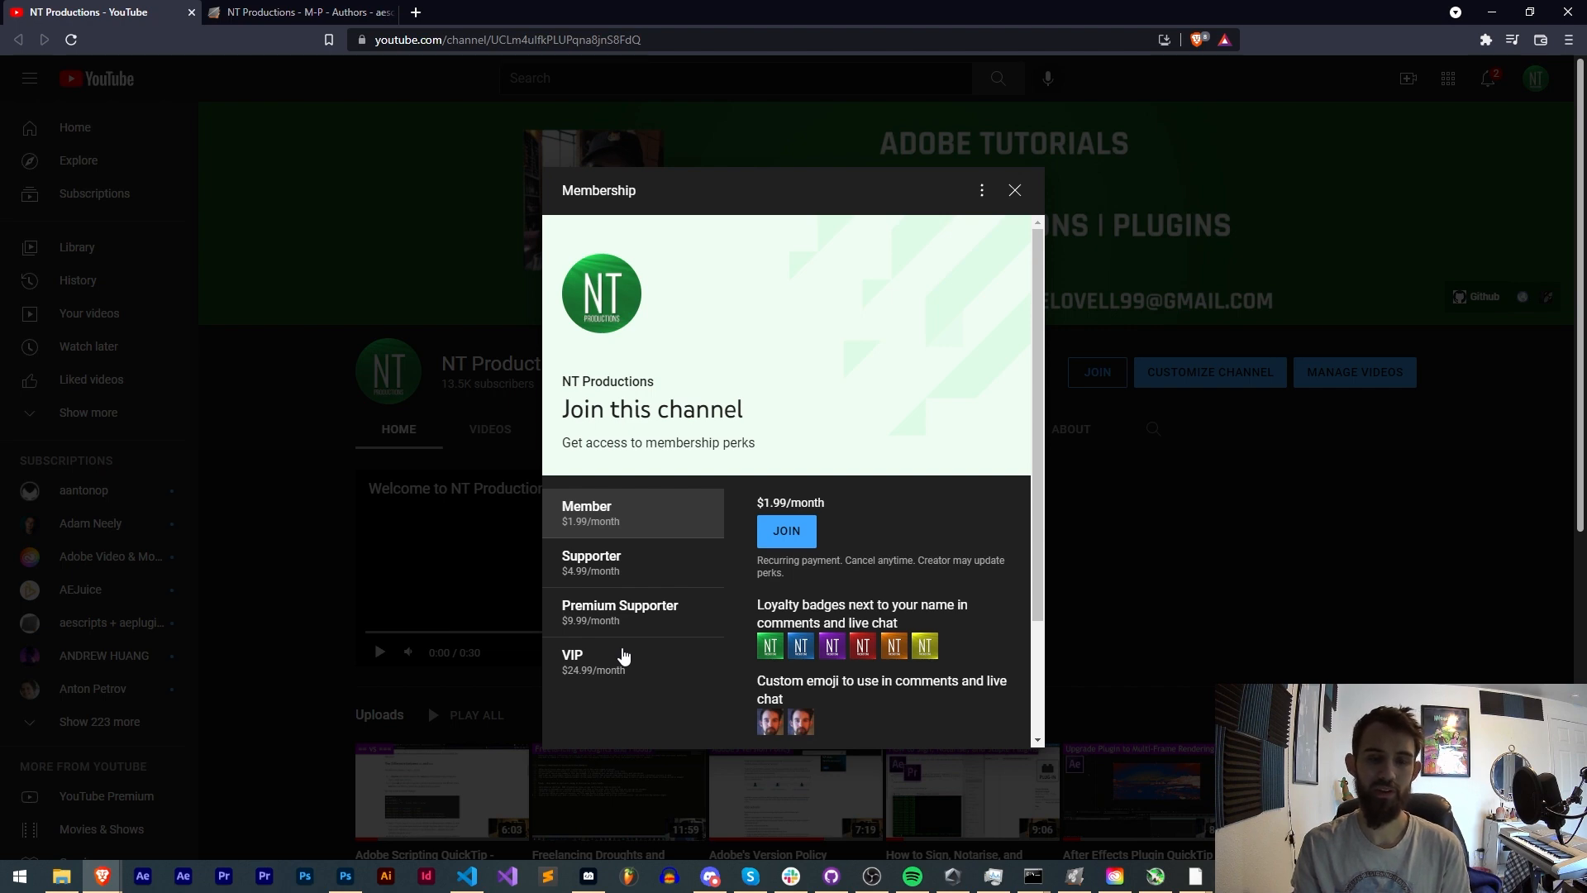